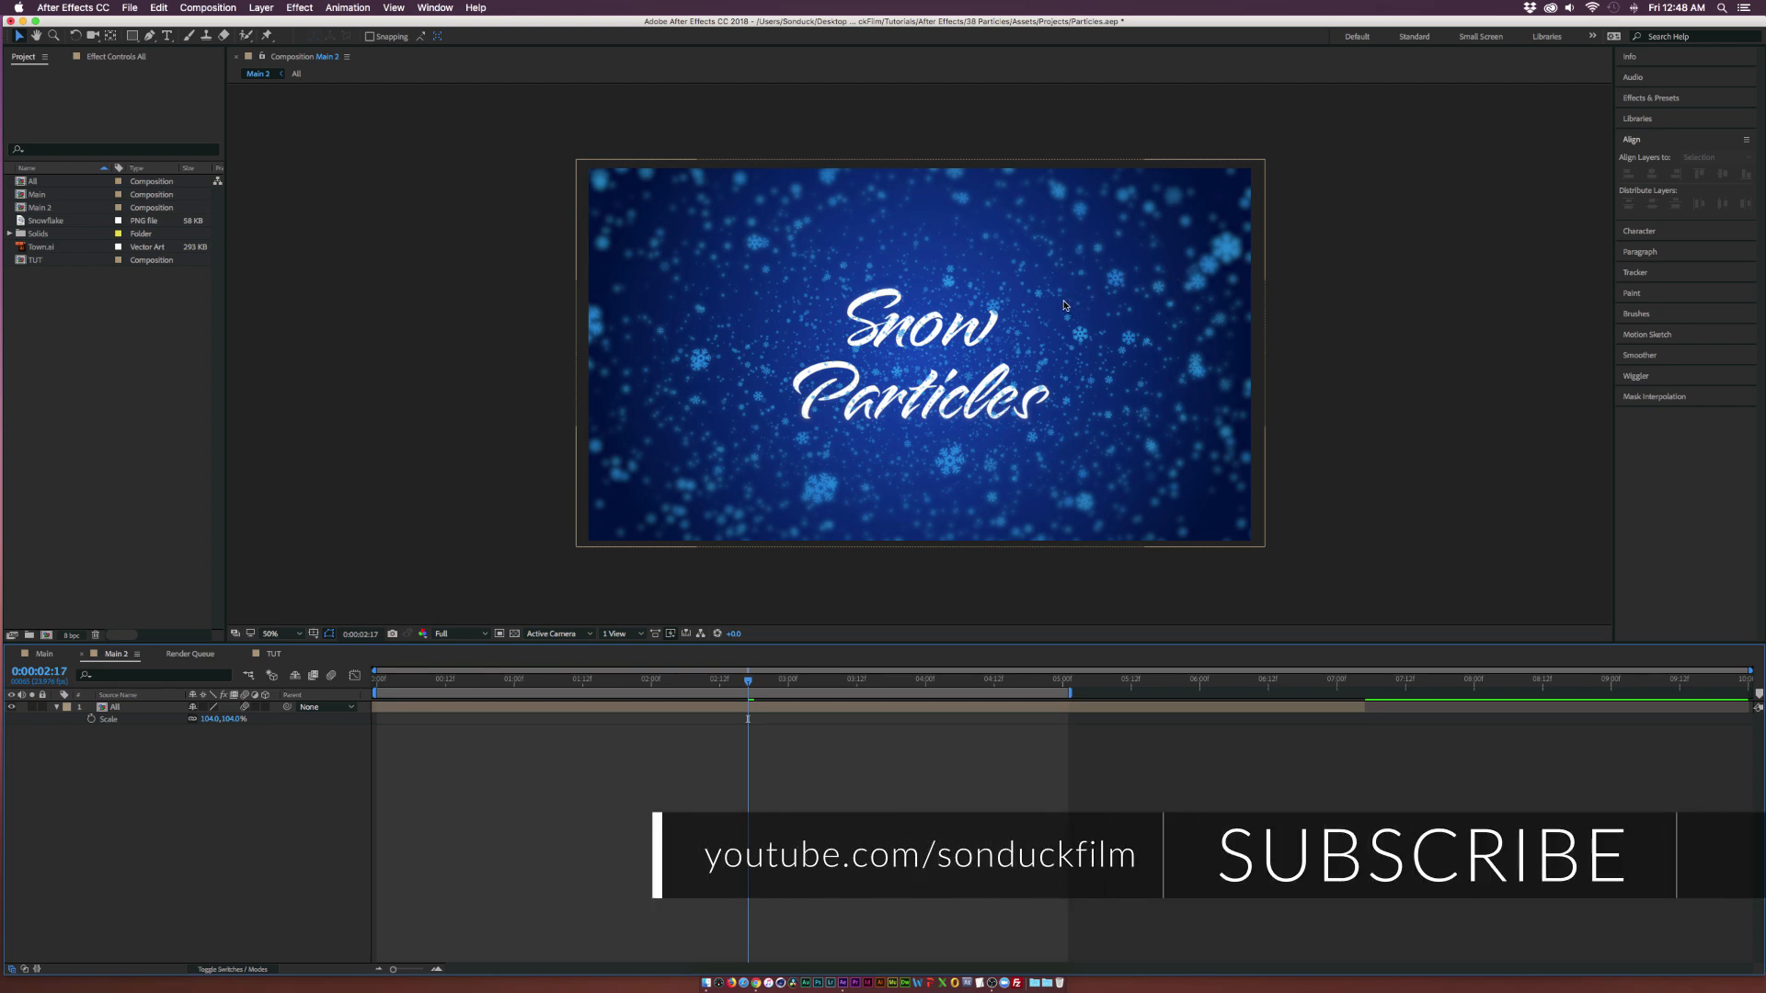
{"action": "mouse_move", "coordinate": [487, 634]}
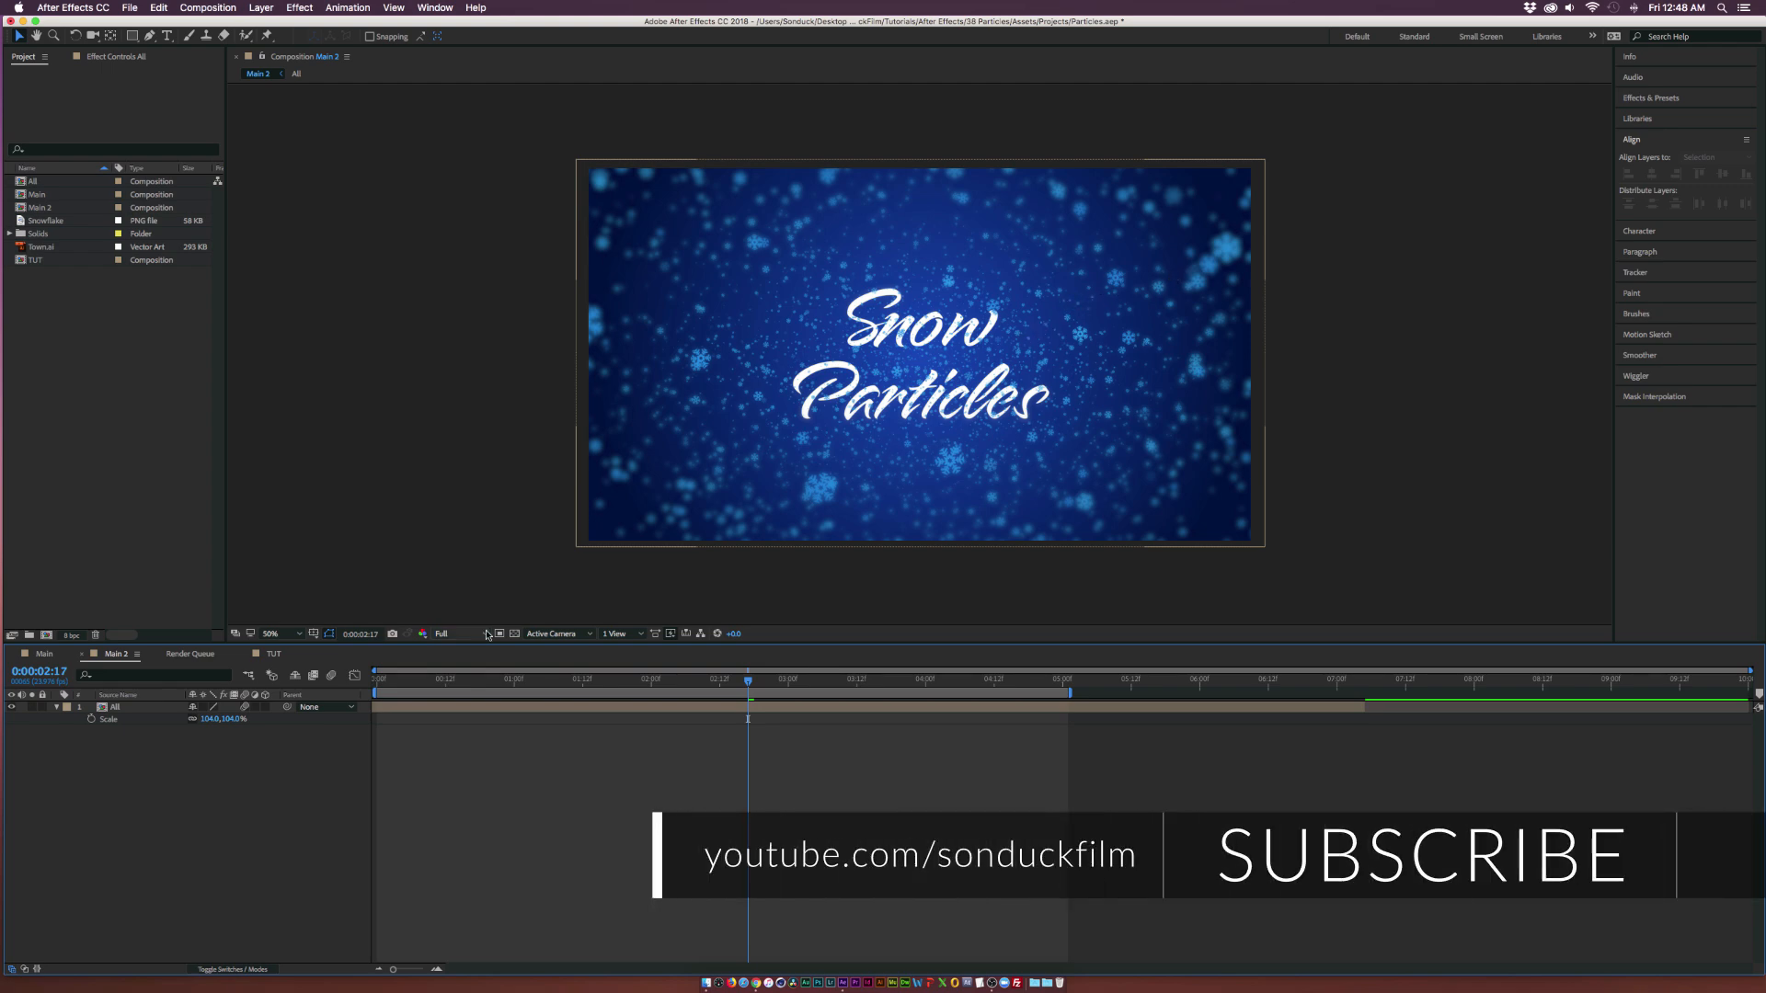
Preview the Snowflake image from the Project panel, then return to the TUT composition
{"action": "left_click", "coordinate": [275, 653]}
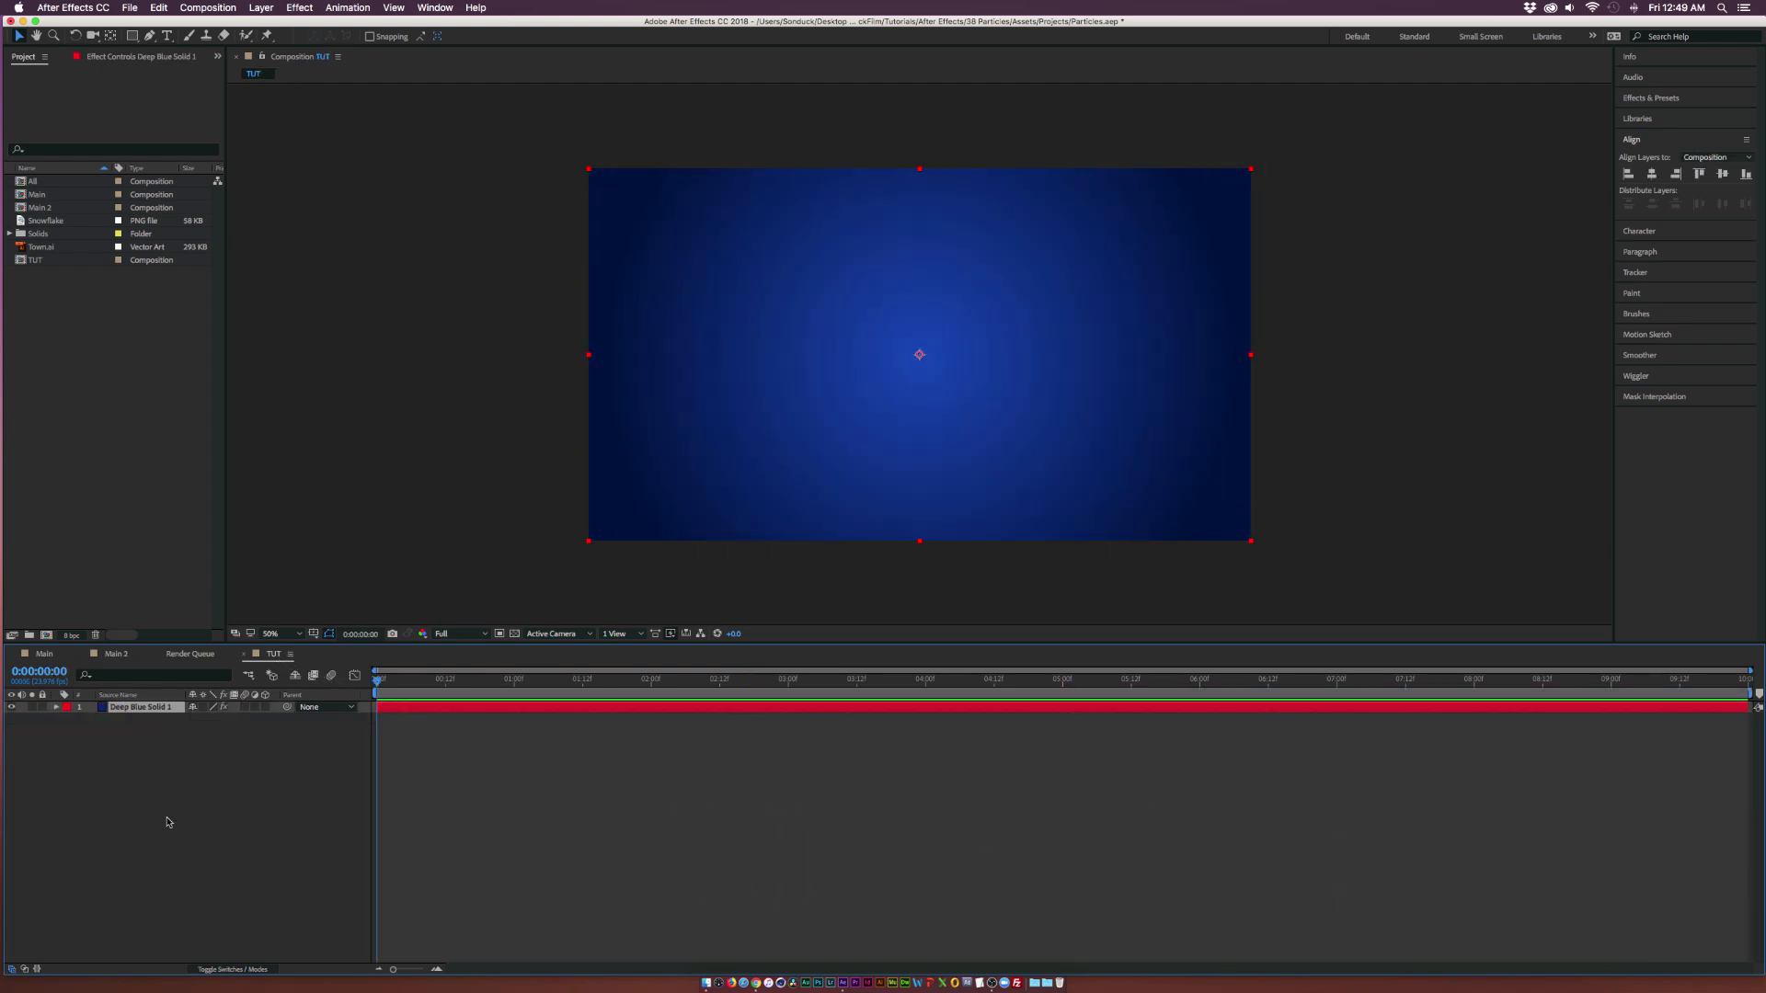
{"action": "left_click", "coordinate": [45, 220]}
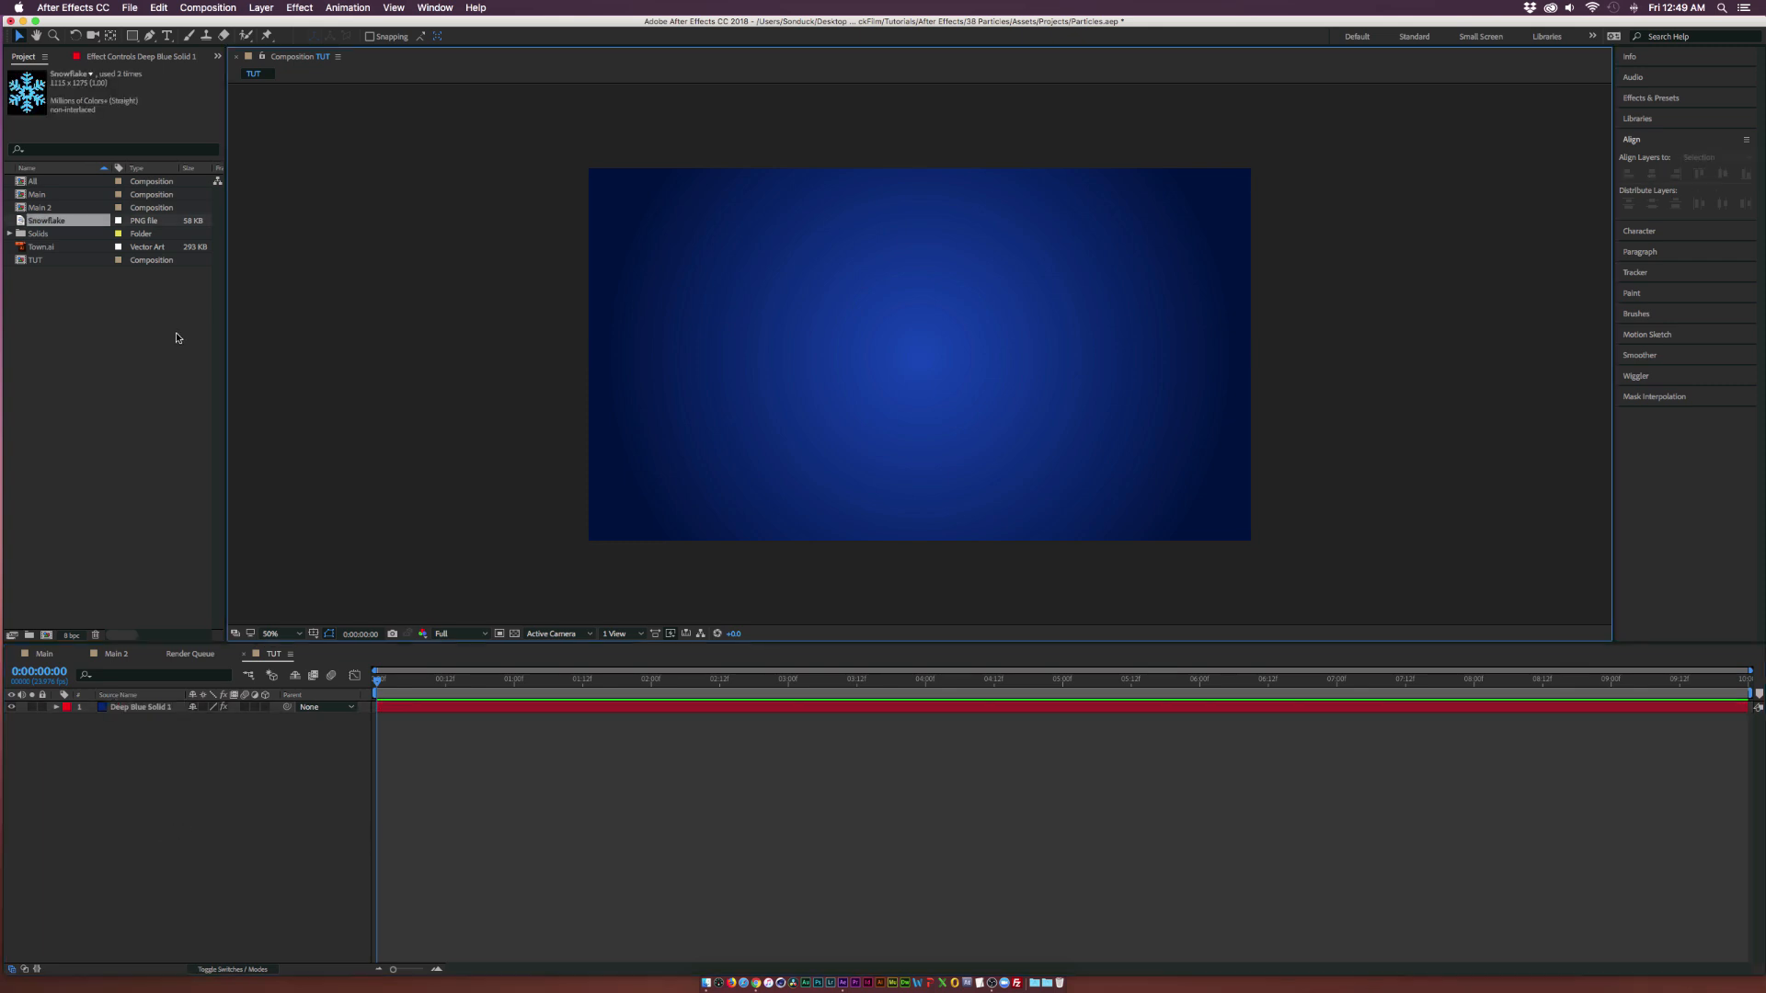
{"action": "double_click", "coordinate": [47, 220]}
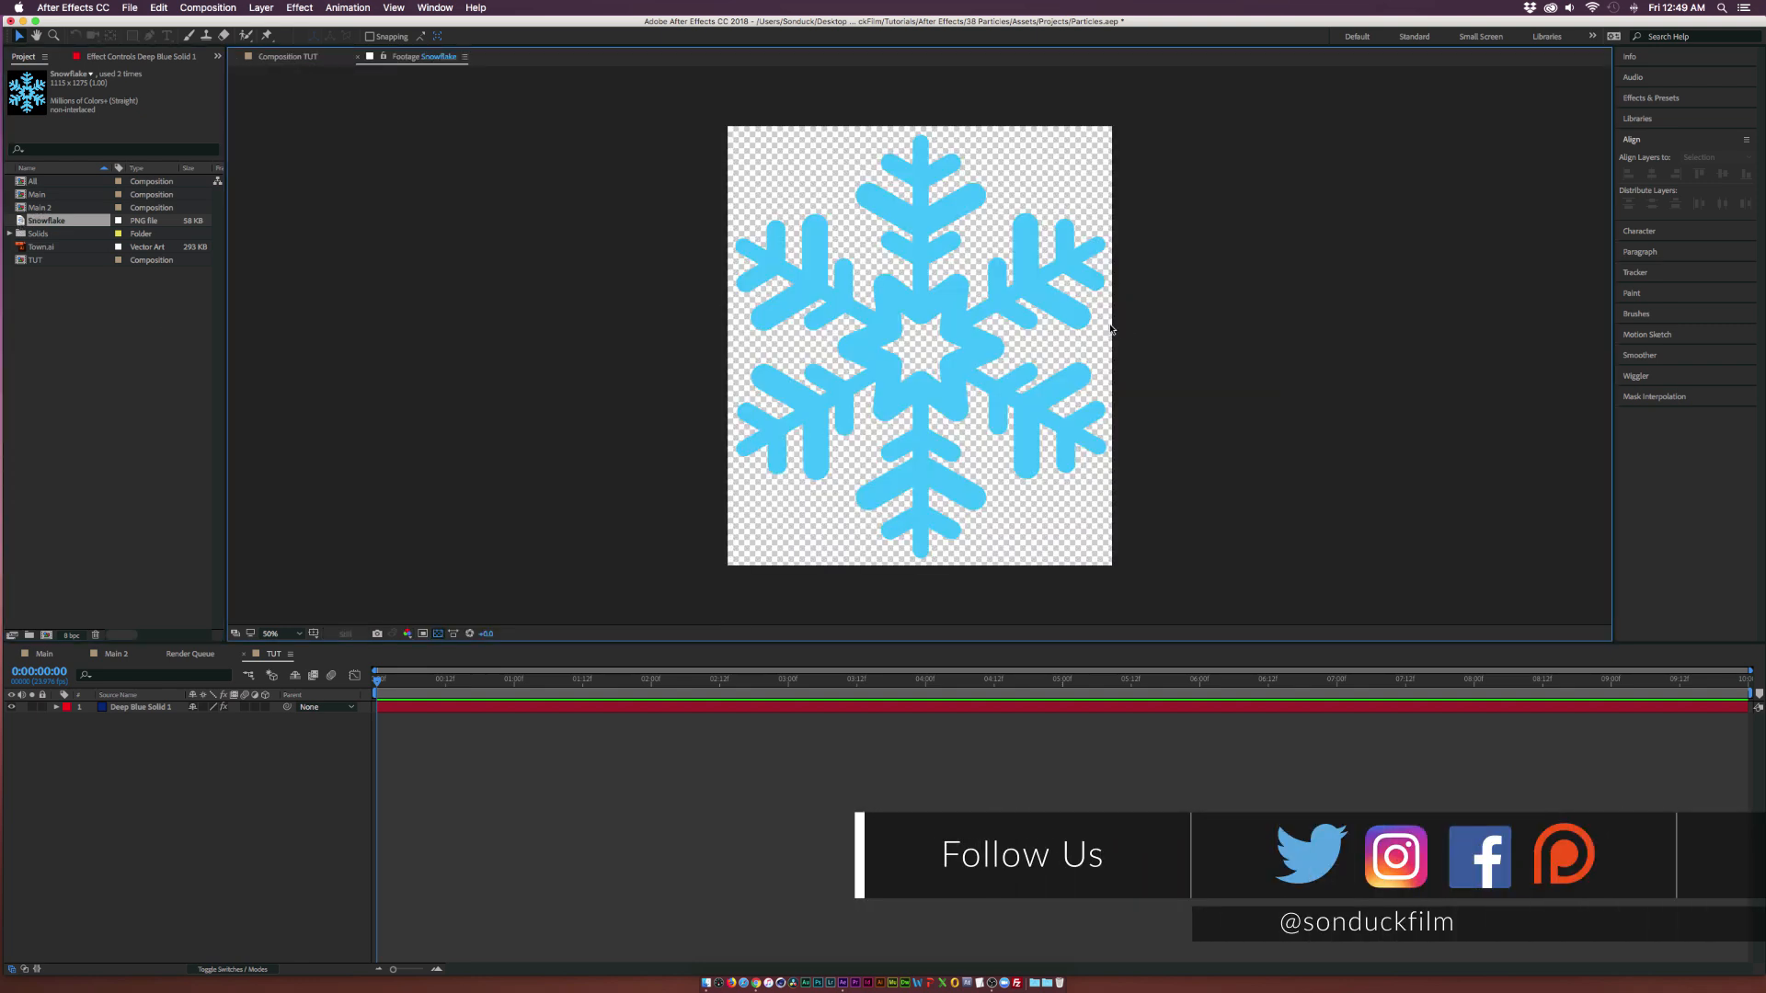
{"action": "left_click", "coordinate": [288, 56]}
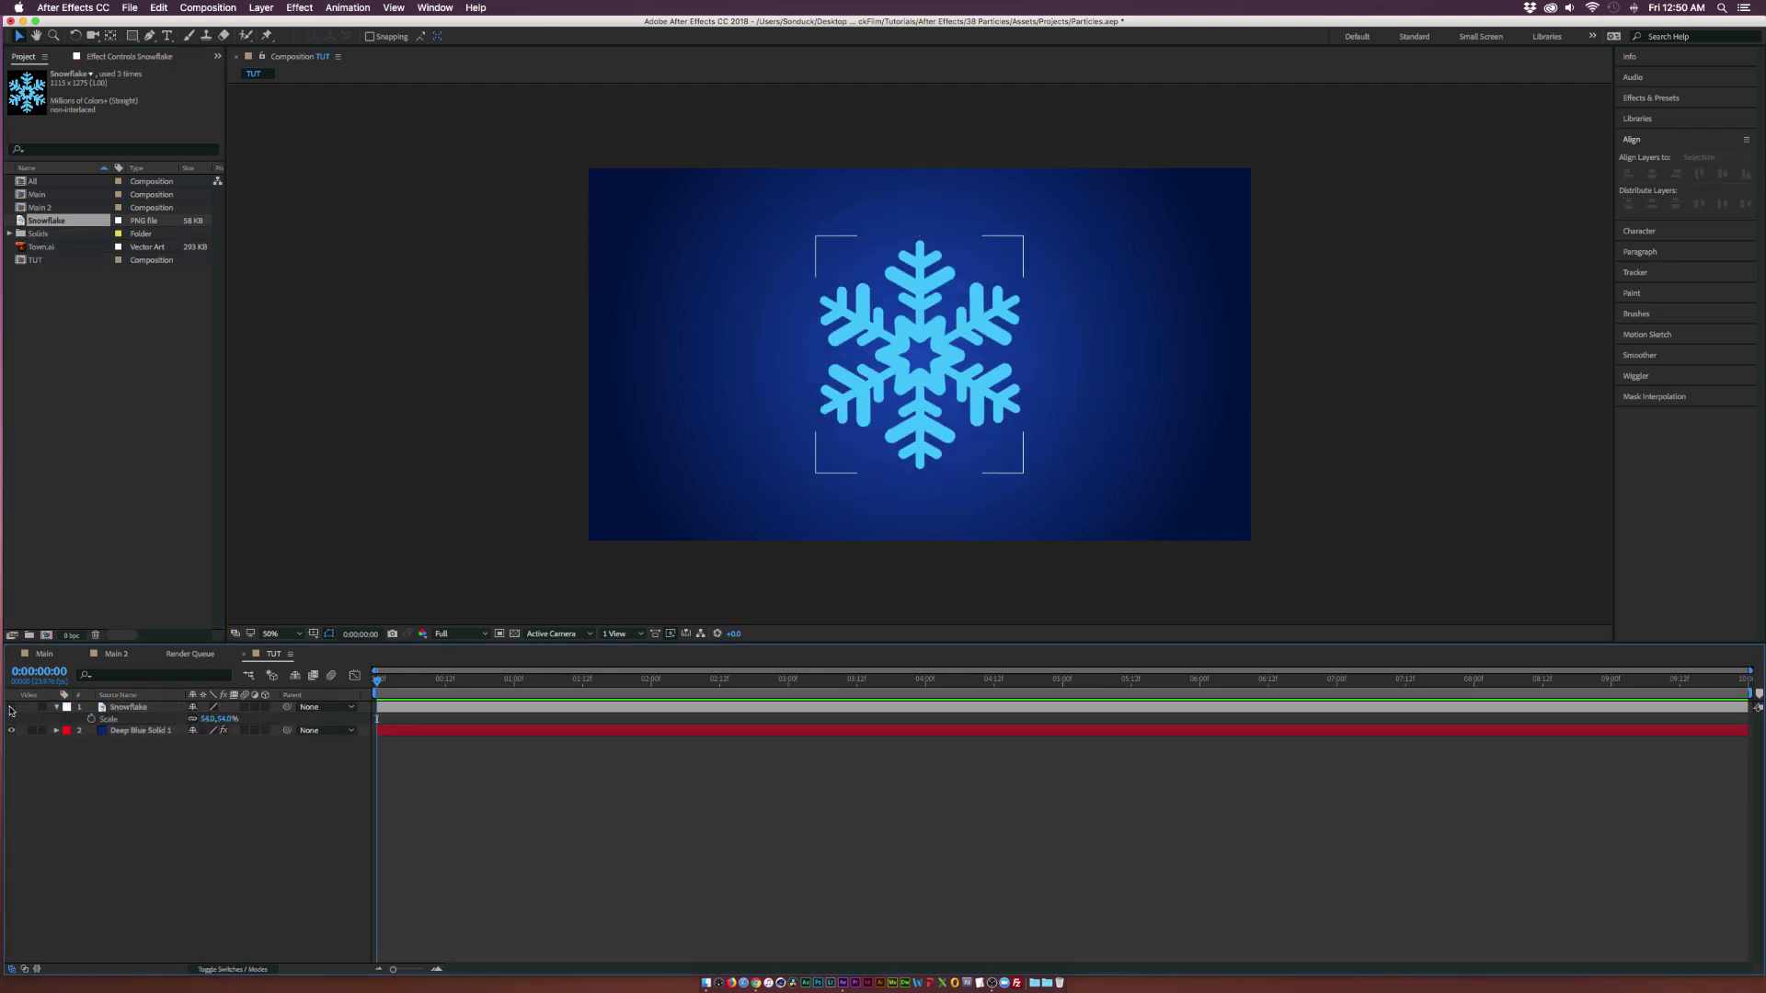
Create a new solid layer named 'Snow' via Layer > New > Solid
{"action": "left_click", "coordinate": [260, 8]}
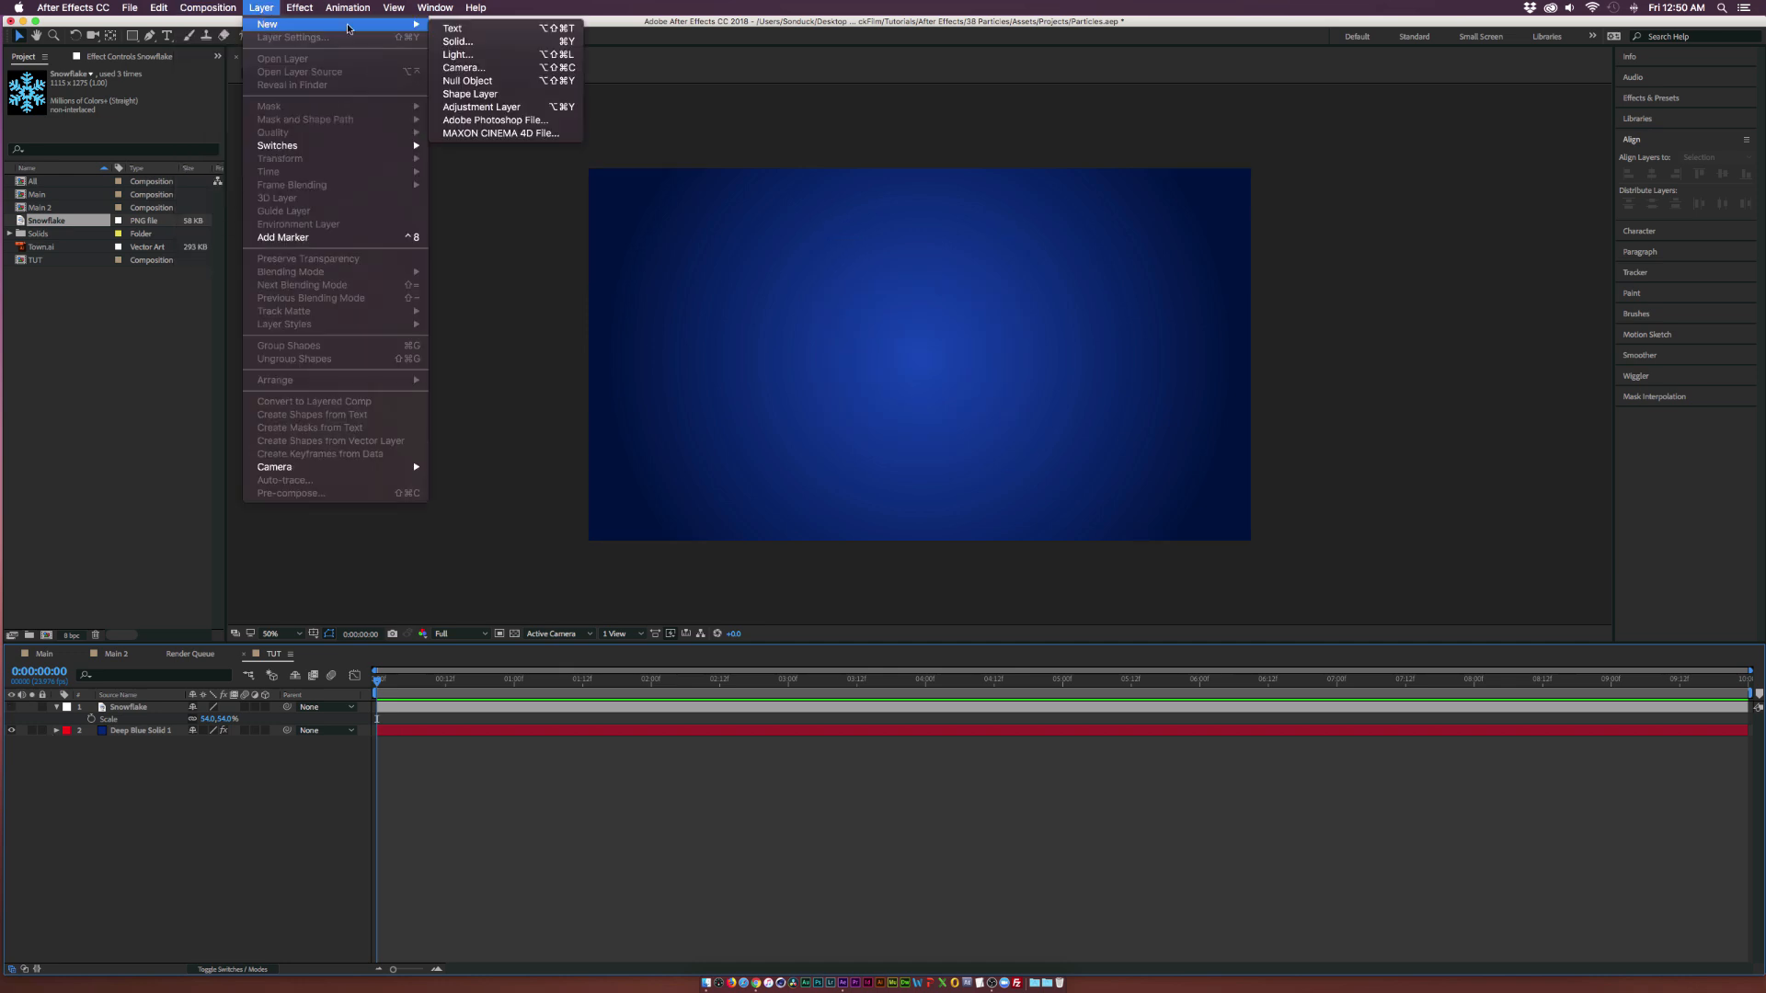
{"action": "left_click", "coordinate": [458, 41]}
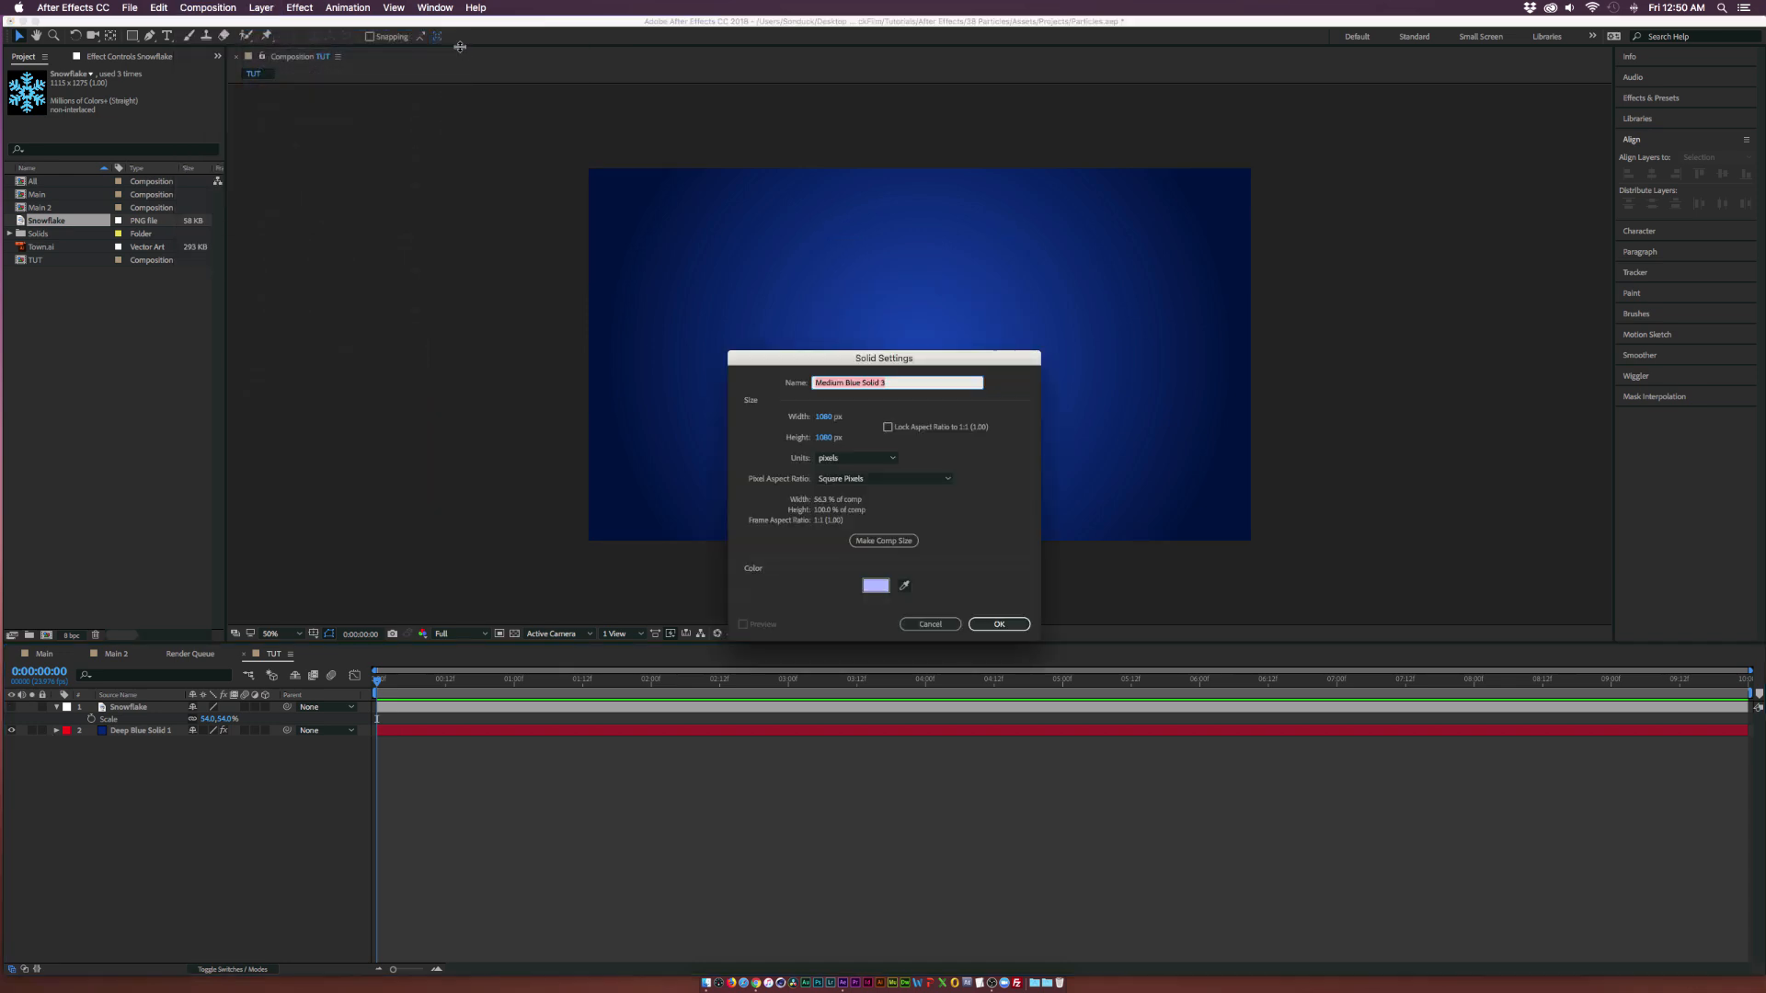
{"action": "type", "text": "Snow"}
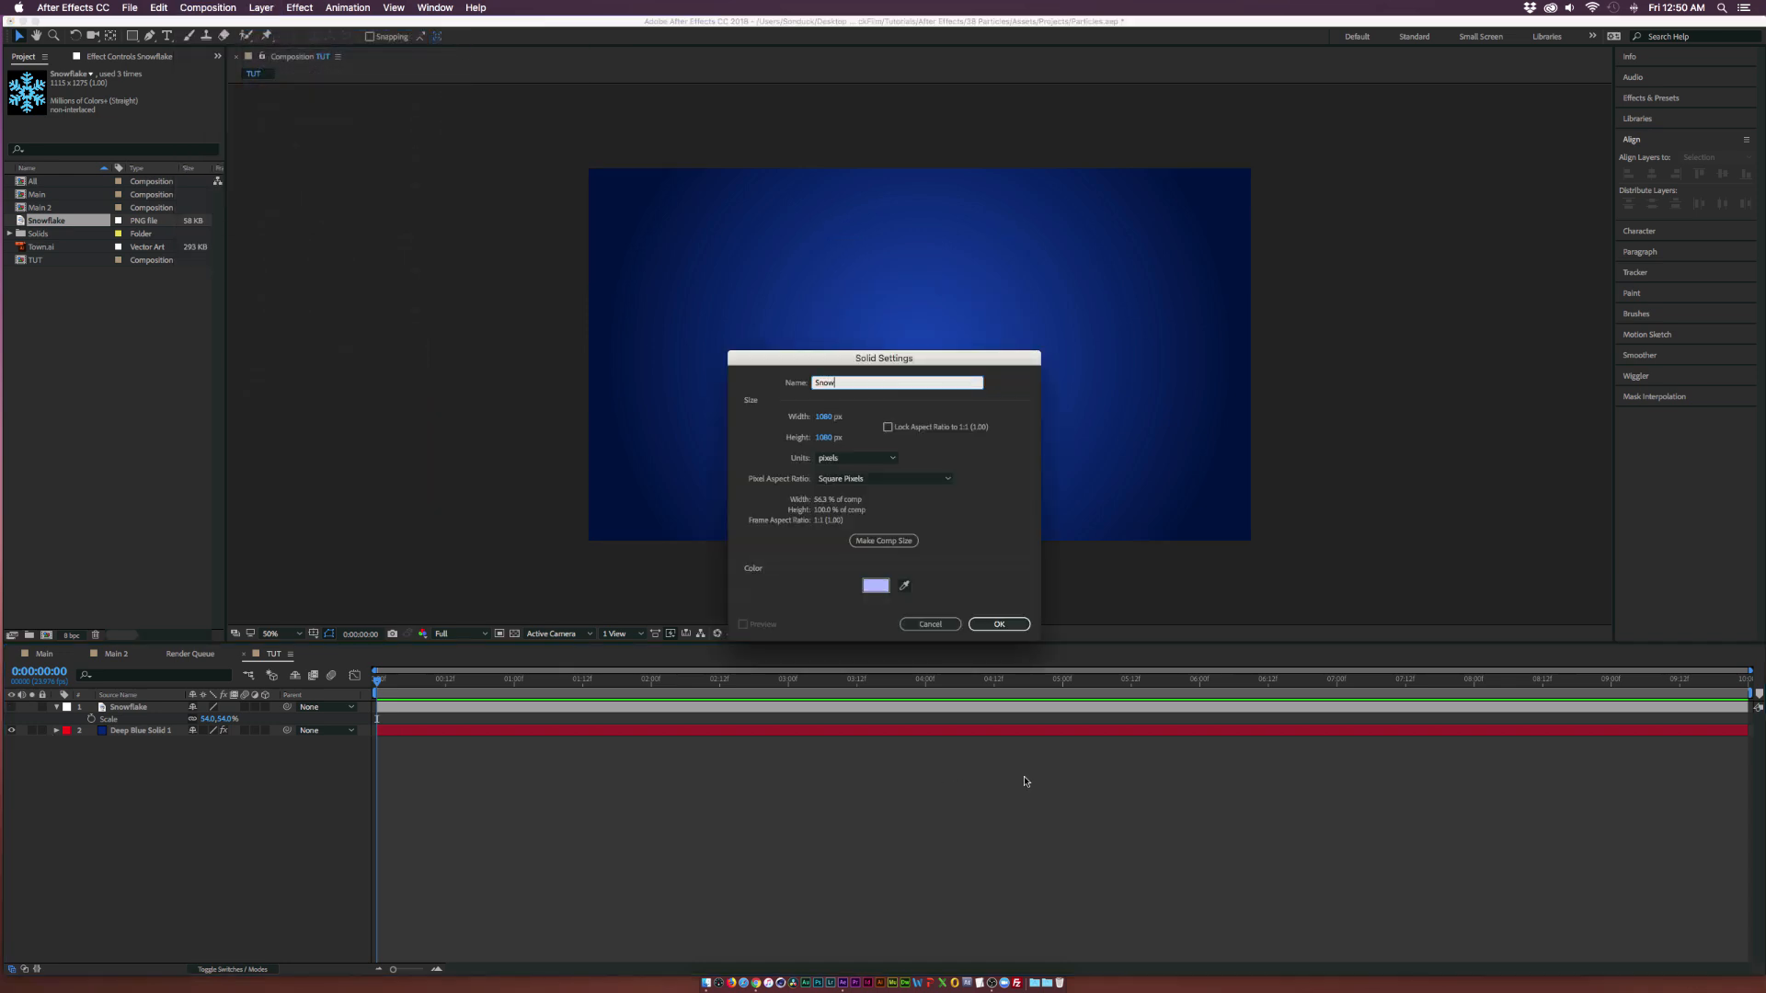
{"action": "left_click", "coordinate": [998, 623]}
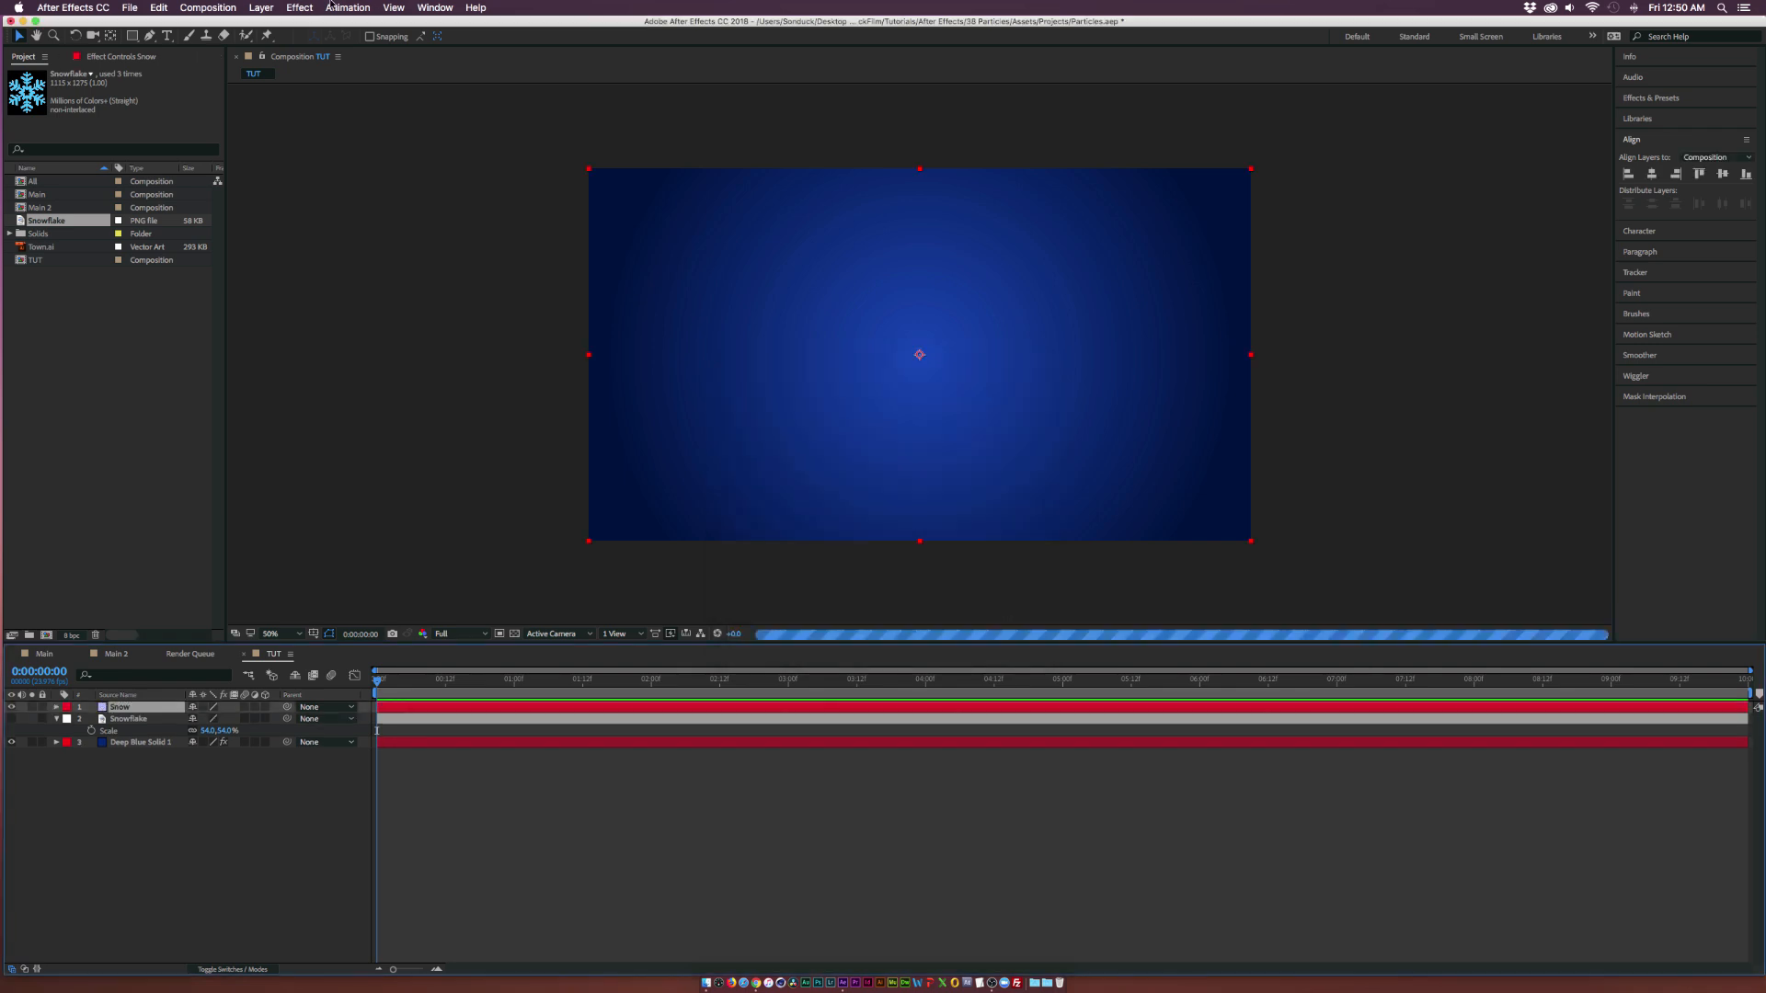
Apply CC Particle World to the Snow solid and hide its guides
{"action": "left_click", "coordinate": [299, 8]}
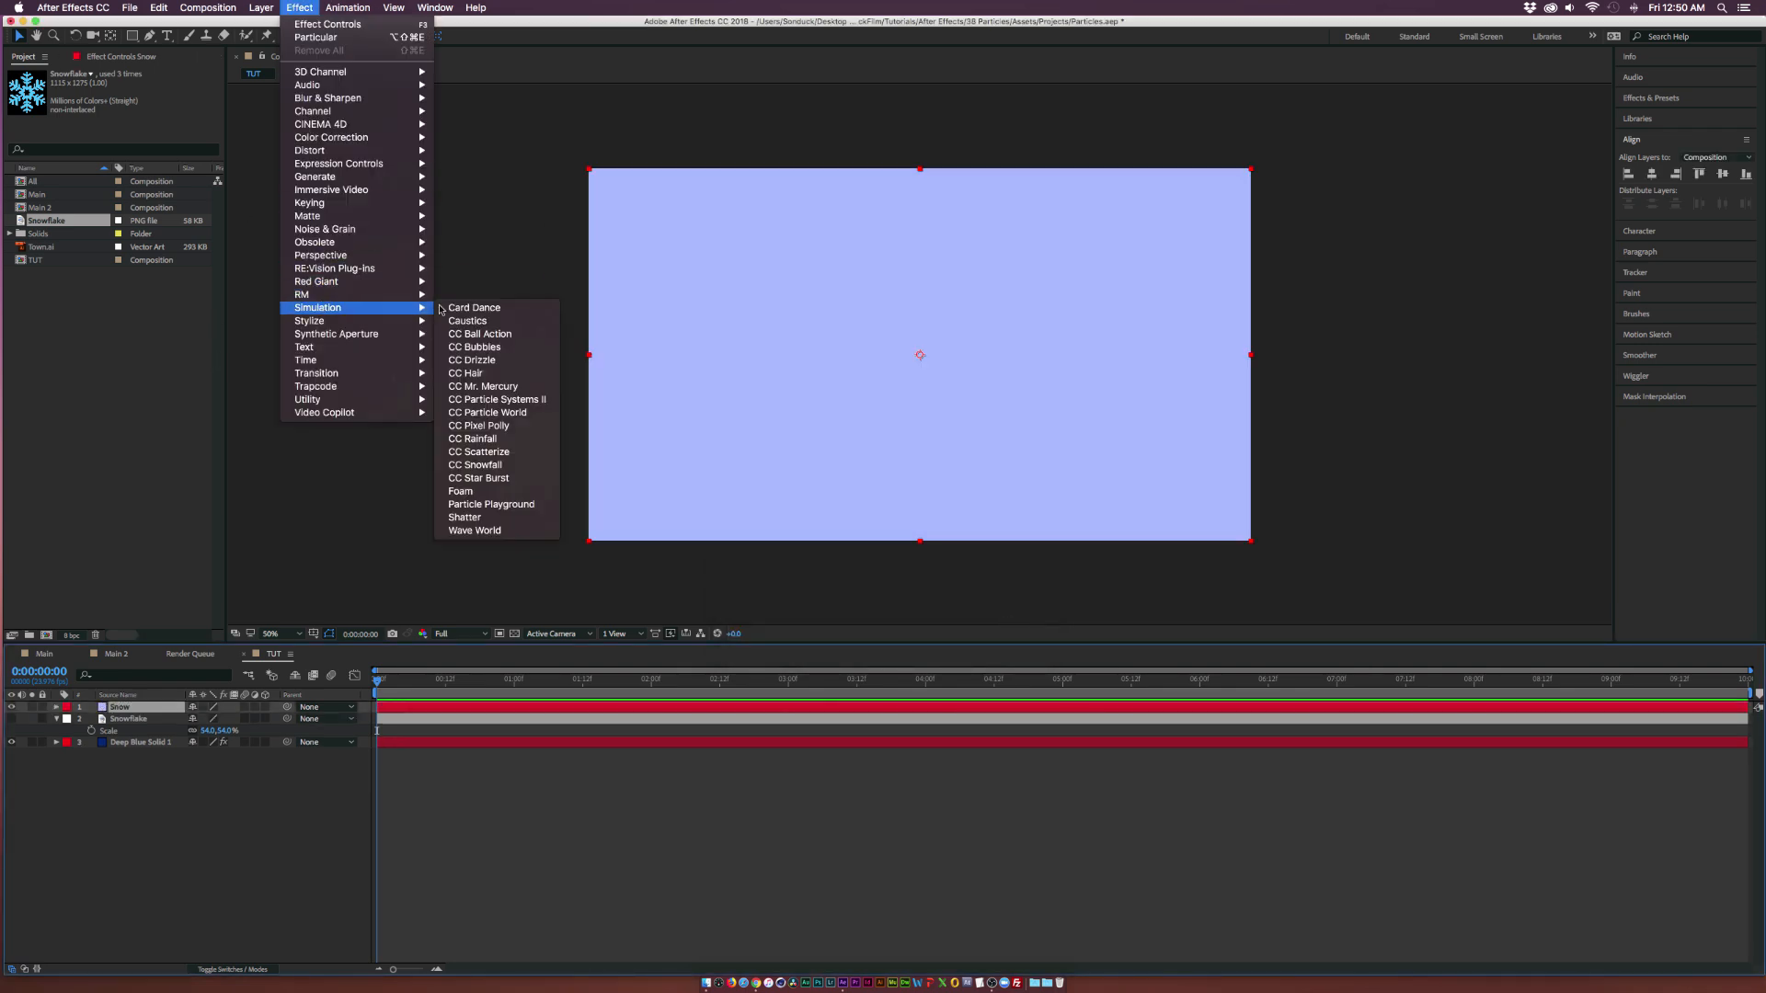
{"action": "left_click", "coordinate": [488, 412]}
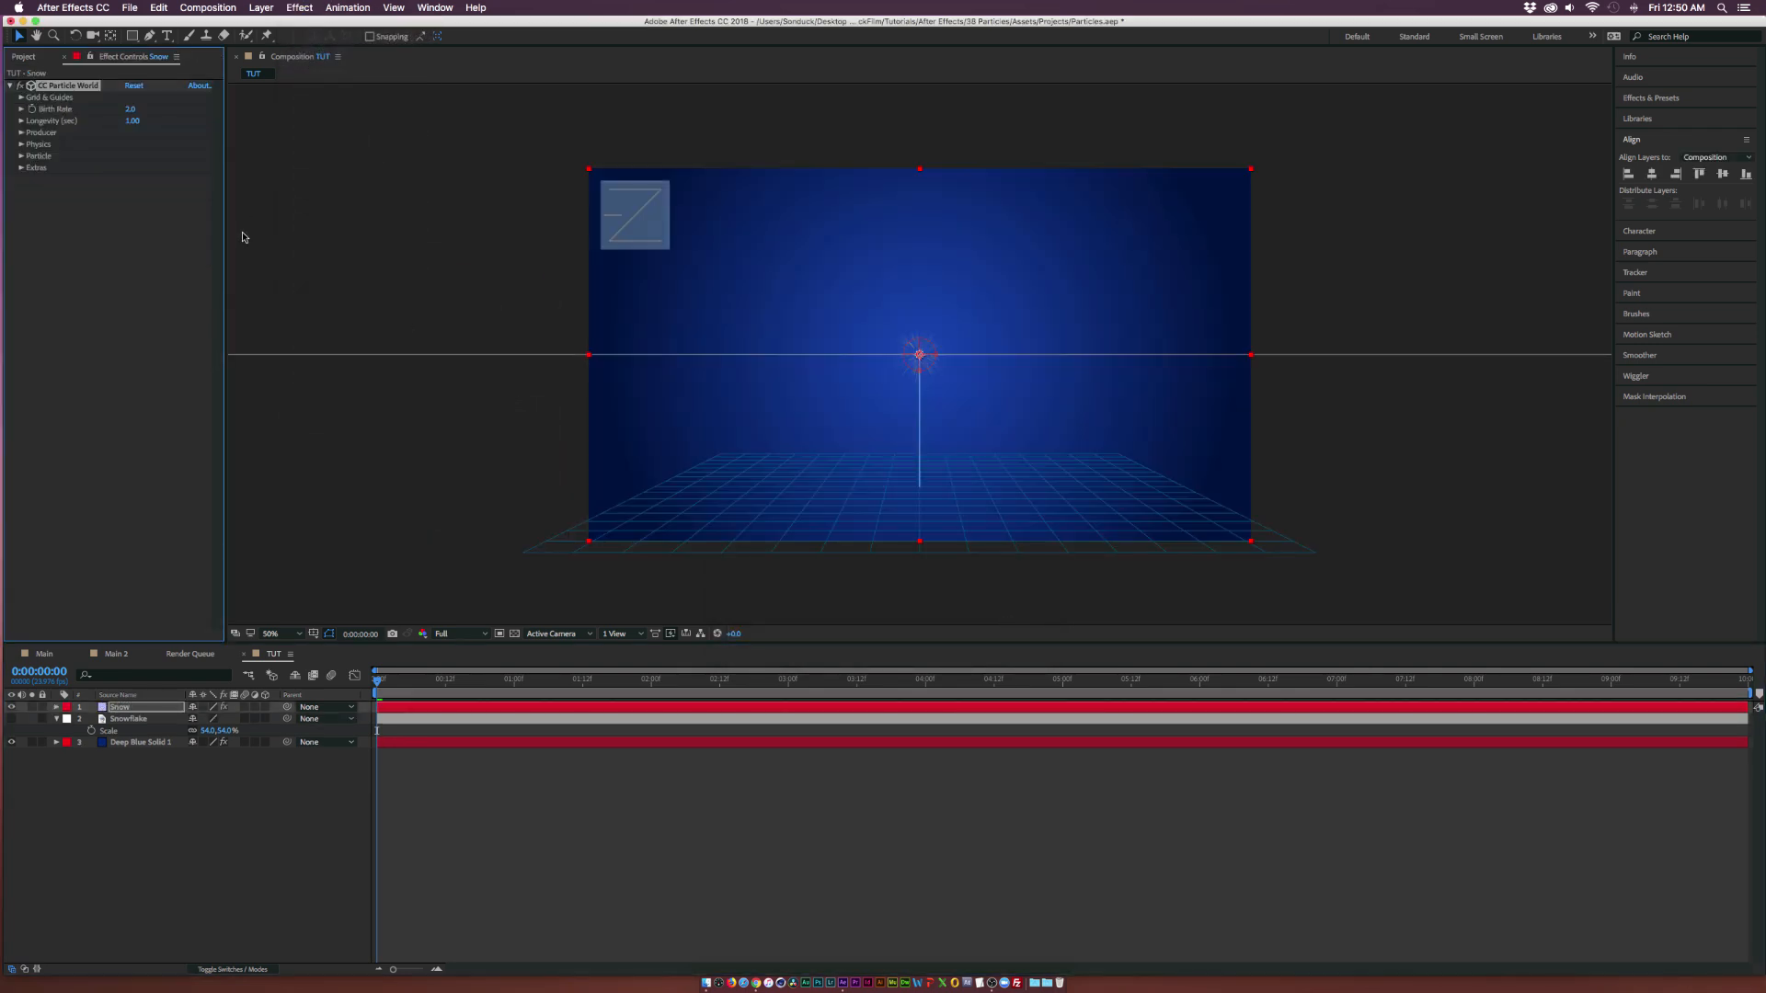
{"action": "left_click", "coordinate": [11, 707]}
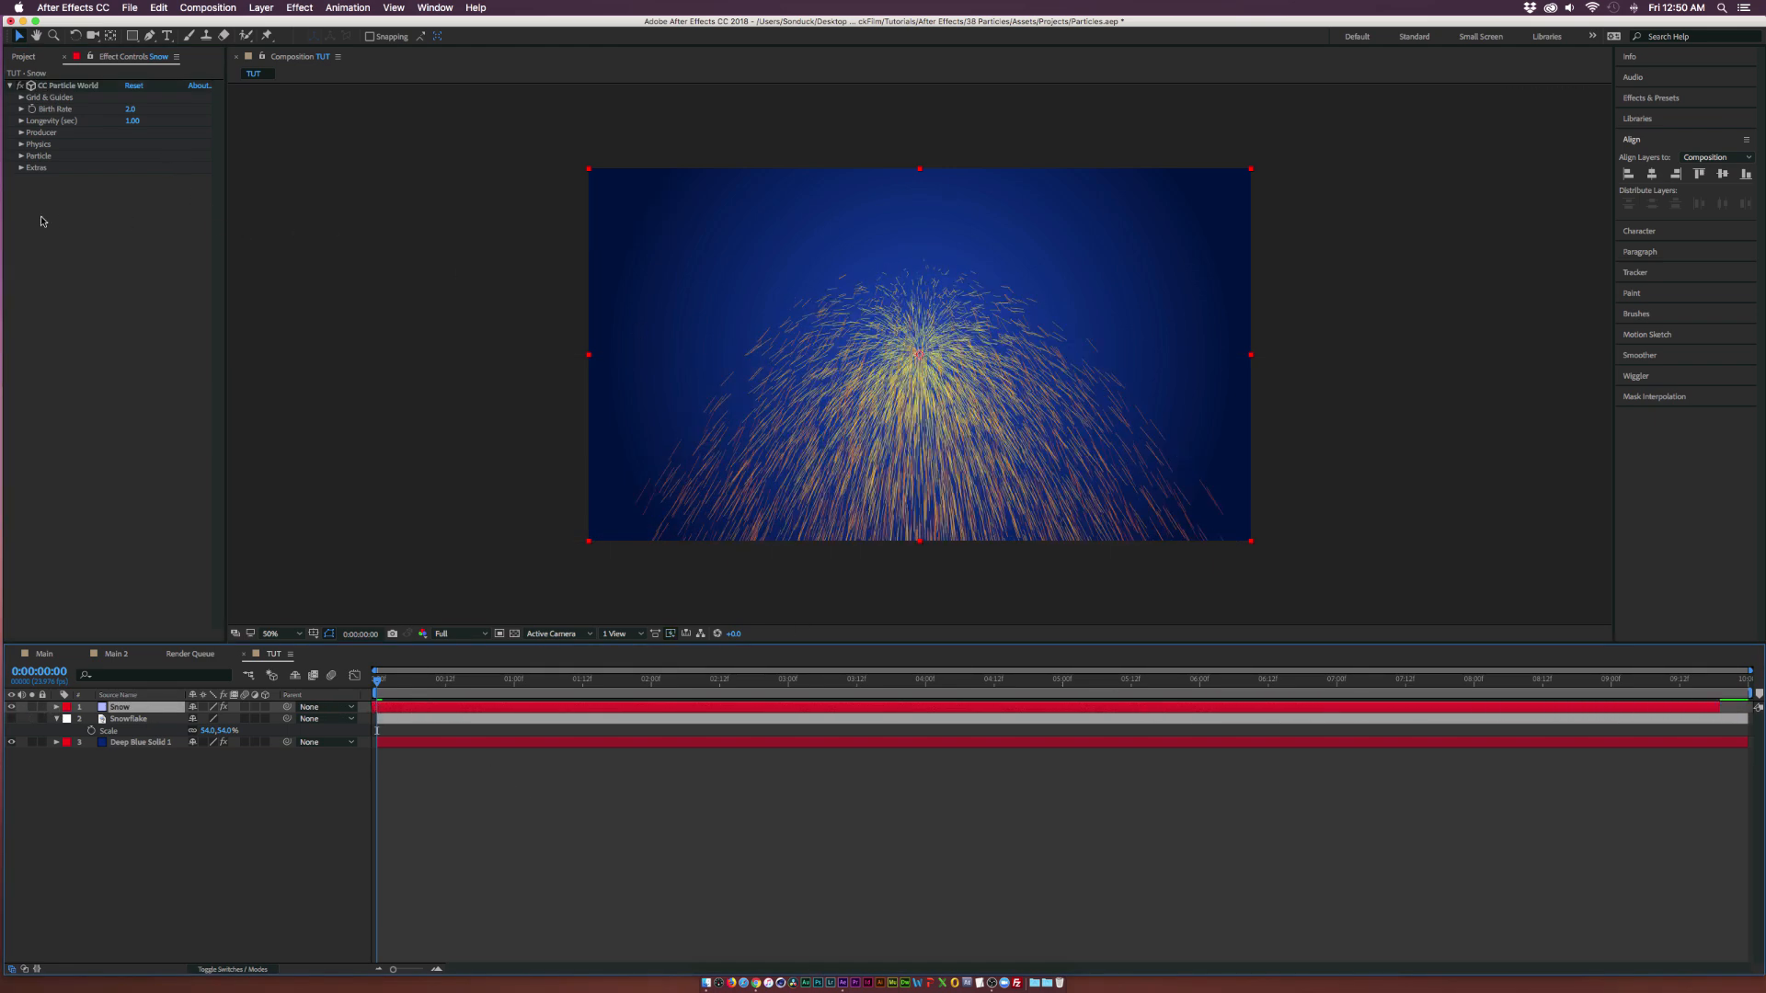
Set Particle Type to Textured Disc and Texture Layer to the Snowflake layer
{"action": "left_click", "coordinate": [21, 156]}
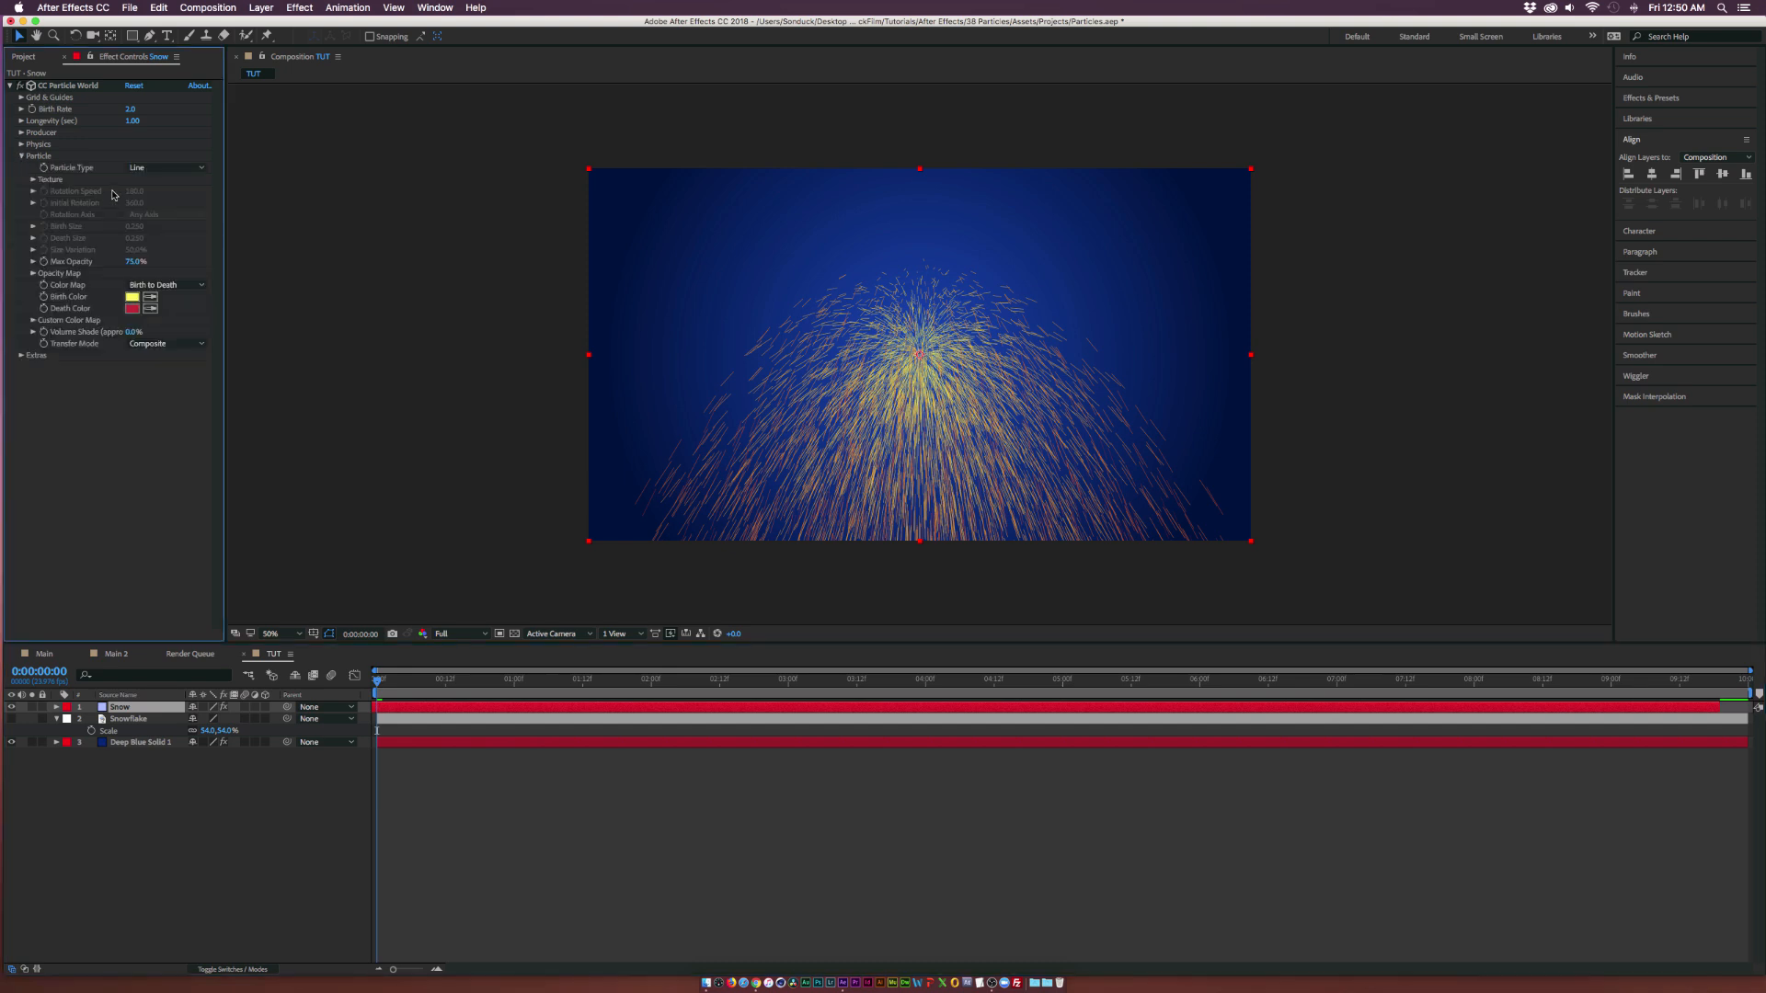
{"action": "left_click", "coordinate": [167, 166]}
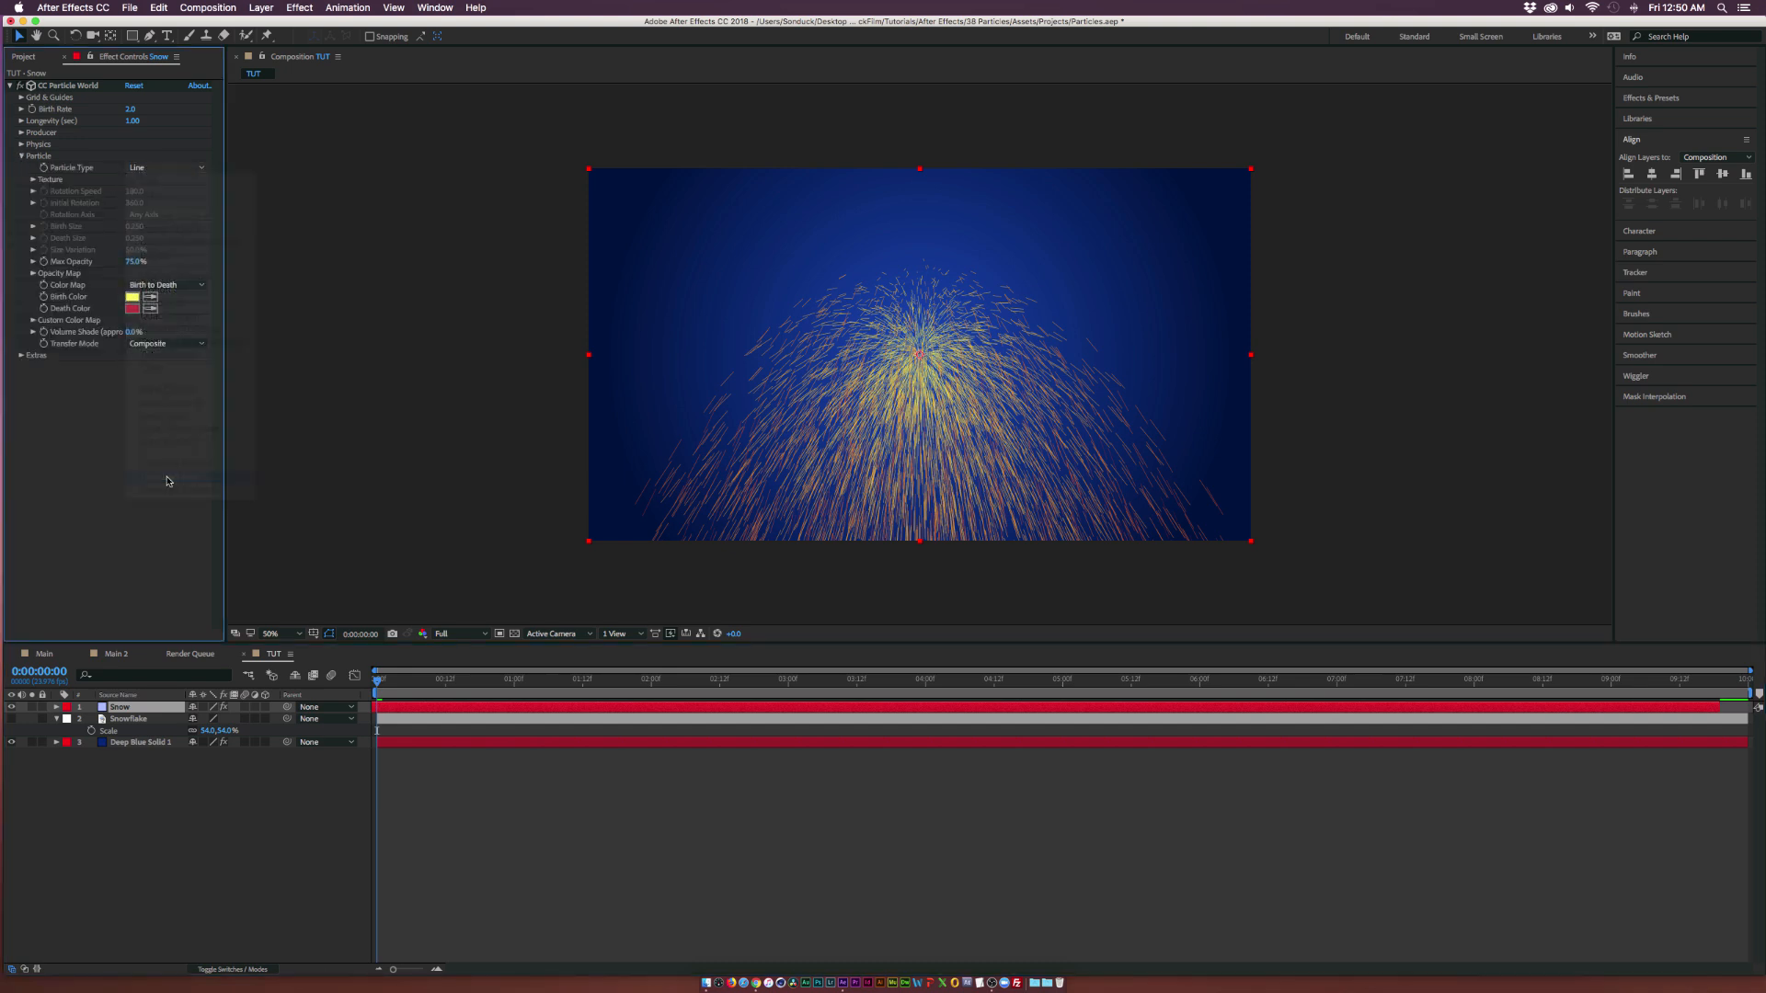
{"action": "left_click", "coordinate": [166, 167]}
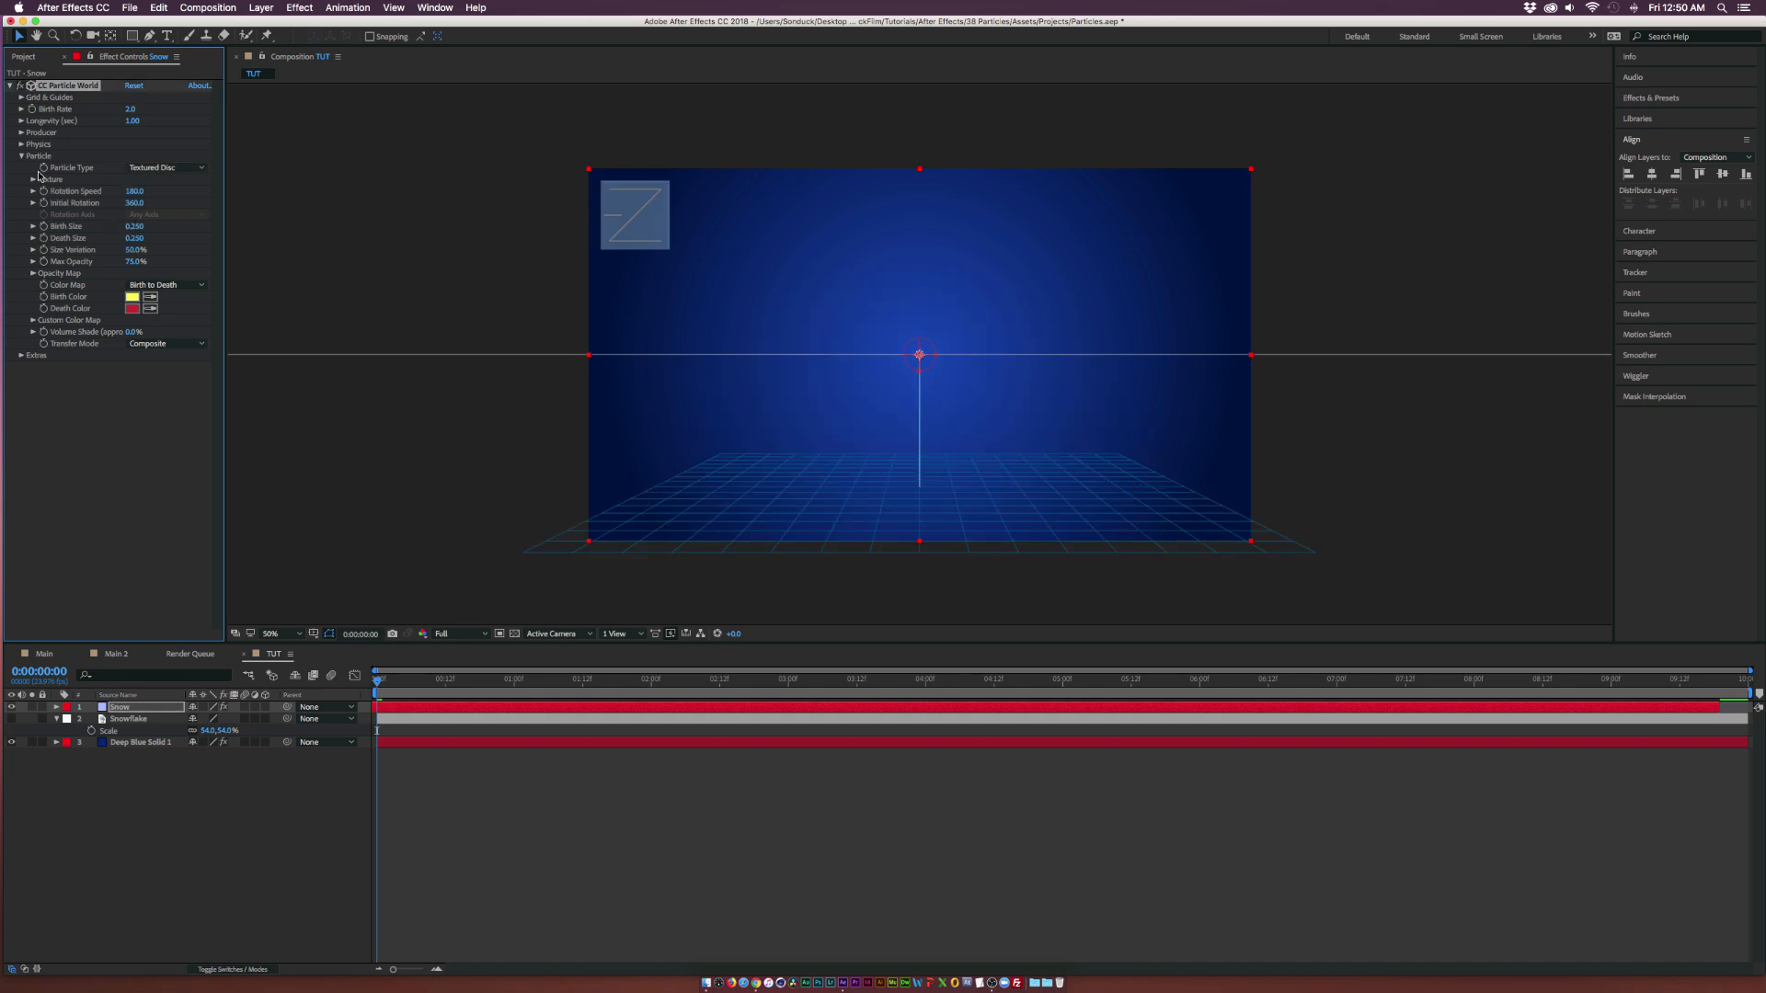
{"action": "left_click", "coordinate": [20, 180]}
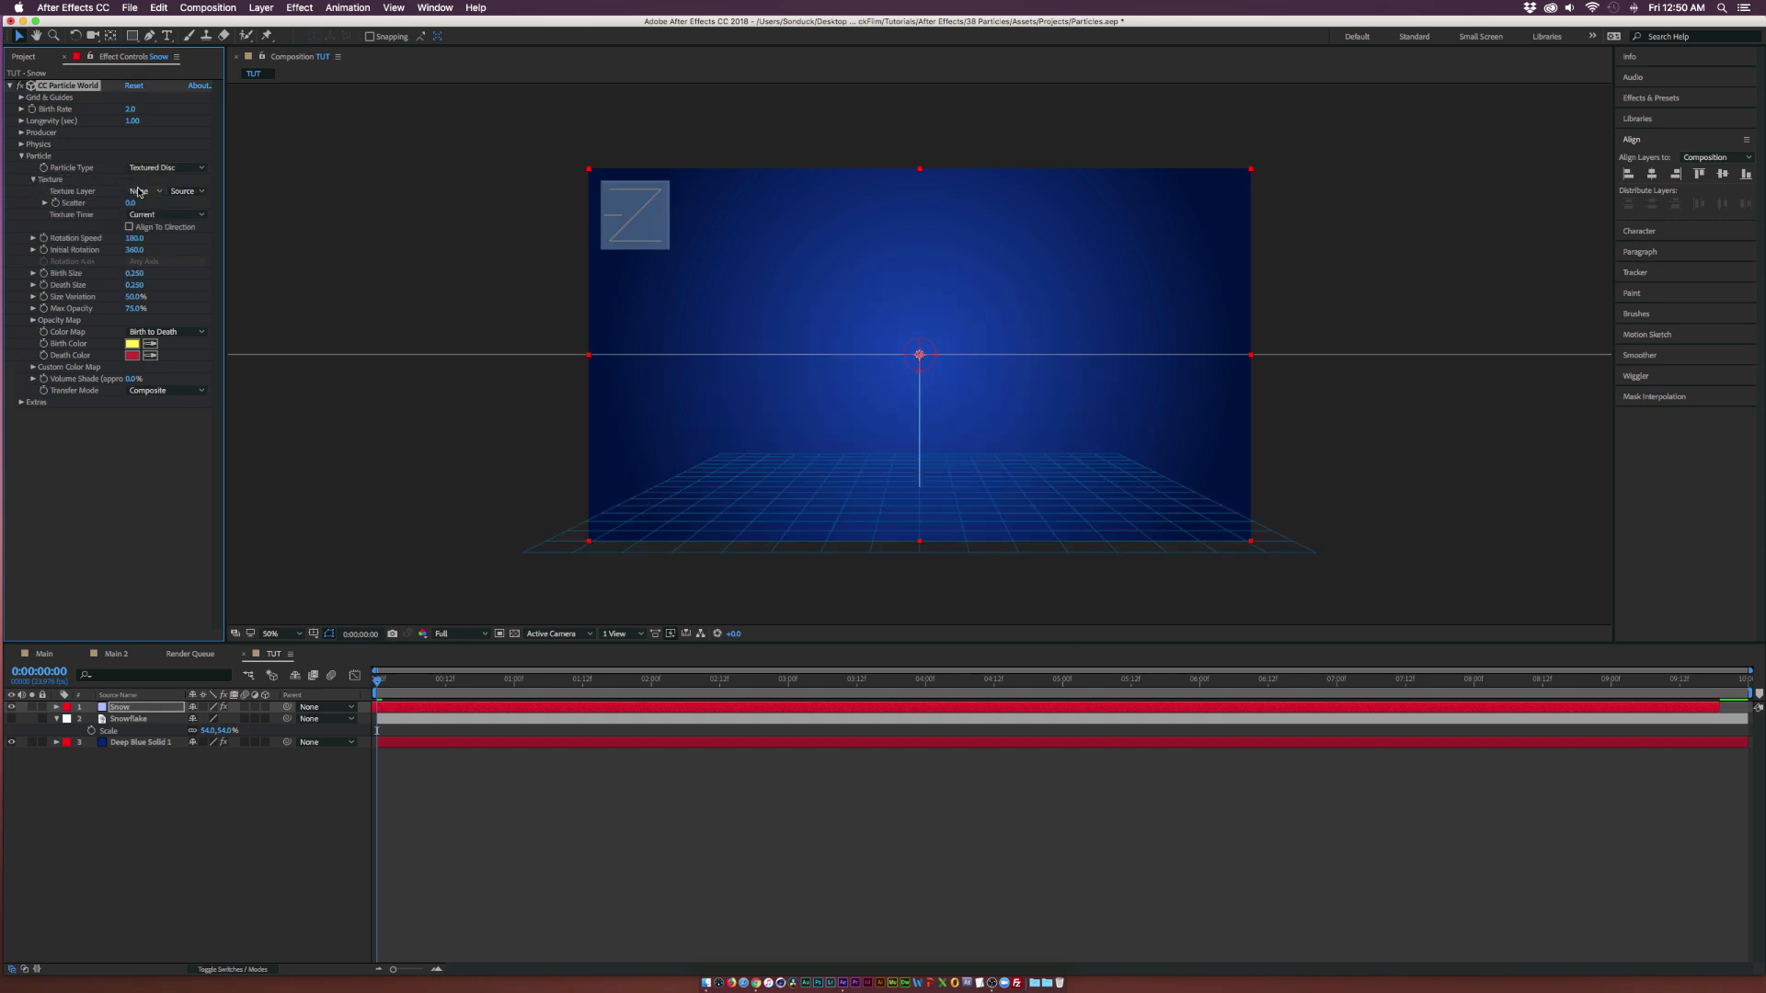
{"action": "left_click", "coordinate": [144, 190]}
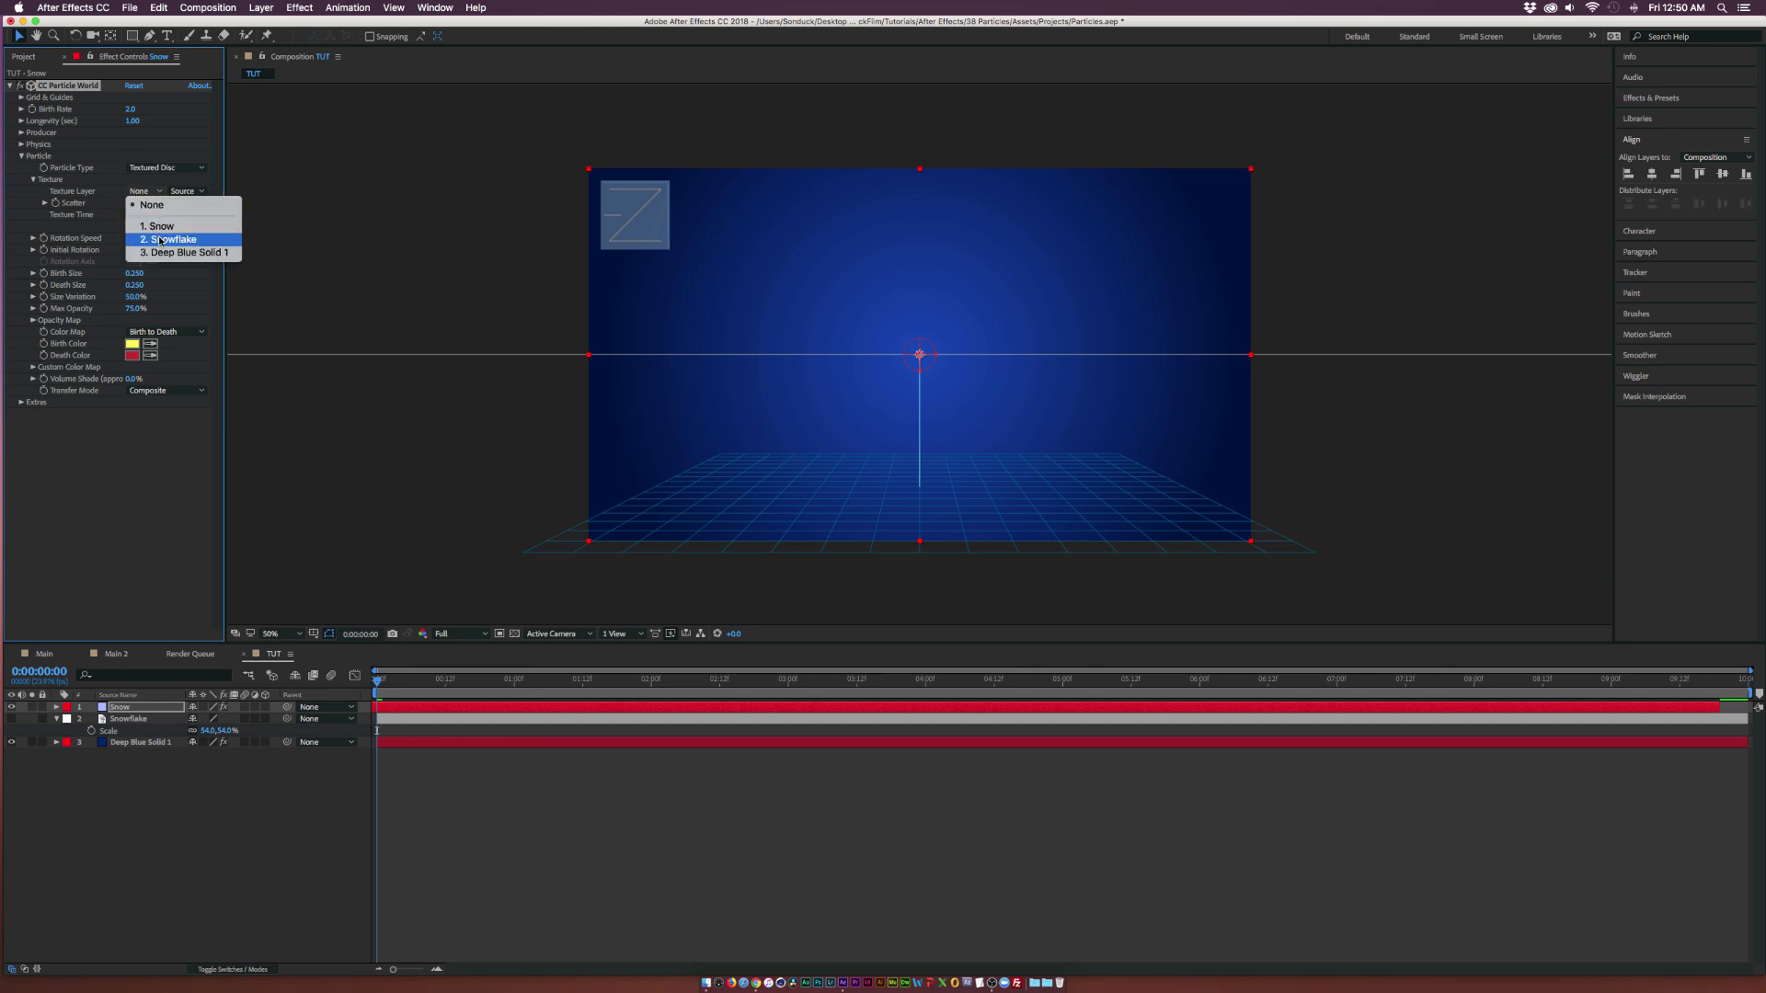
{"action": "left_click", "coordinate": [171, 239]}
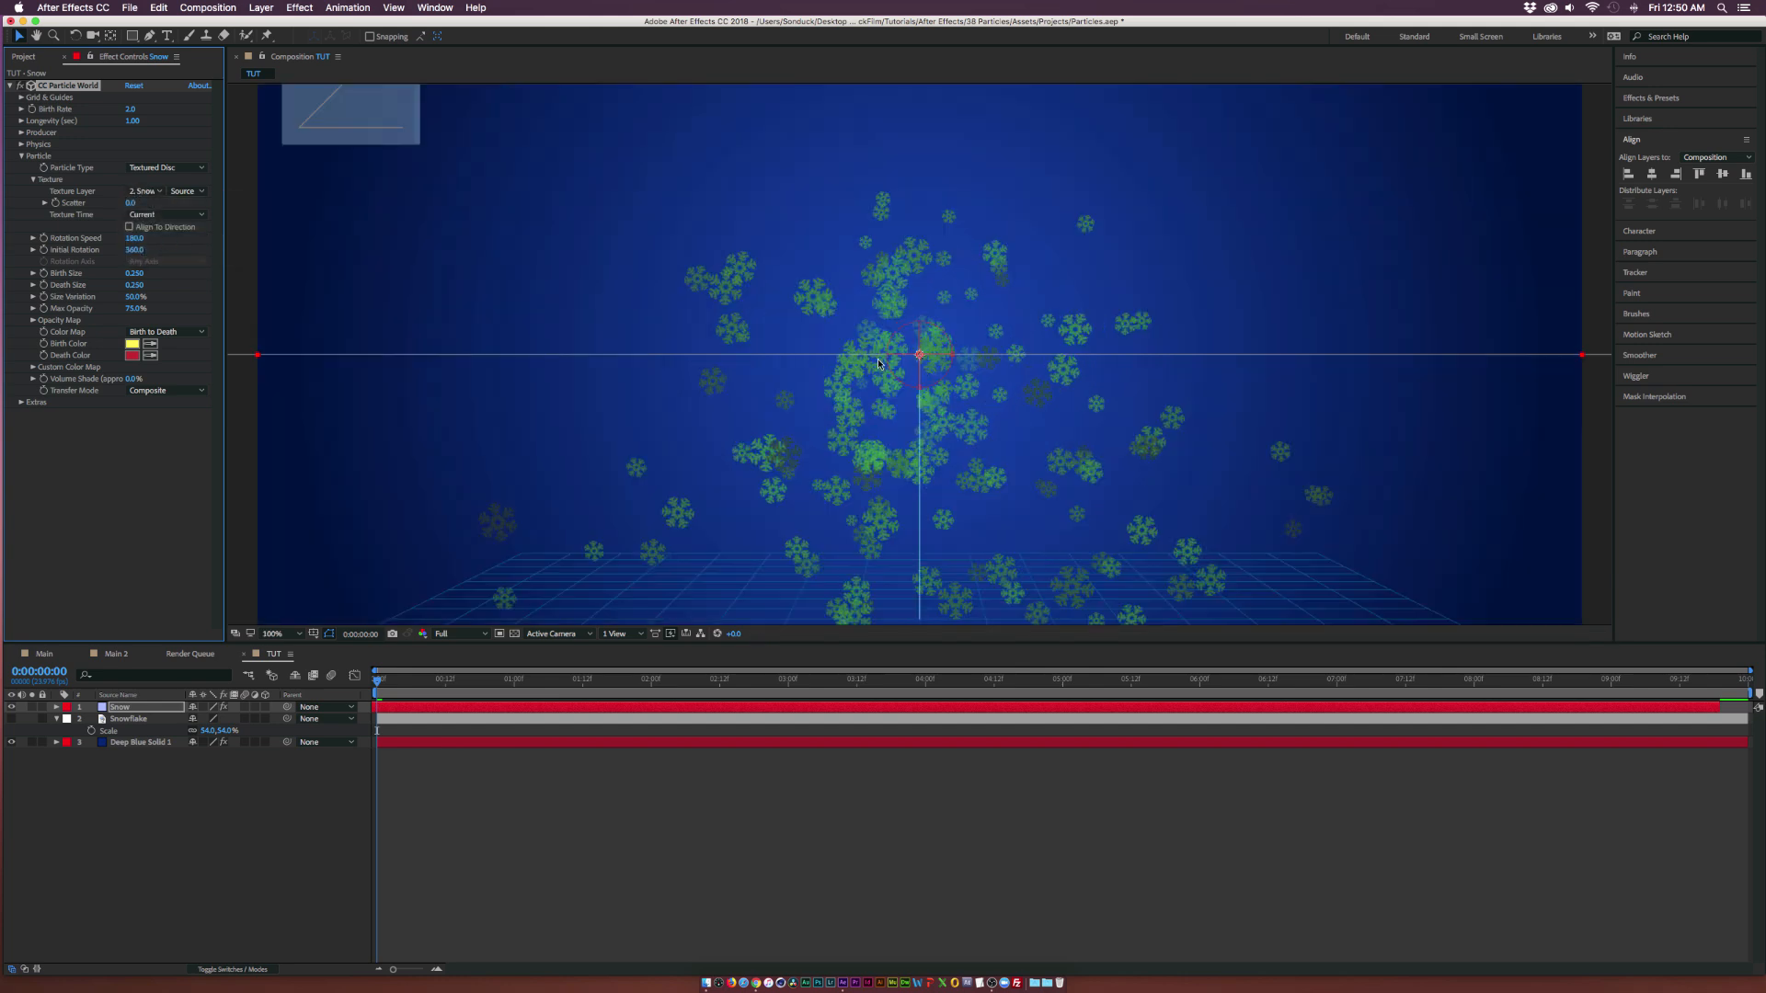
{"action": "mouse_move", "coordinate": [386, 365]}
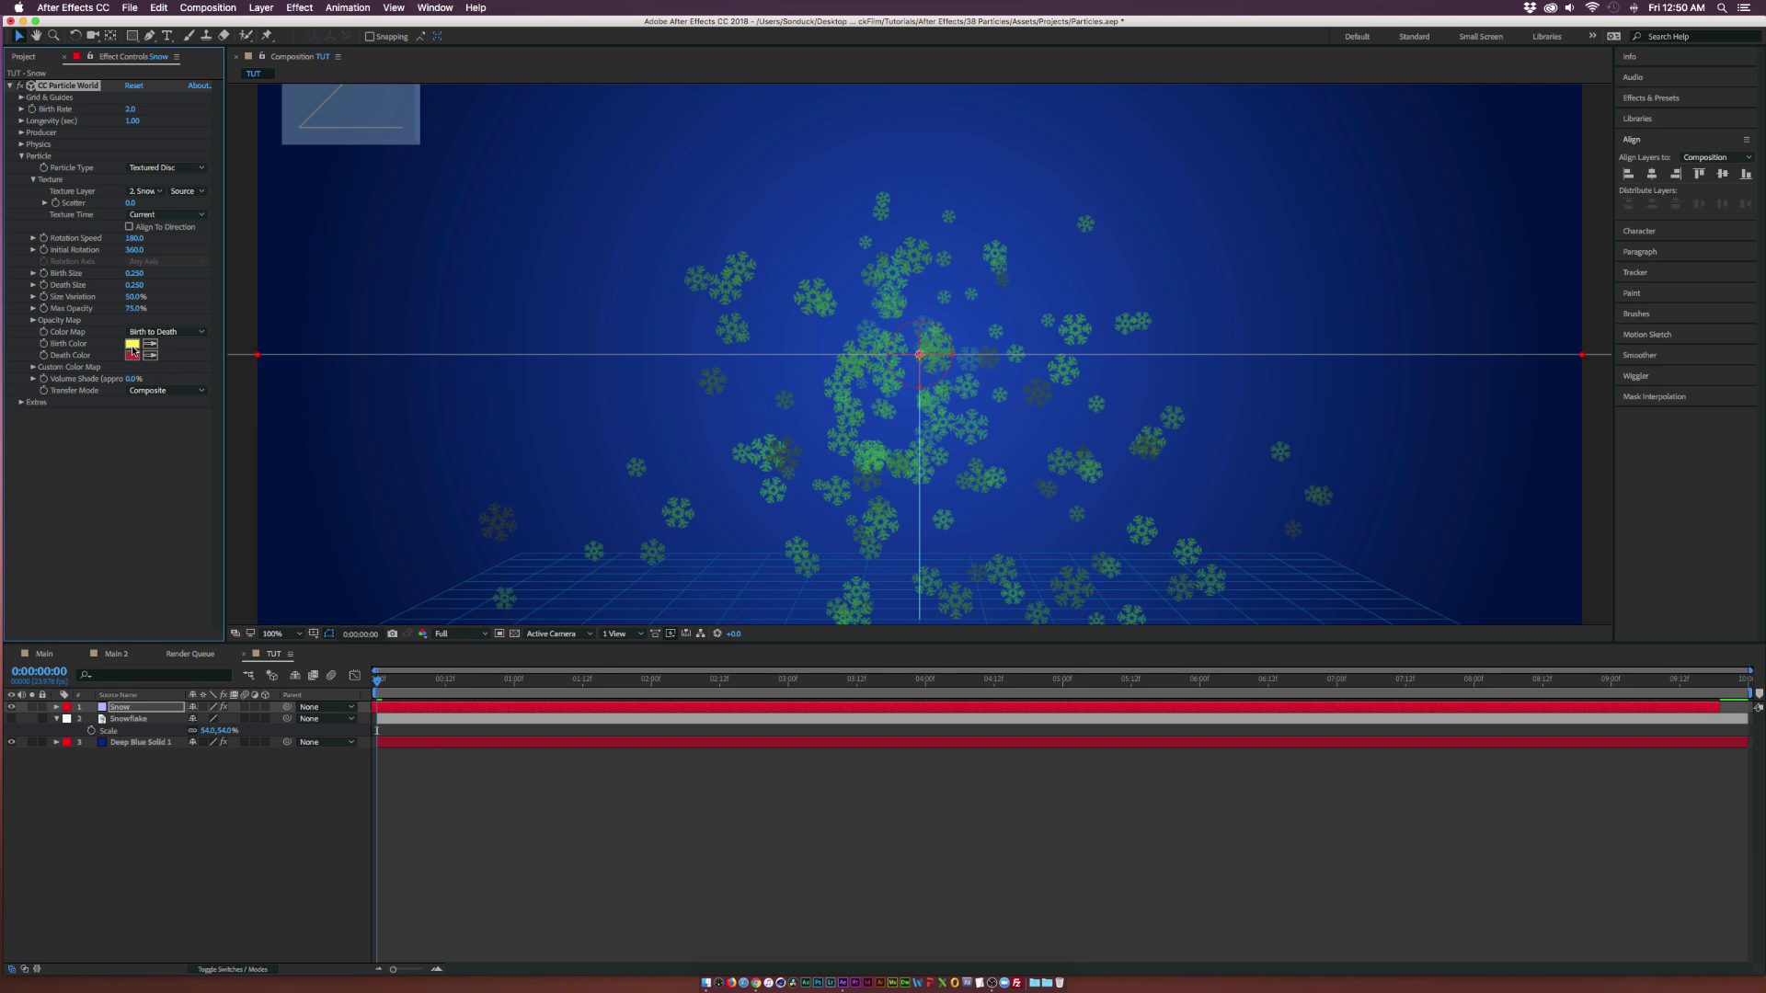
Set the particles' birth and death colours to white
{"action": "left_click", "coordinate": [132, 343]}
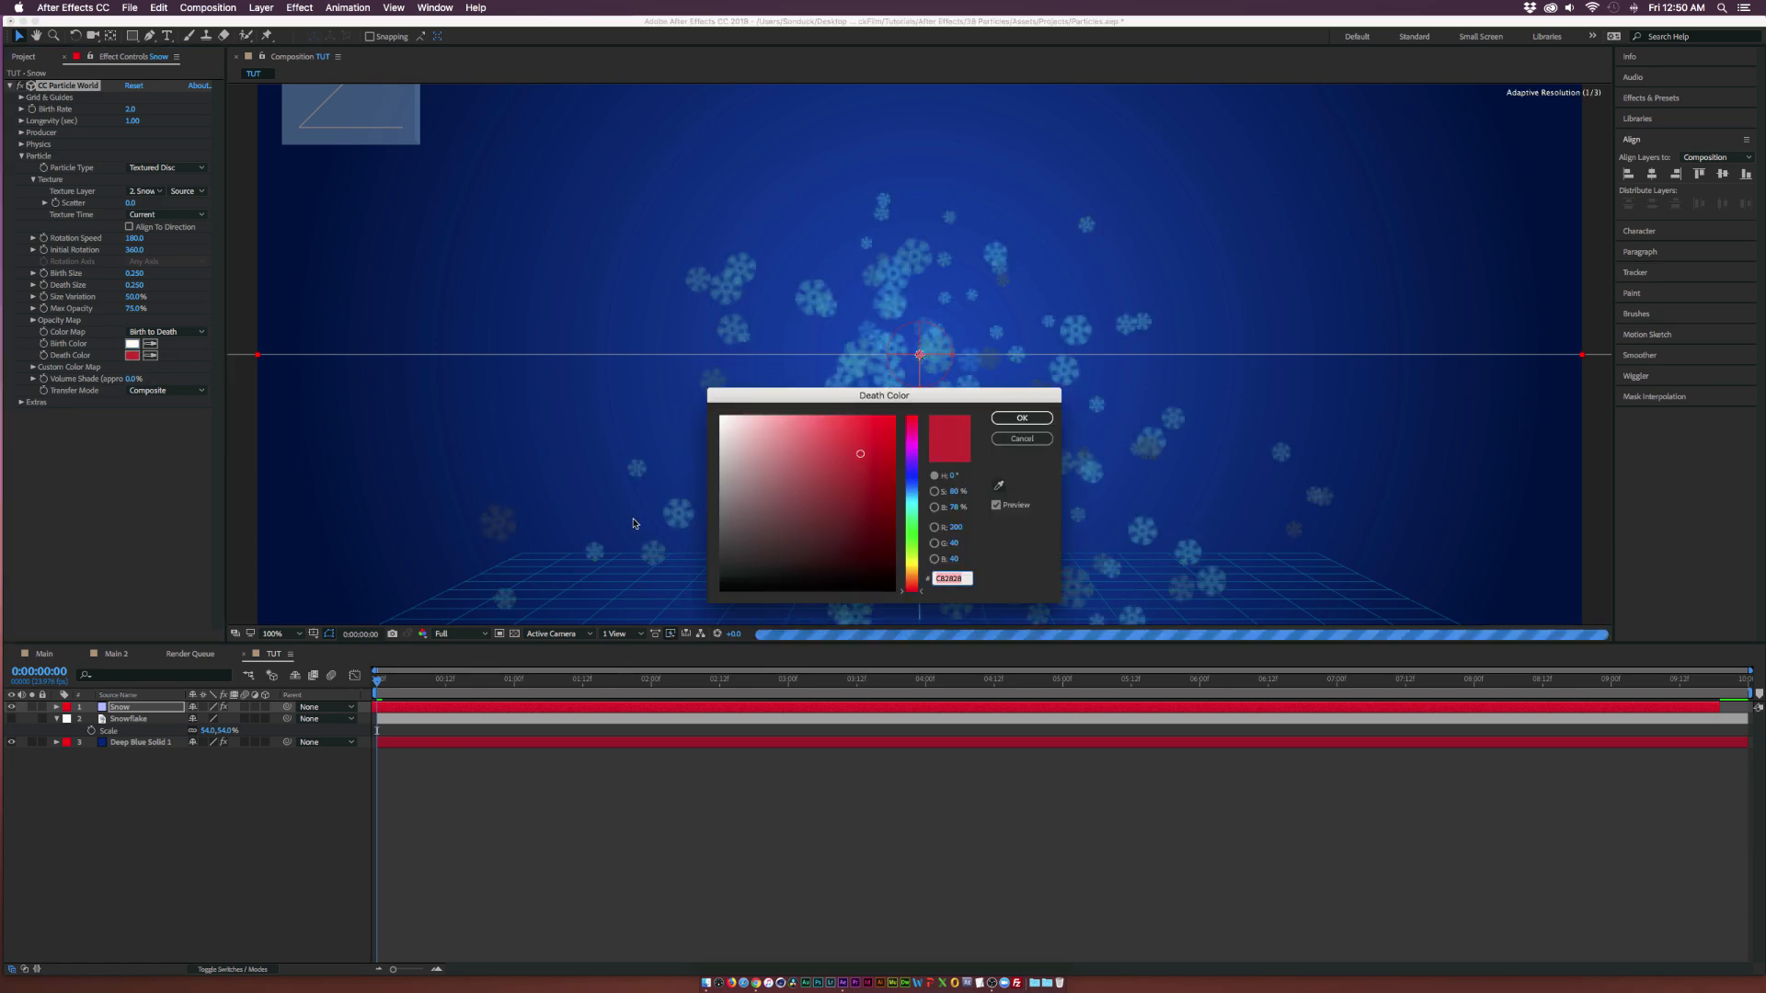
{"action": "left_click", "coordinate": [740, 420]}
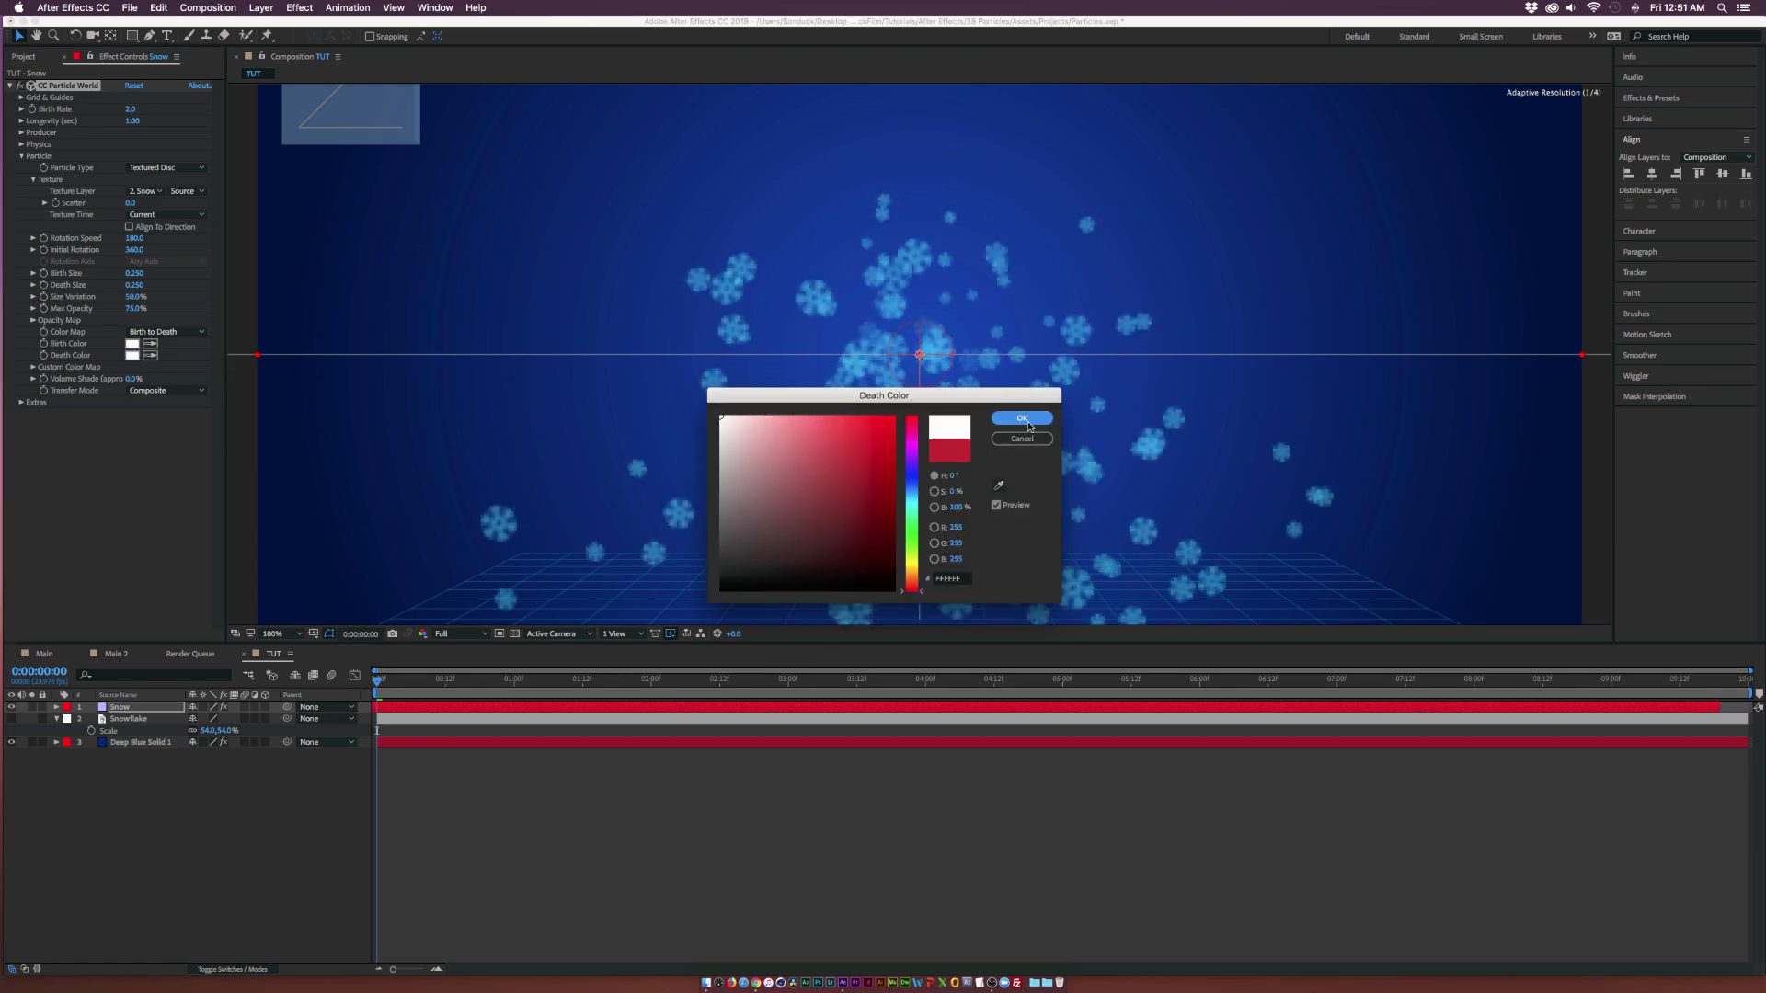
{"action": "left_click", "coordinate": [1020, 417]}
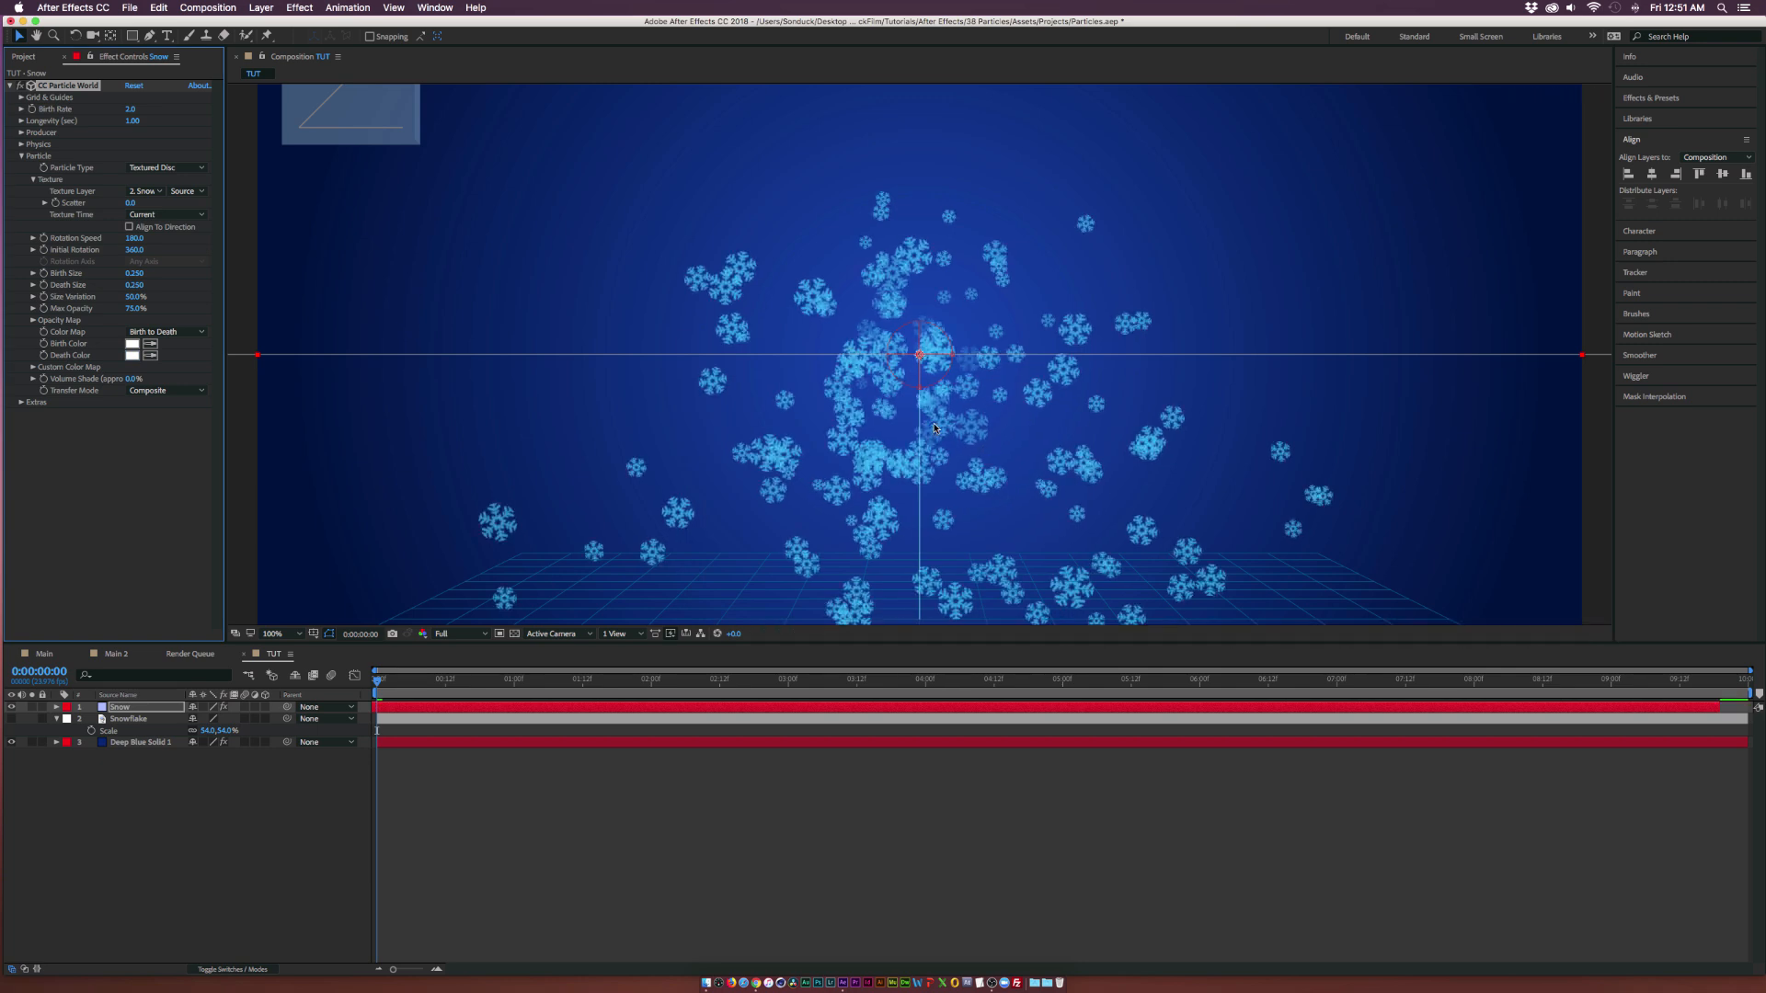
{"action": "left_click", "coordinate": [274, 633]}
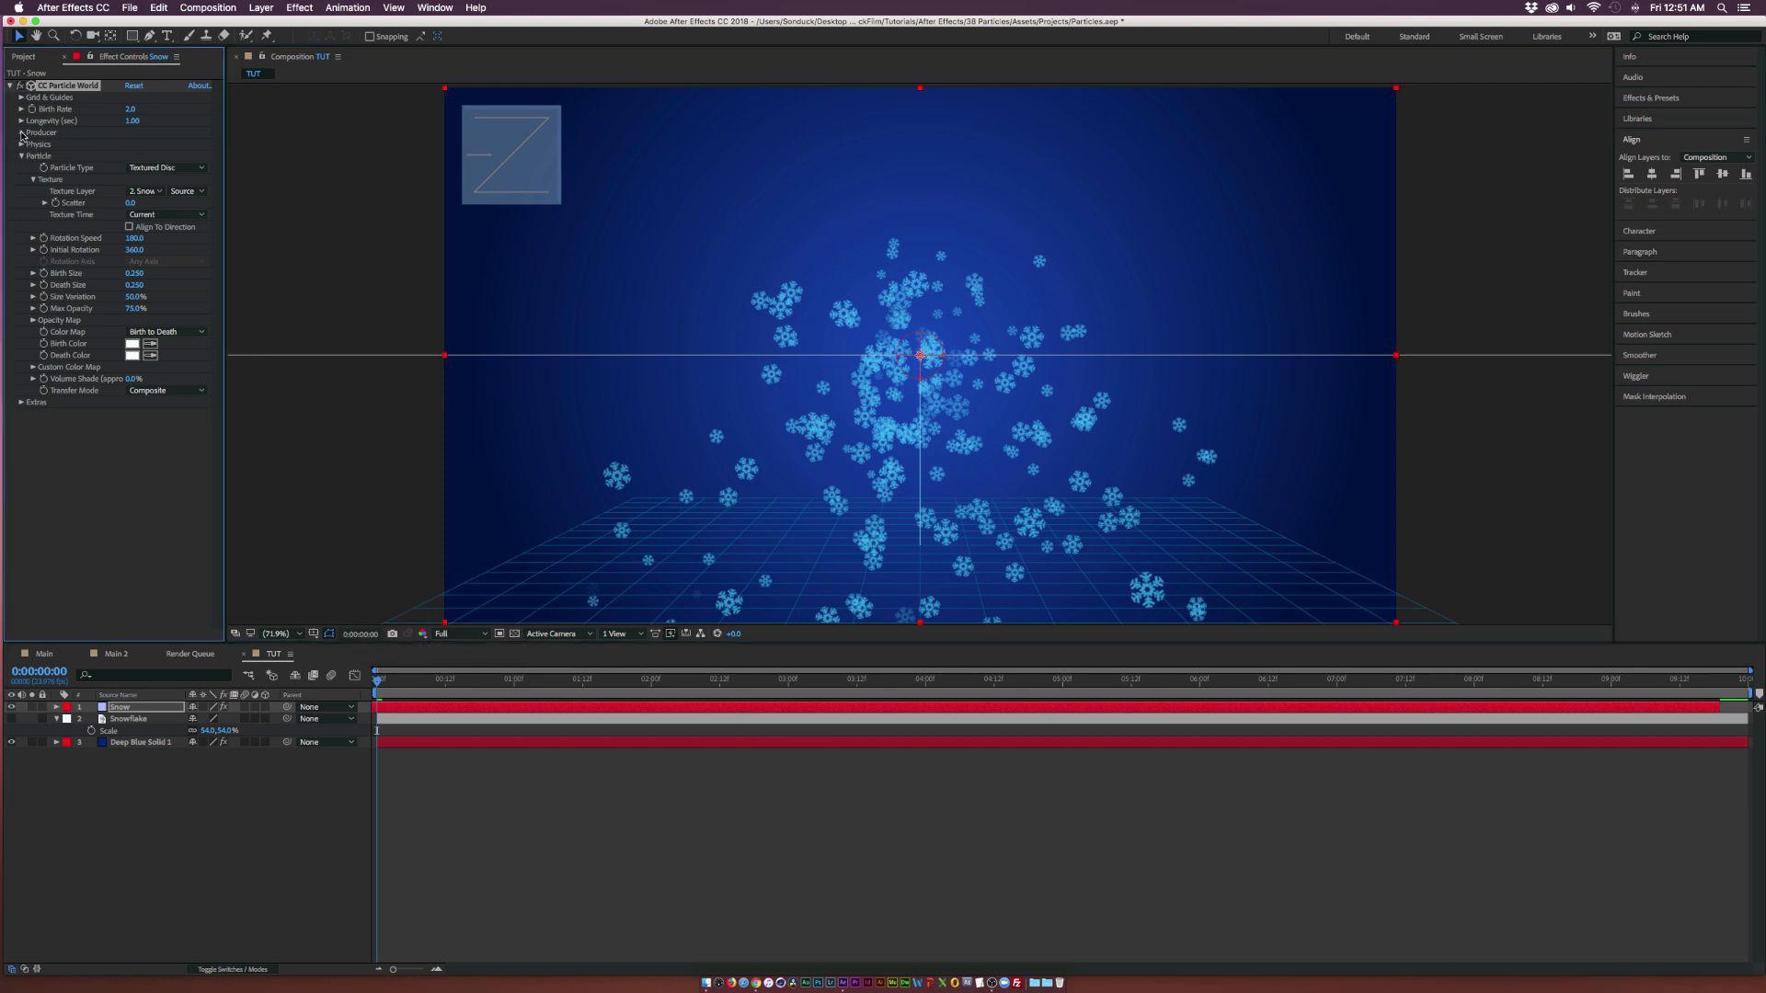
Widen the producer and set birth/death size 0.080, size variation and max opacity 100%
{"action": "left_click", "coordinate": [20, 133]}
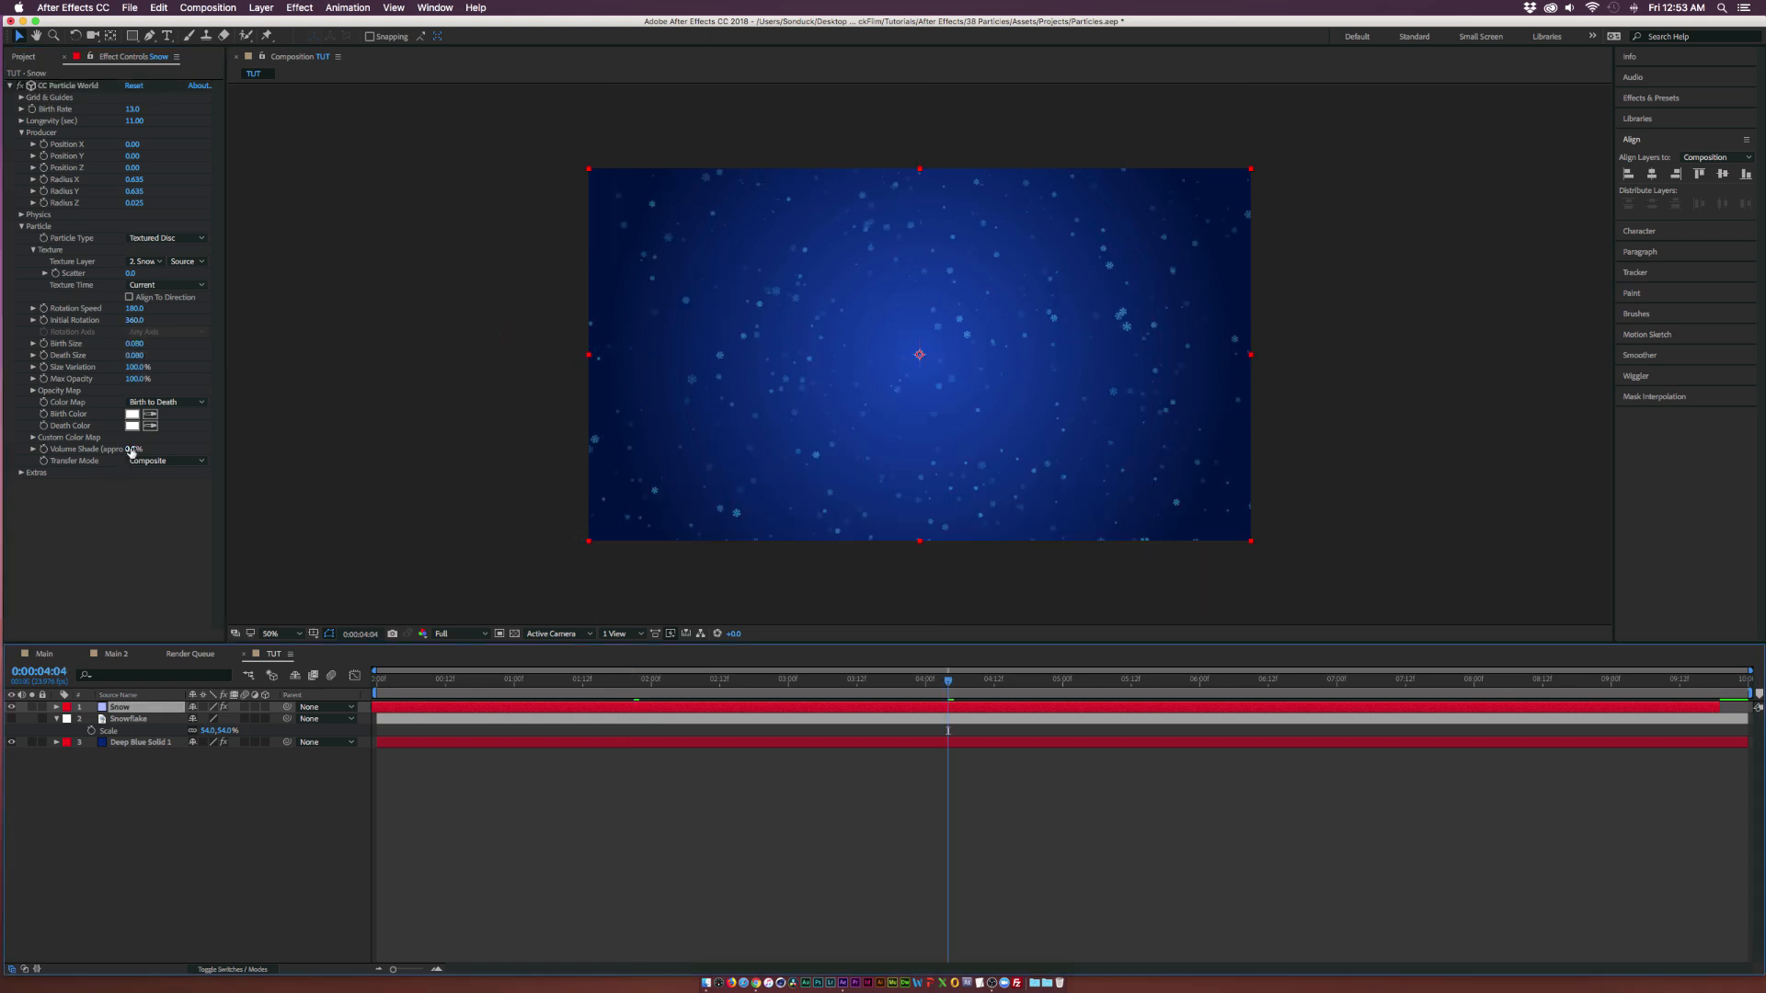
{"action": "left_click", "coordinate": [134, 202]}
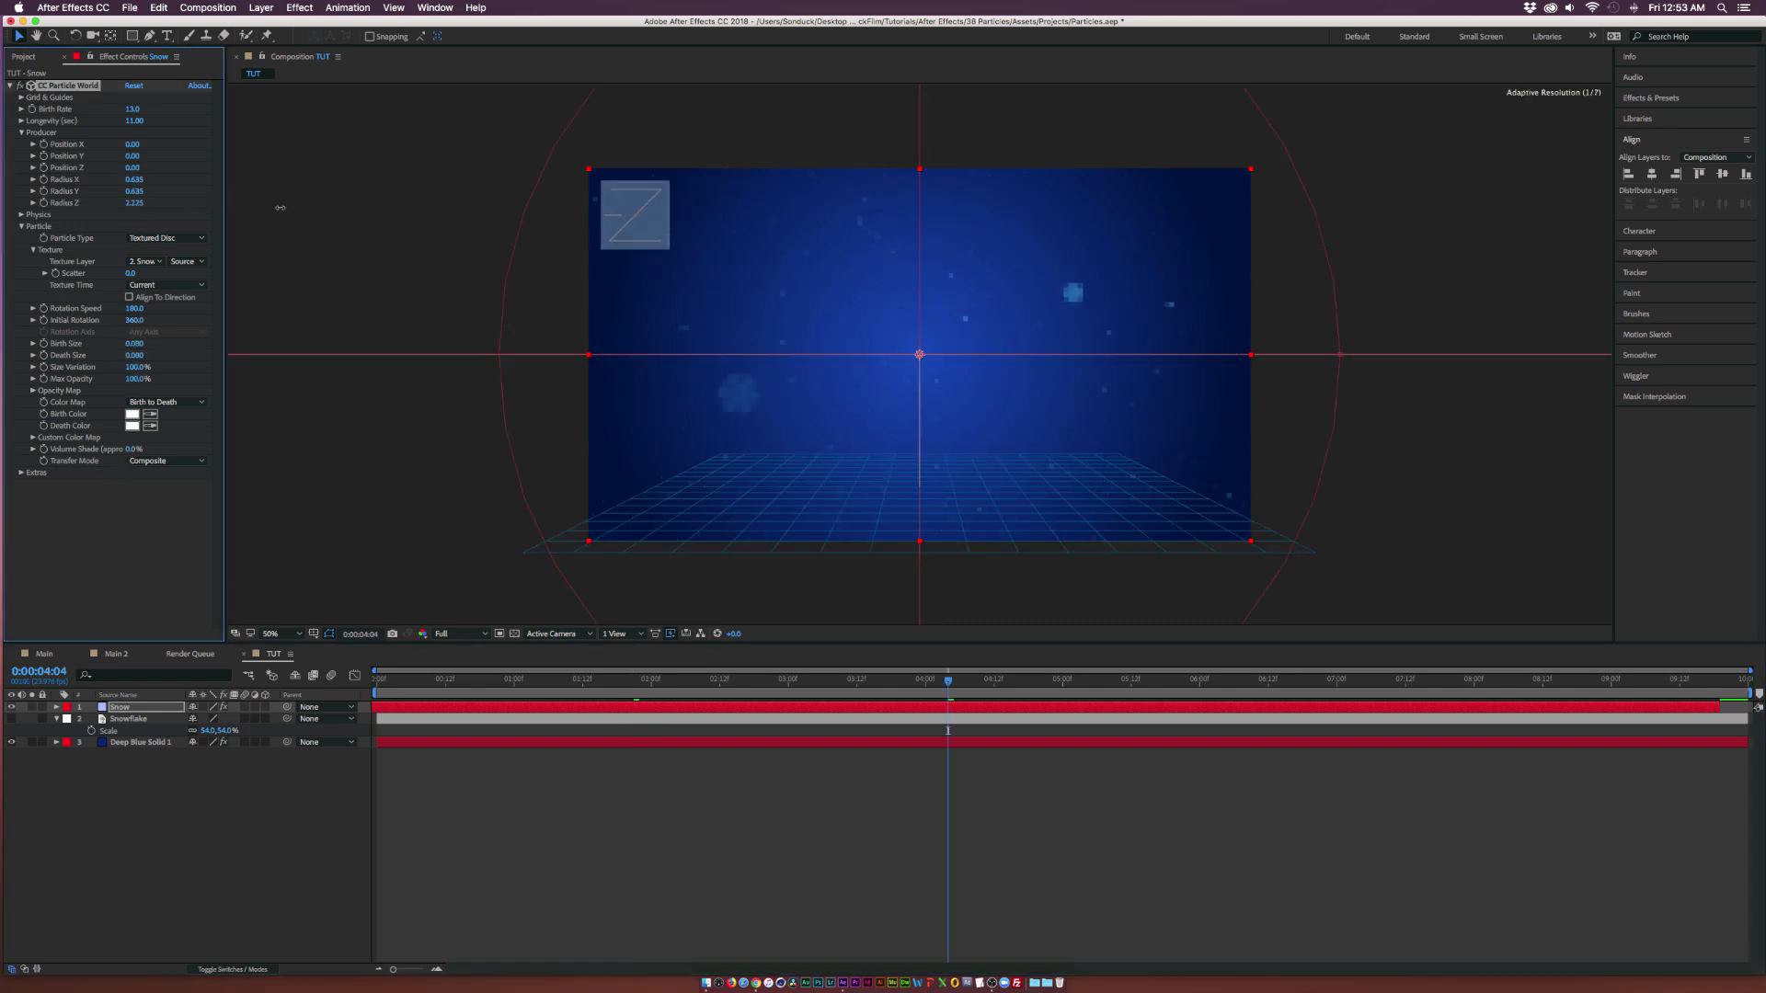
{"action": "left_click", "coordinate": [518, 678]}
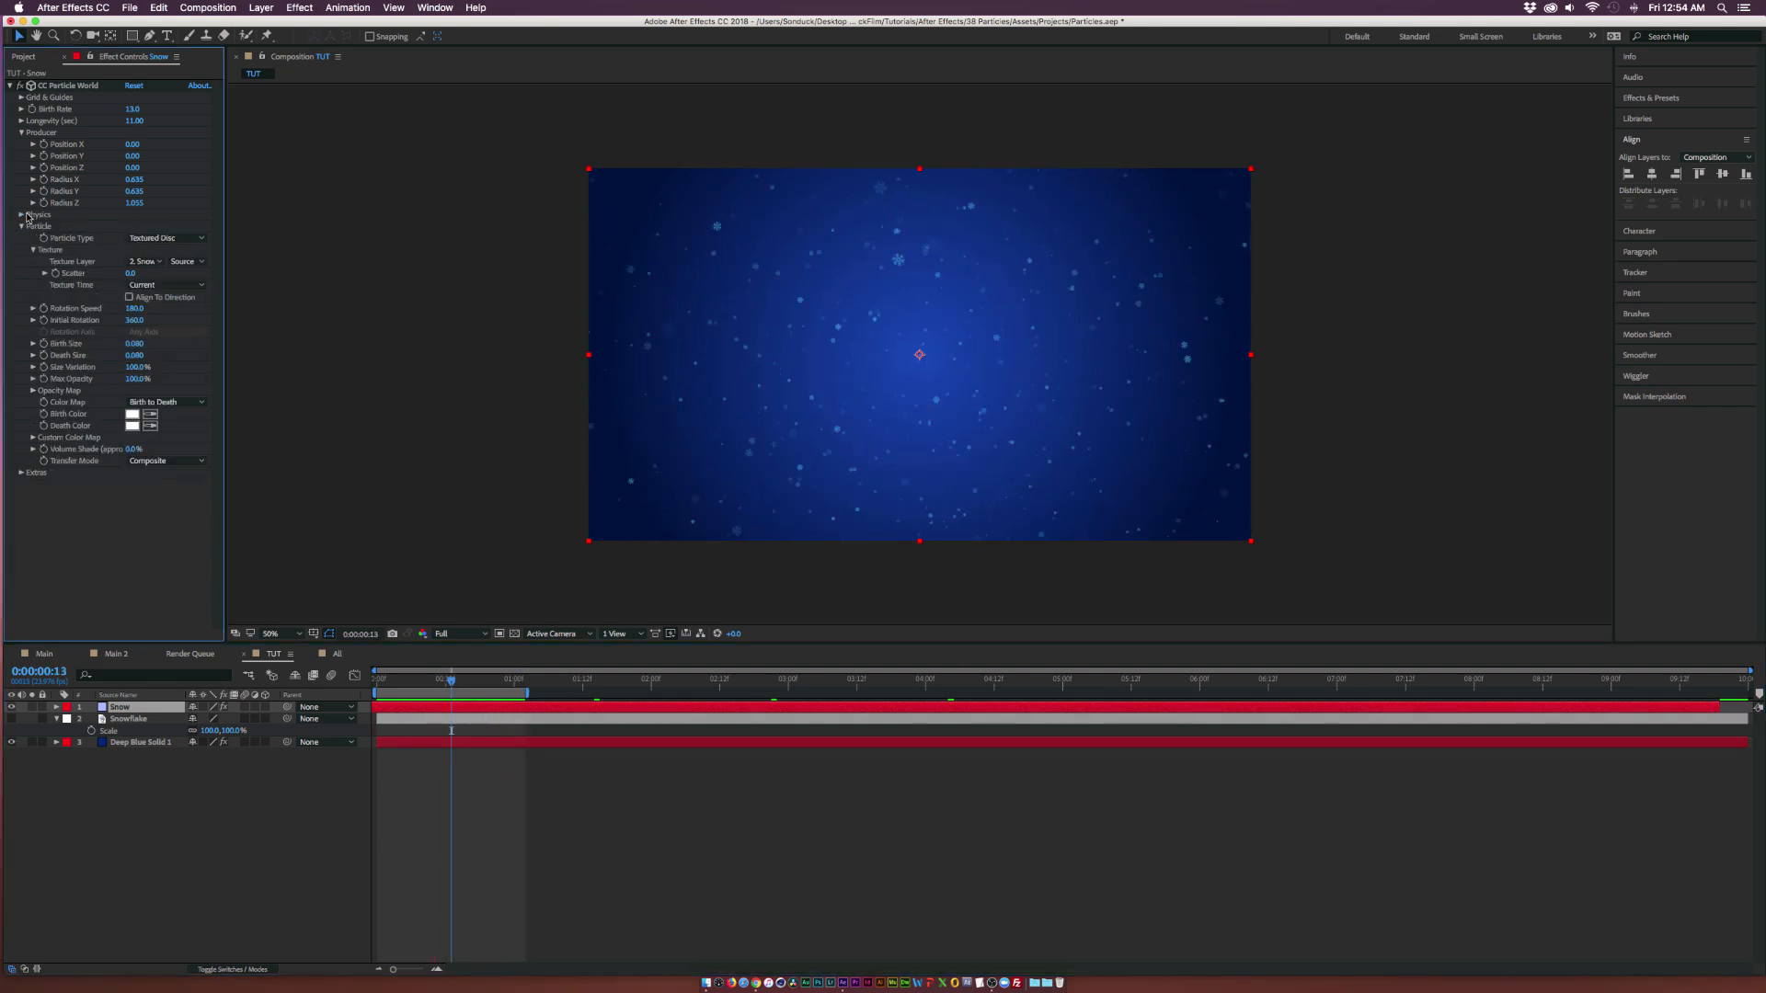
Set physics Animation to Twirl, Velocity 0.05, Gravity 0.010 and Extra Angle 24°
{"action": "left_click", "coordinate": [22, 215]}
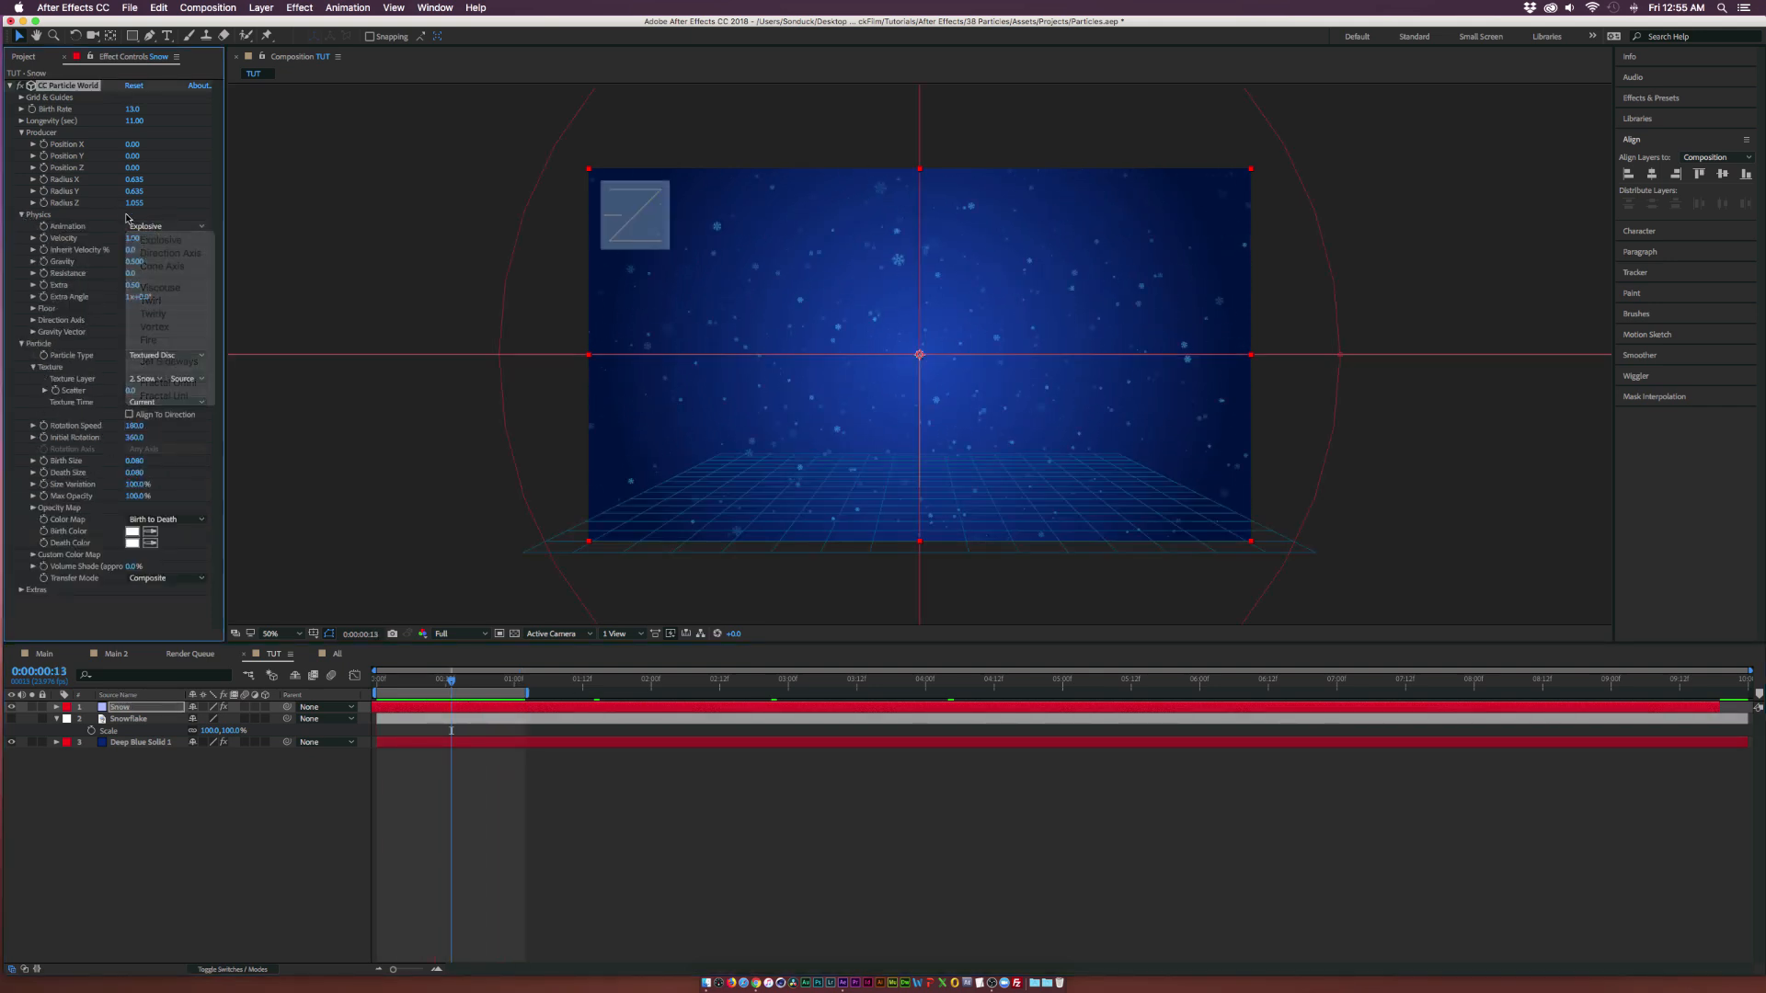
{"action": "left_click", "coordinate": [151, 301]}
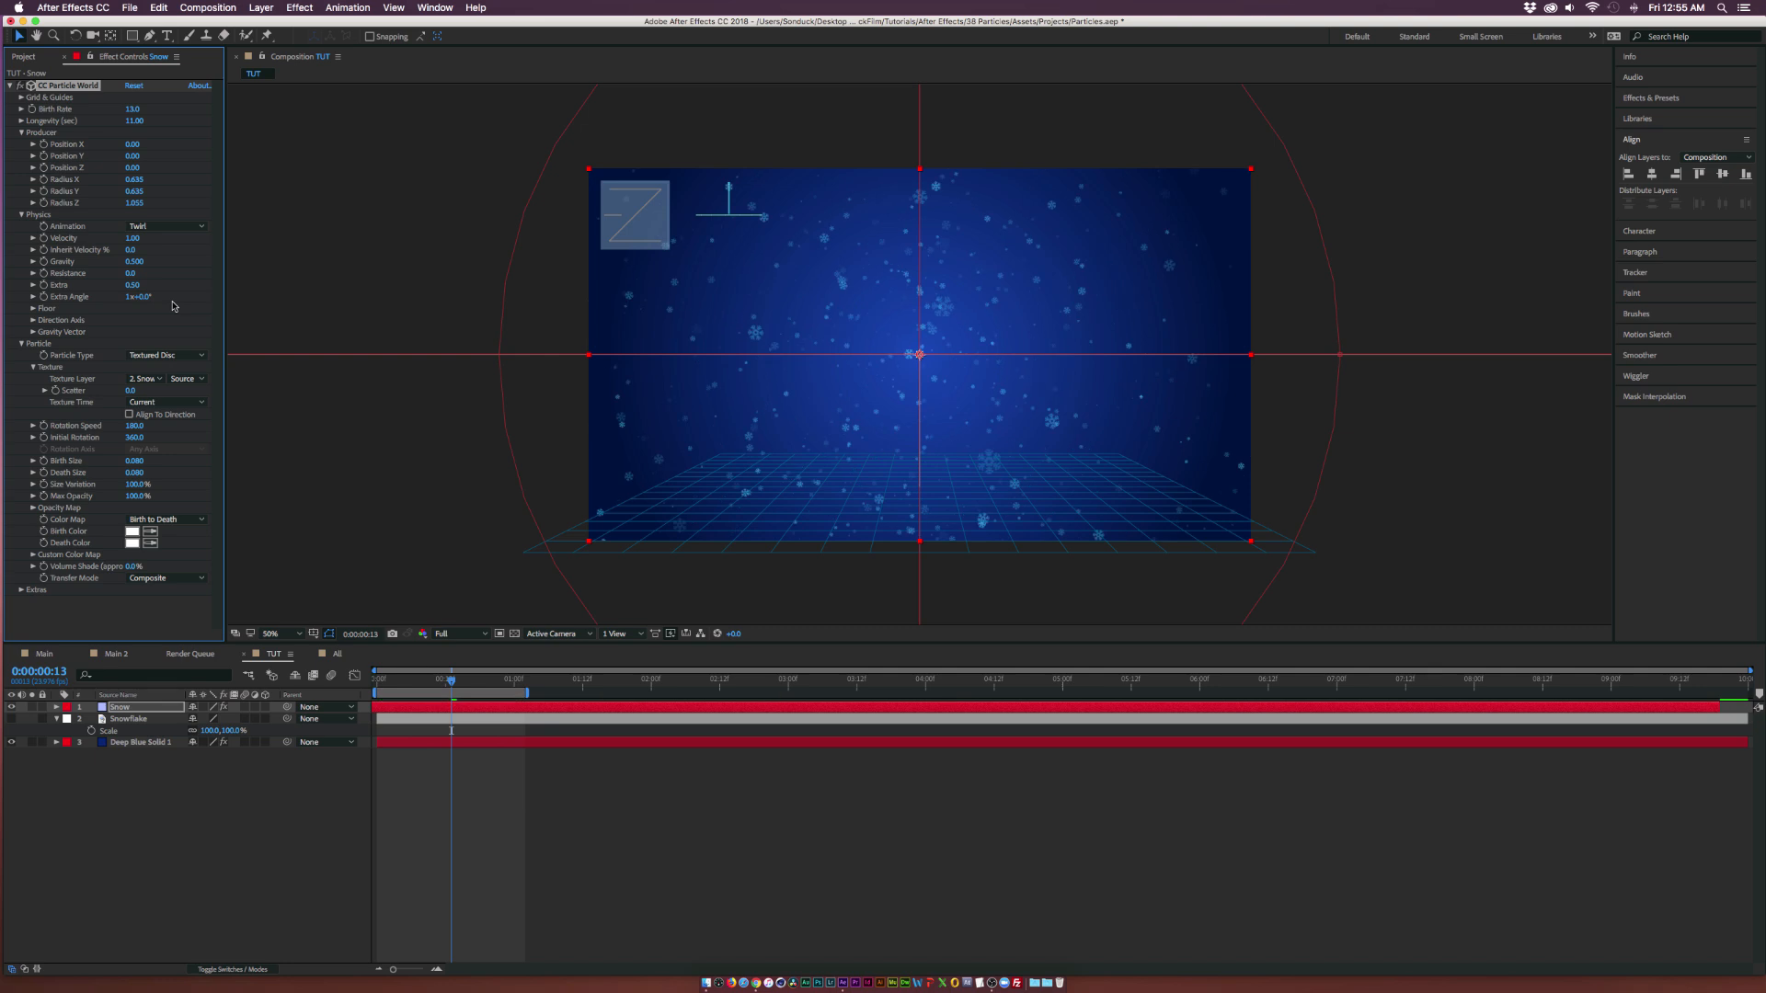
{"action": "left_click", "coordinate": [135, 261]}
{"action": "type", "text": "0.010"}
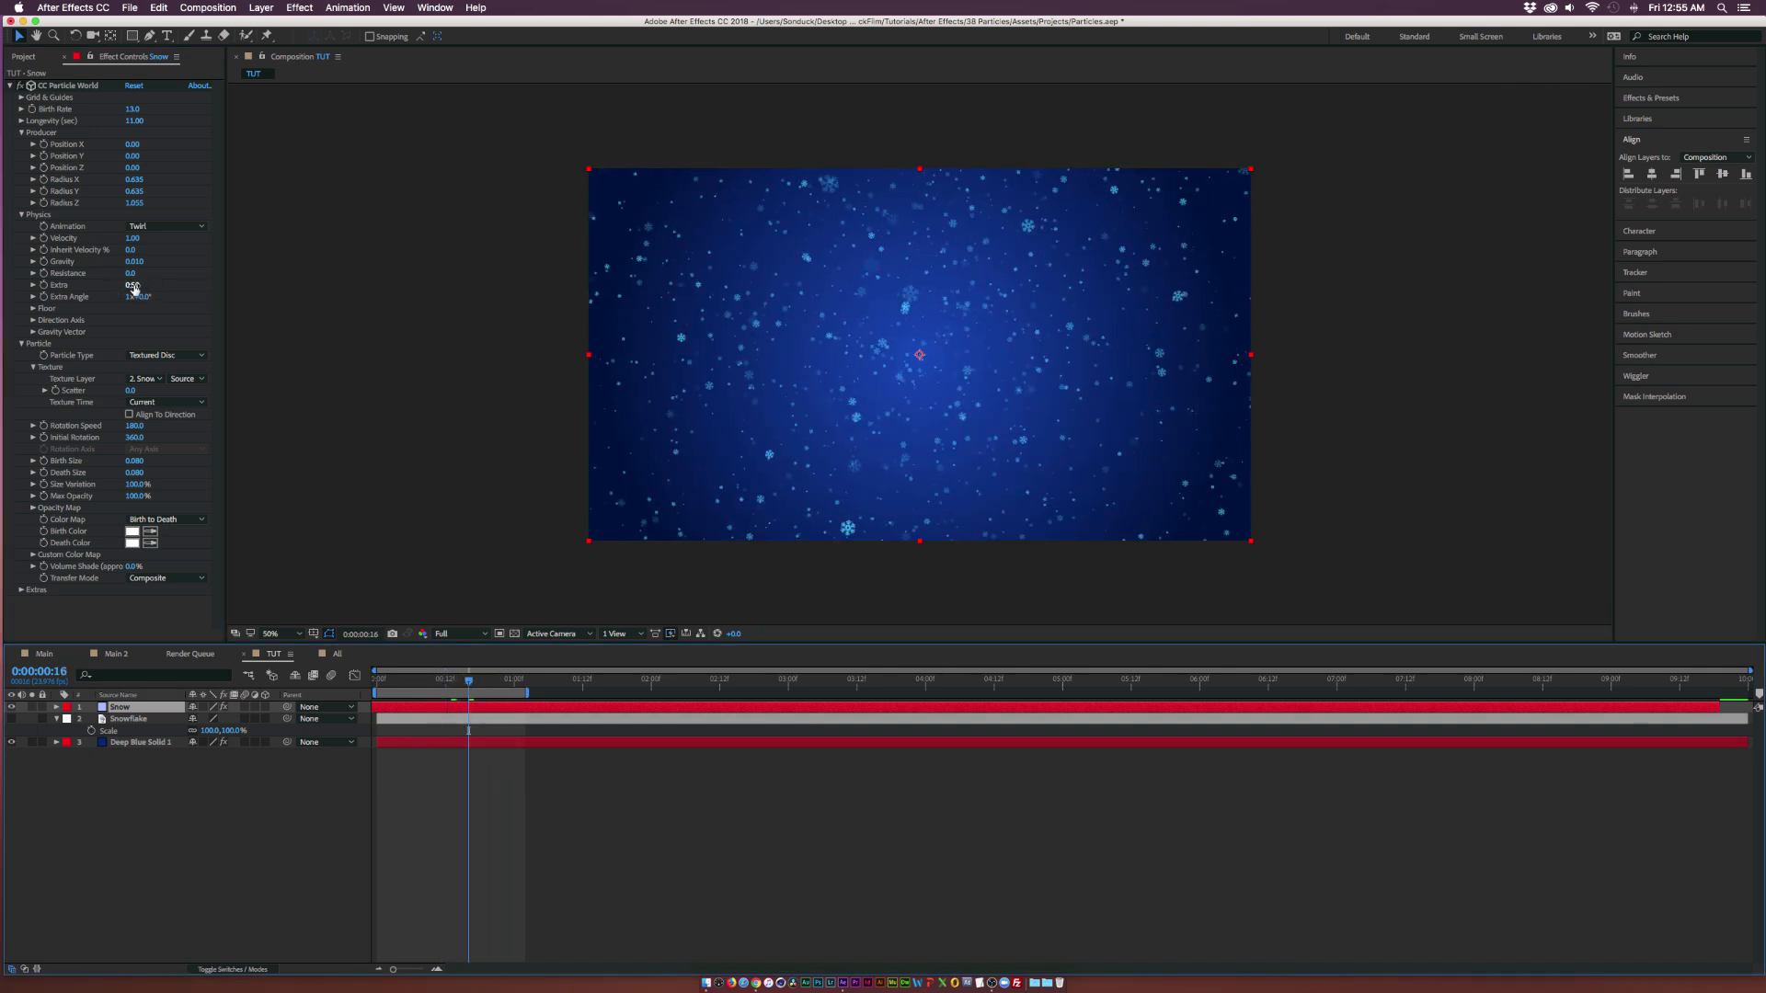
{"action": "left_click", "coordinate": [134, 296]}
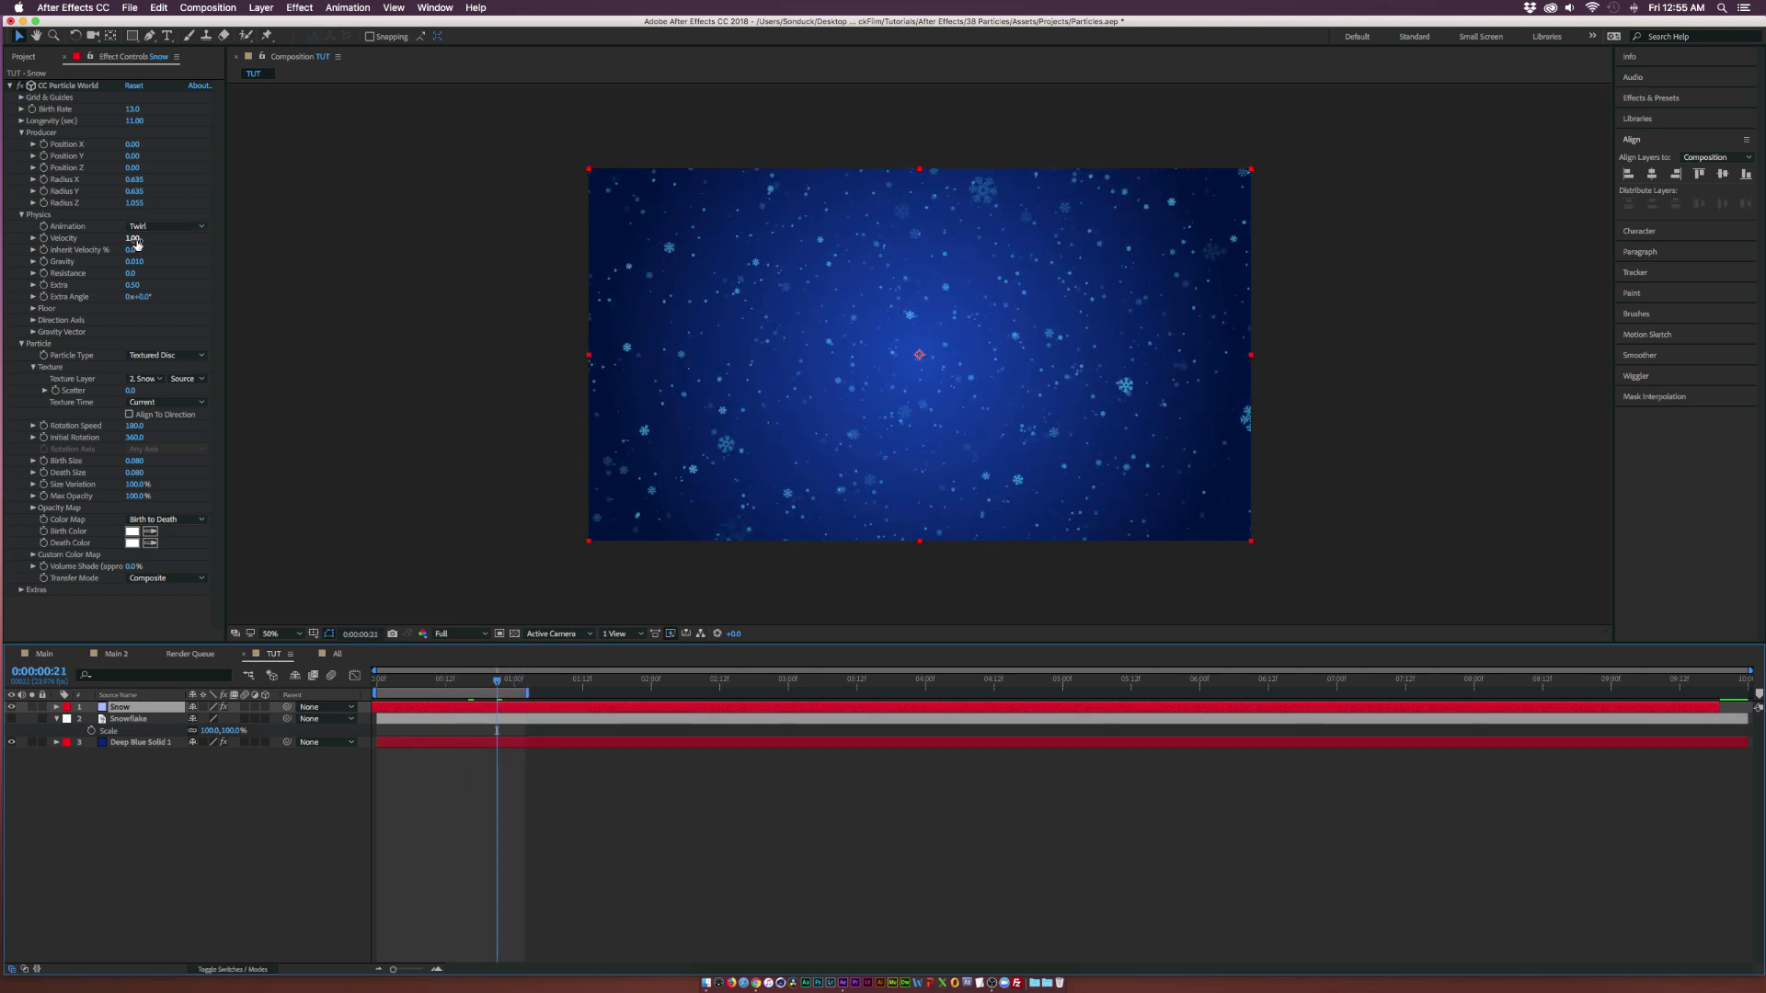
{"action": "double_click", "coordinate": [135, 237]}
{"action": "type", "text": "0.05"}
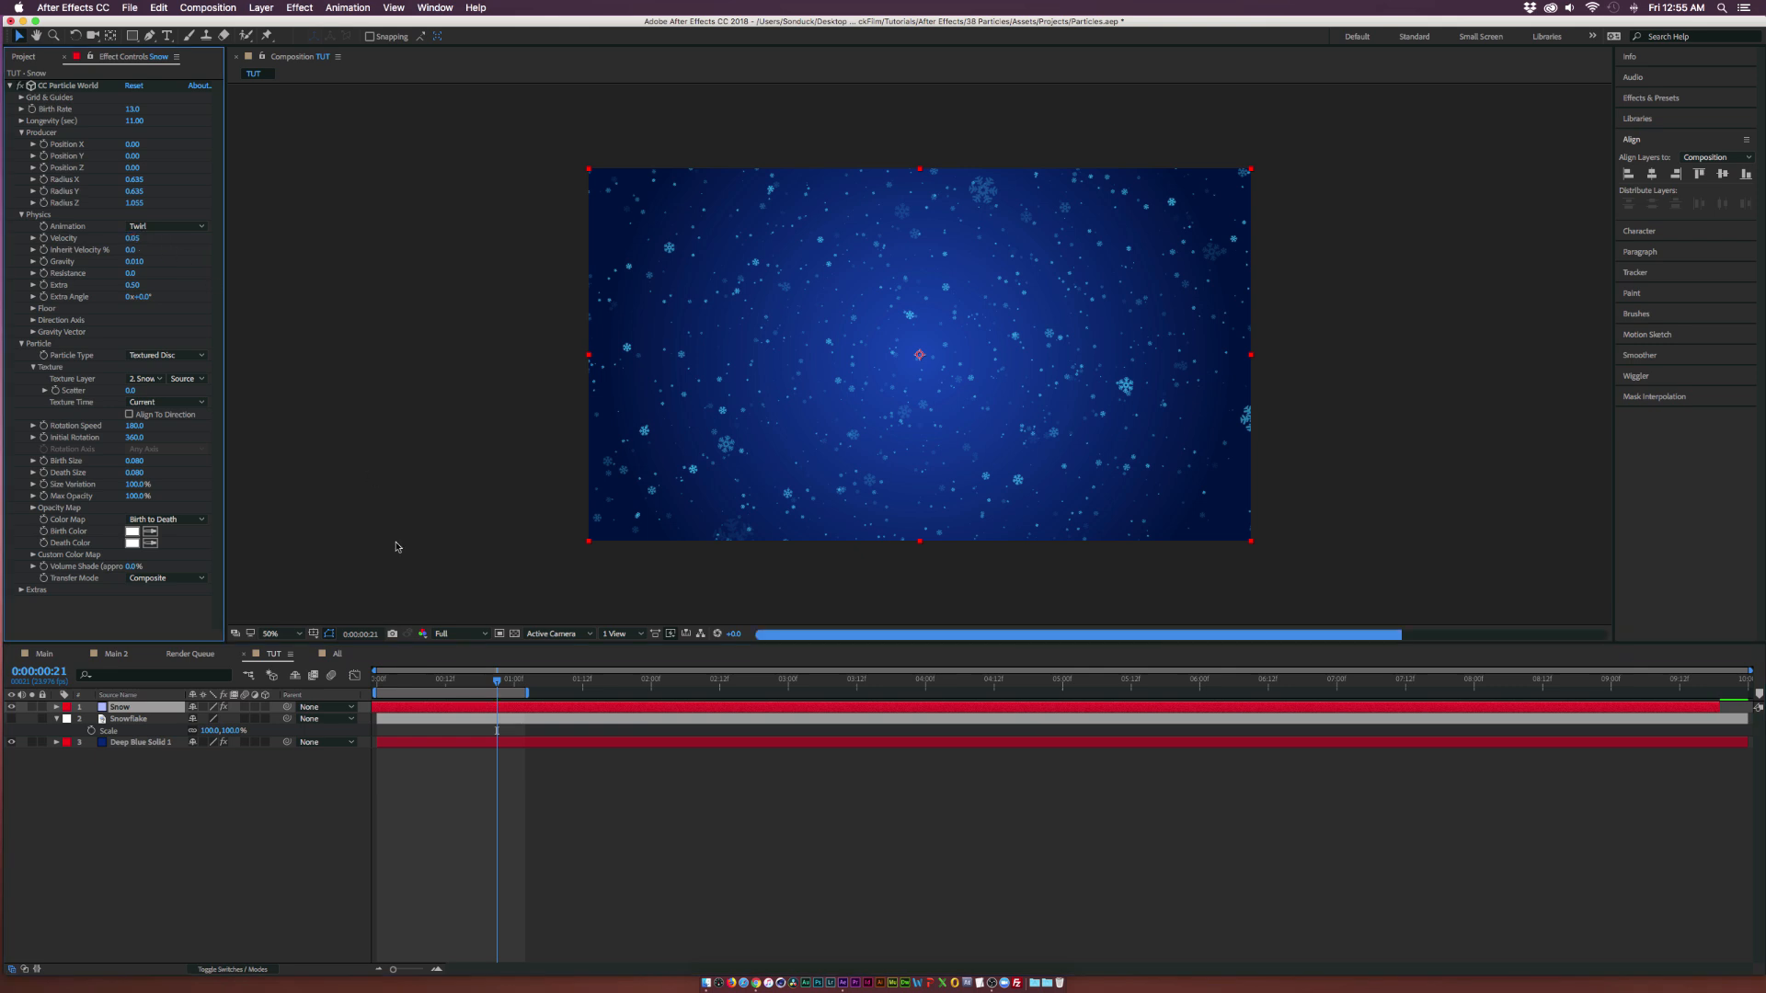
{"action": "mouse_move", "coordinate": [408, 681]}
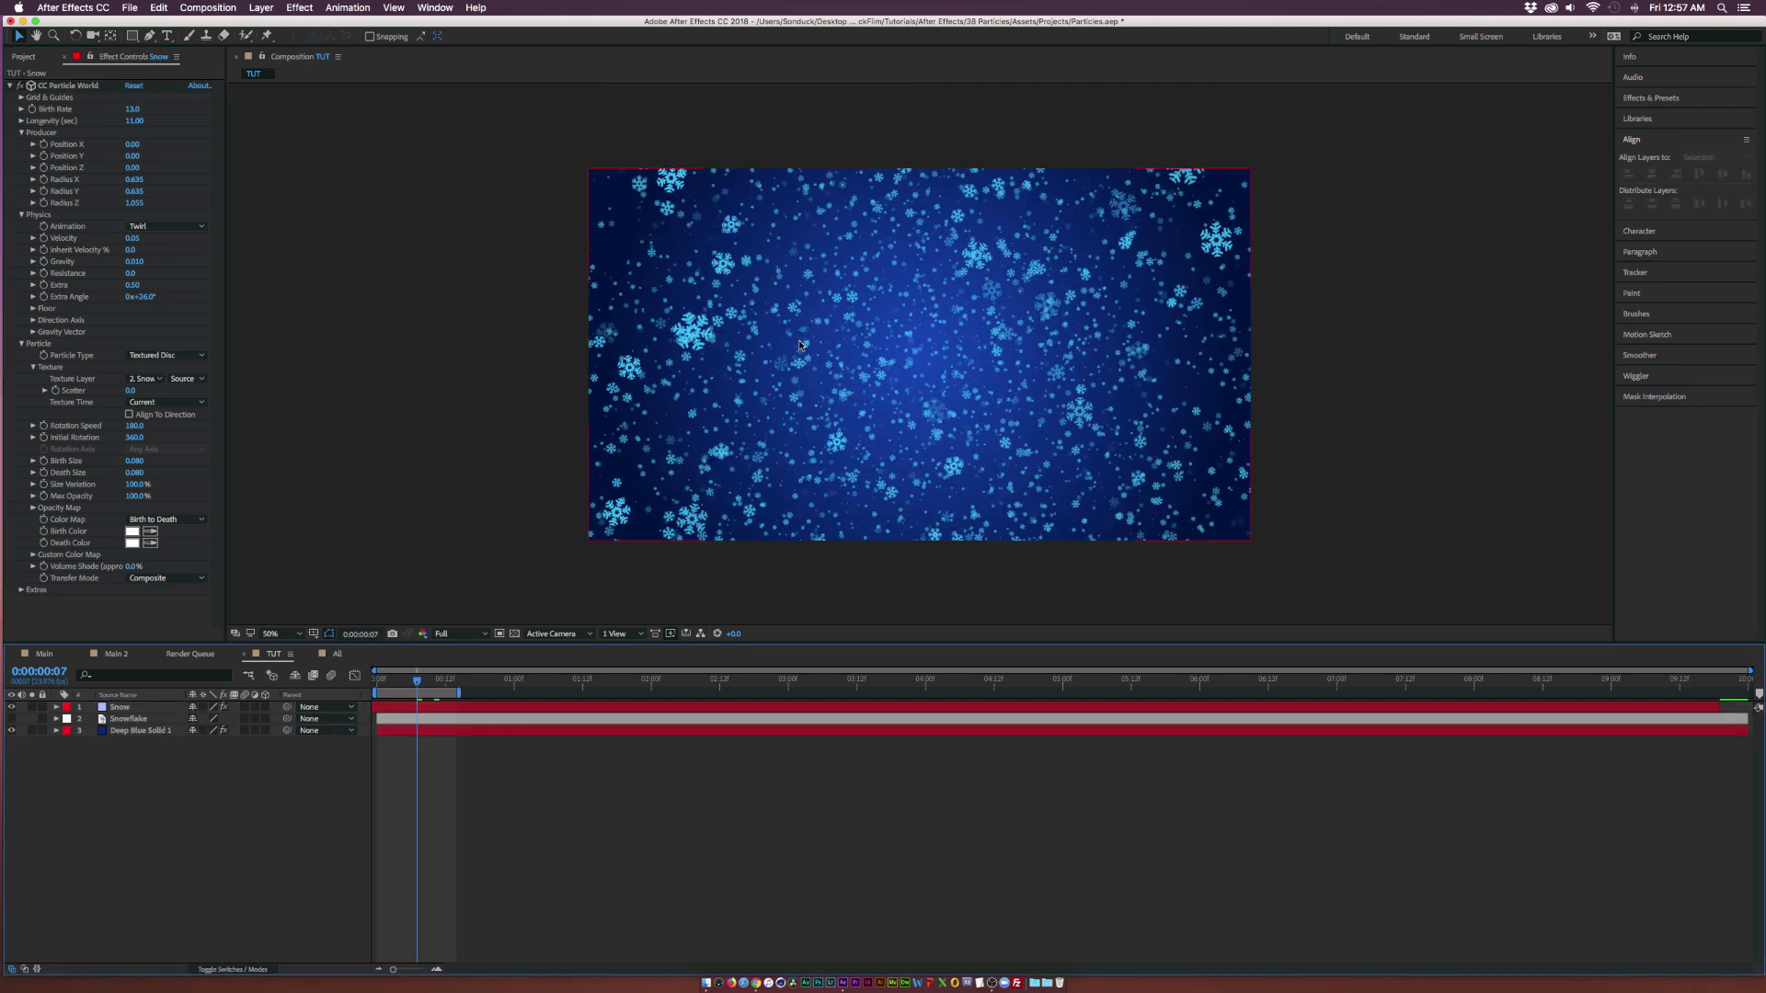
{"action": "mouse_move", "coordinate": [768, 352]}
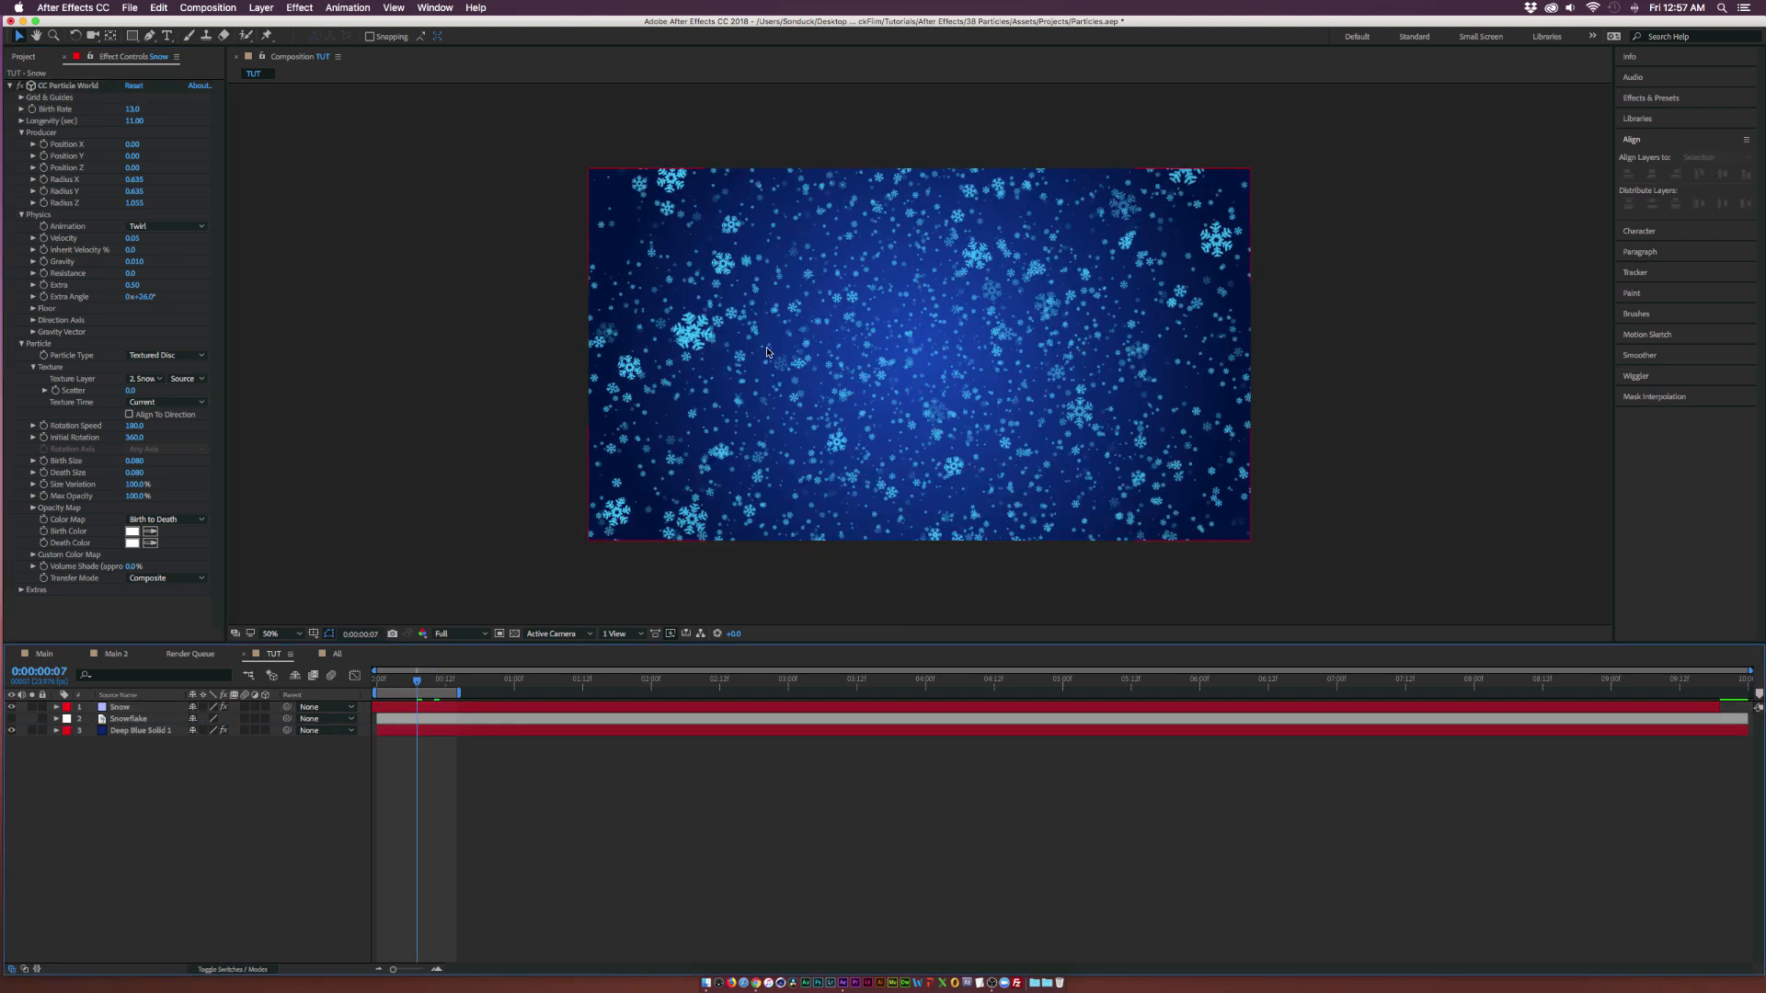
{"action": "mouse_move", "coordinate": [1074, 259]}
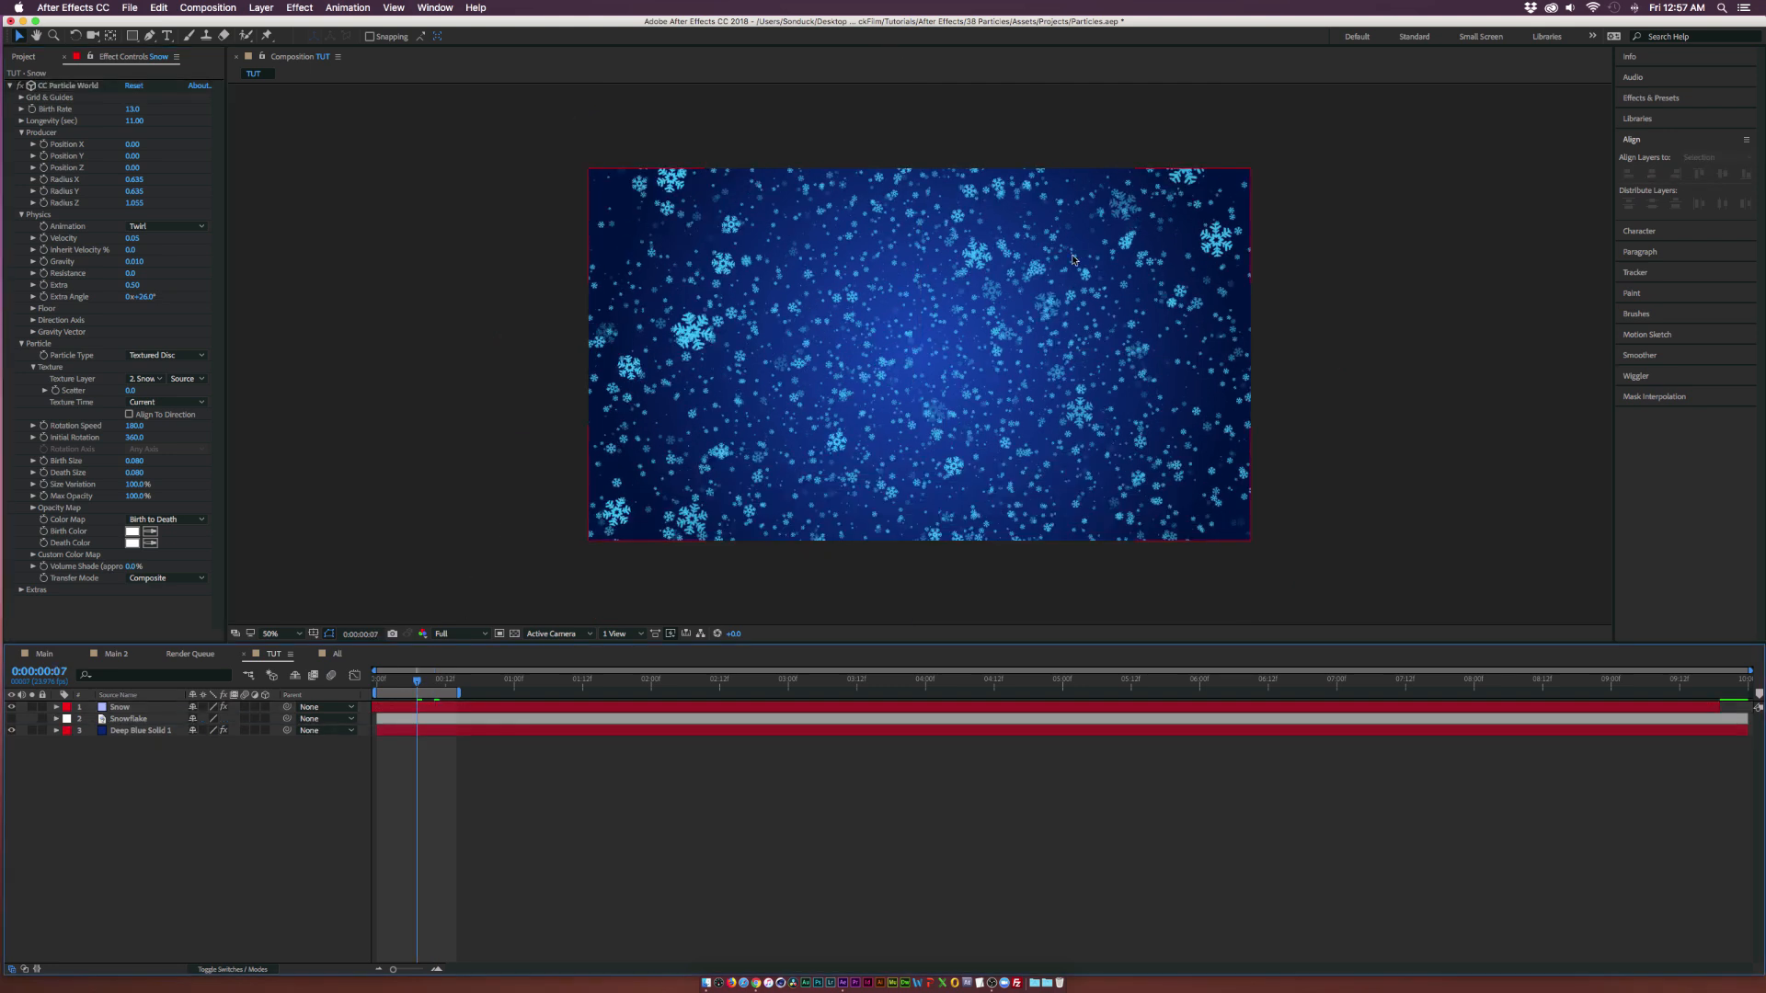
Add an adjustment layer with a full-frame Subtract ellipse mask and reveal Mask Feather
{"action": "left_click", "coordinate": [262, 9]}
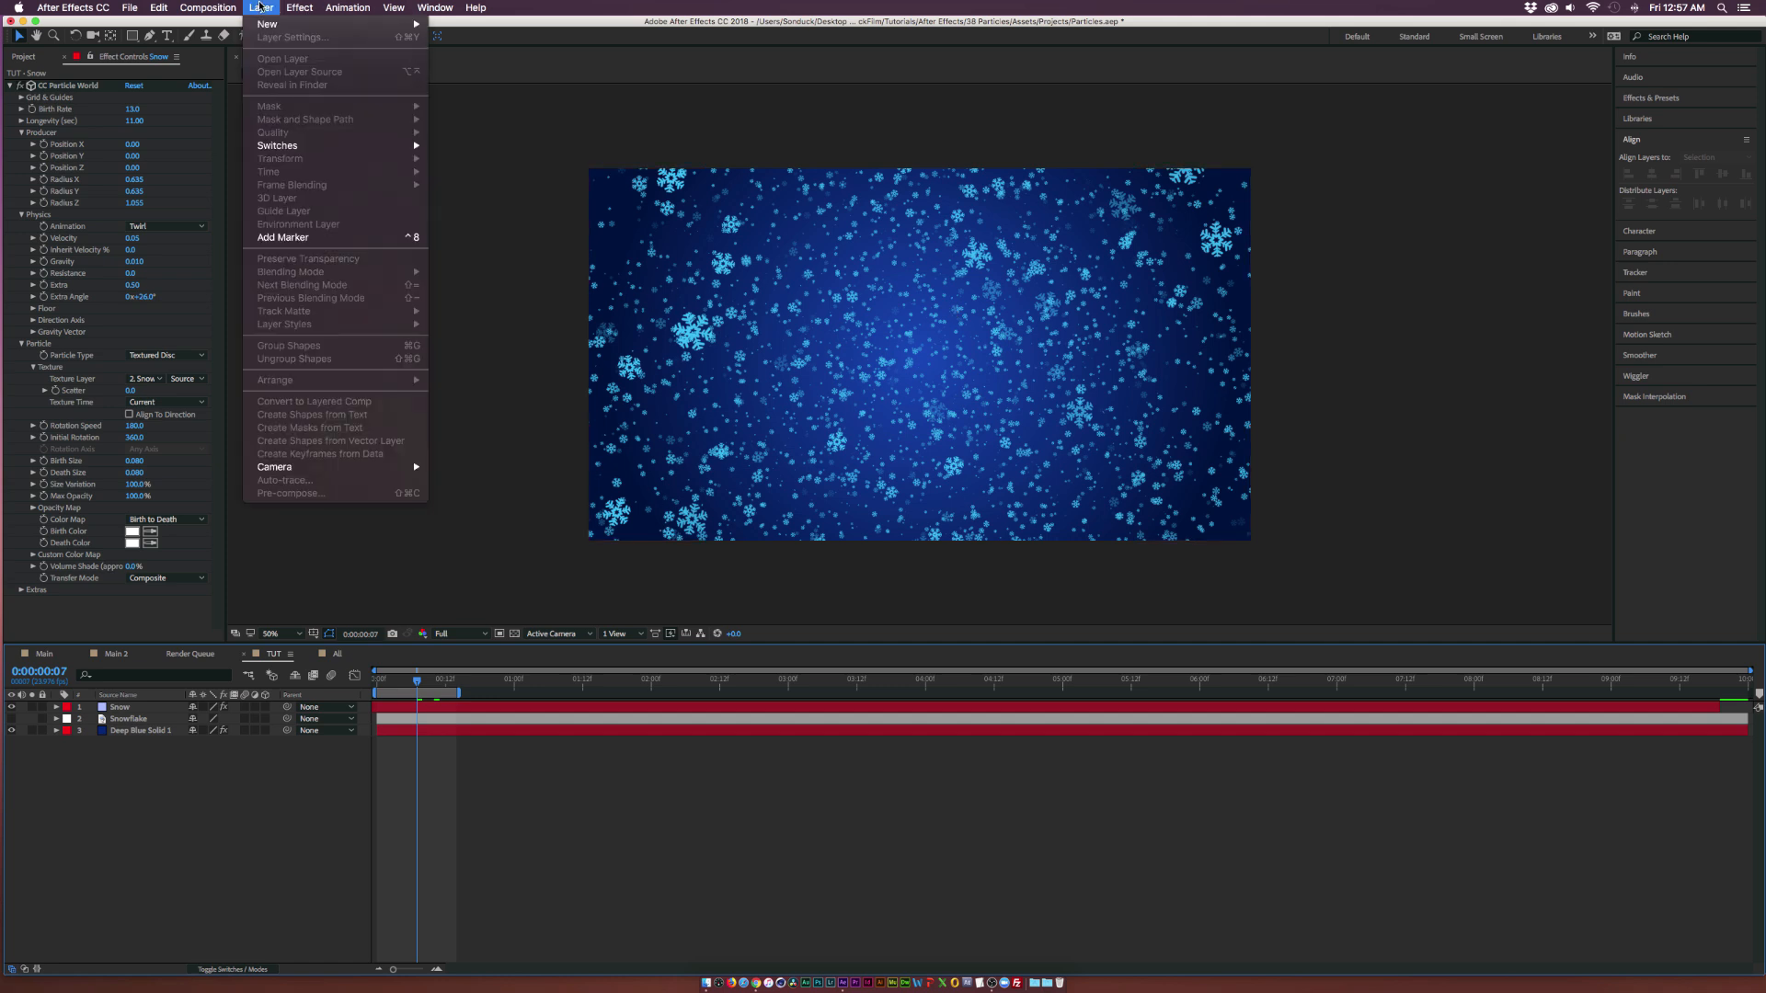
{"action": "left_click", "coordinate": [296, 40]}
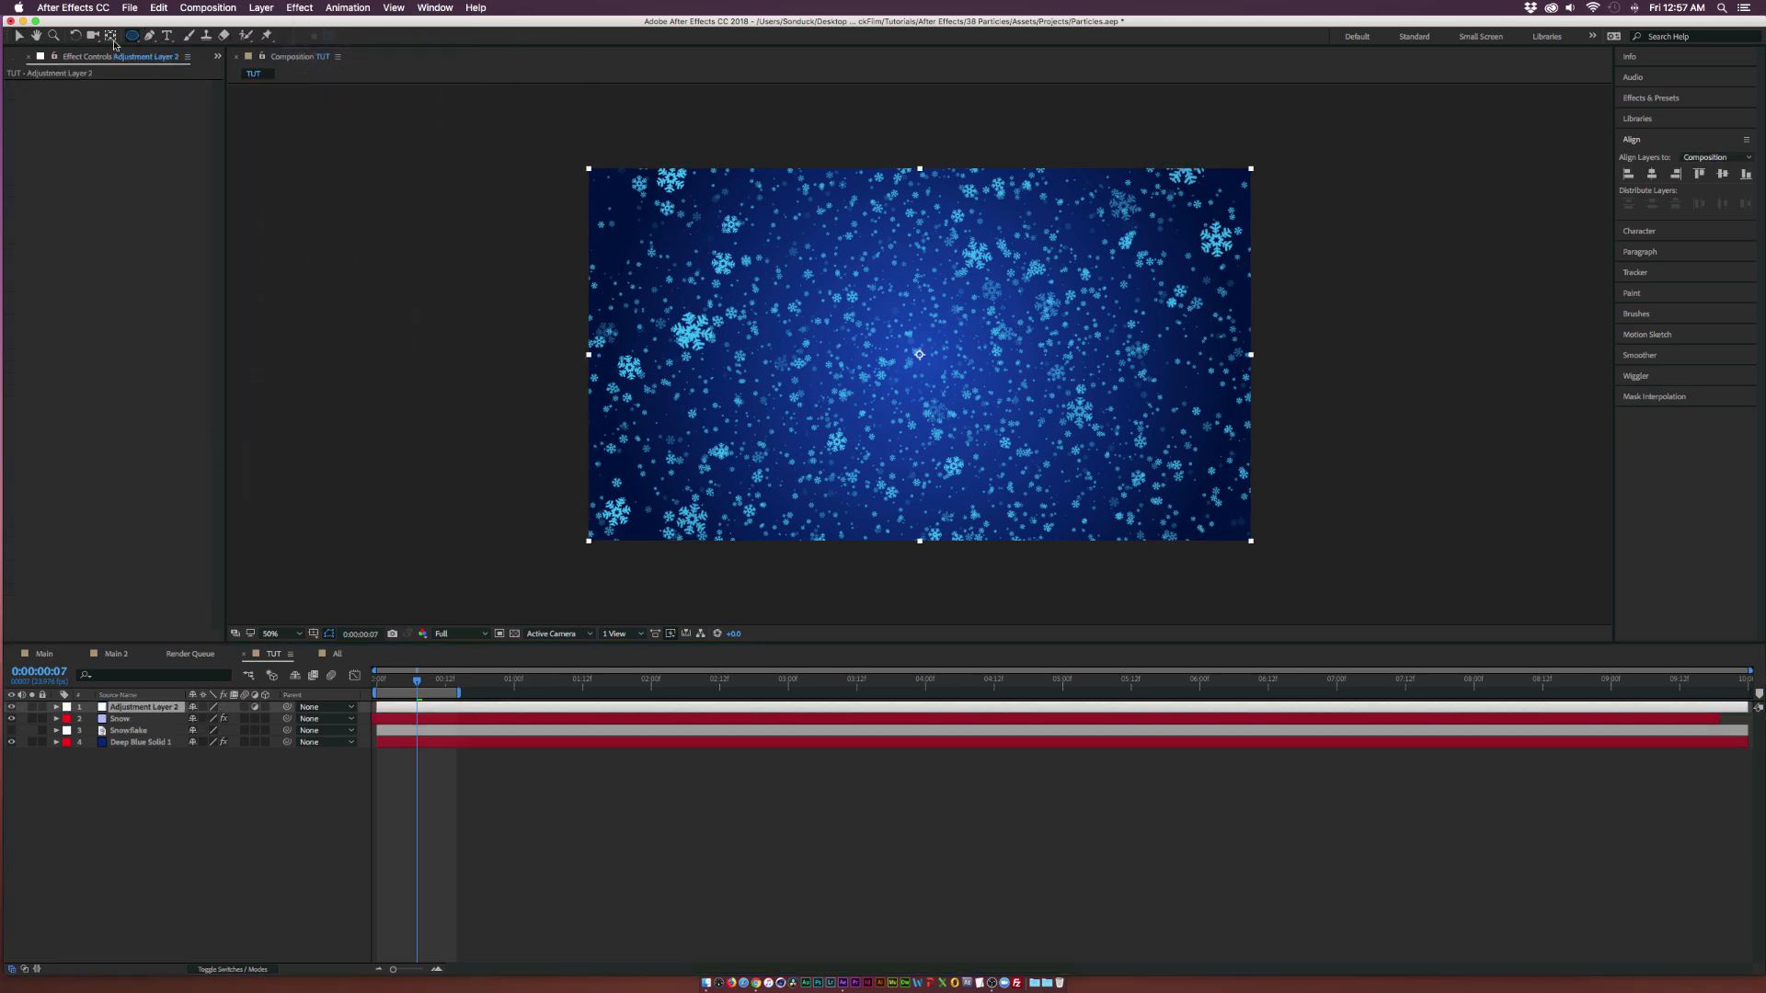
{"action": "left_click", "coordinate": [131, 36]}
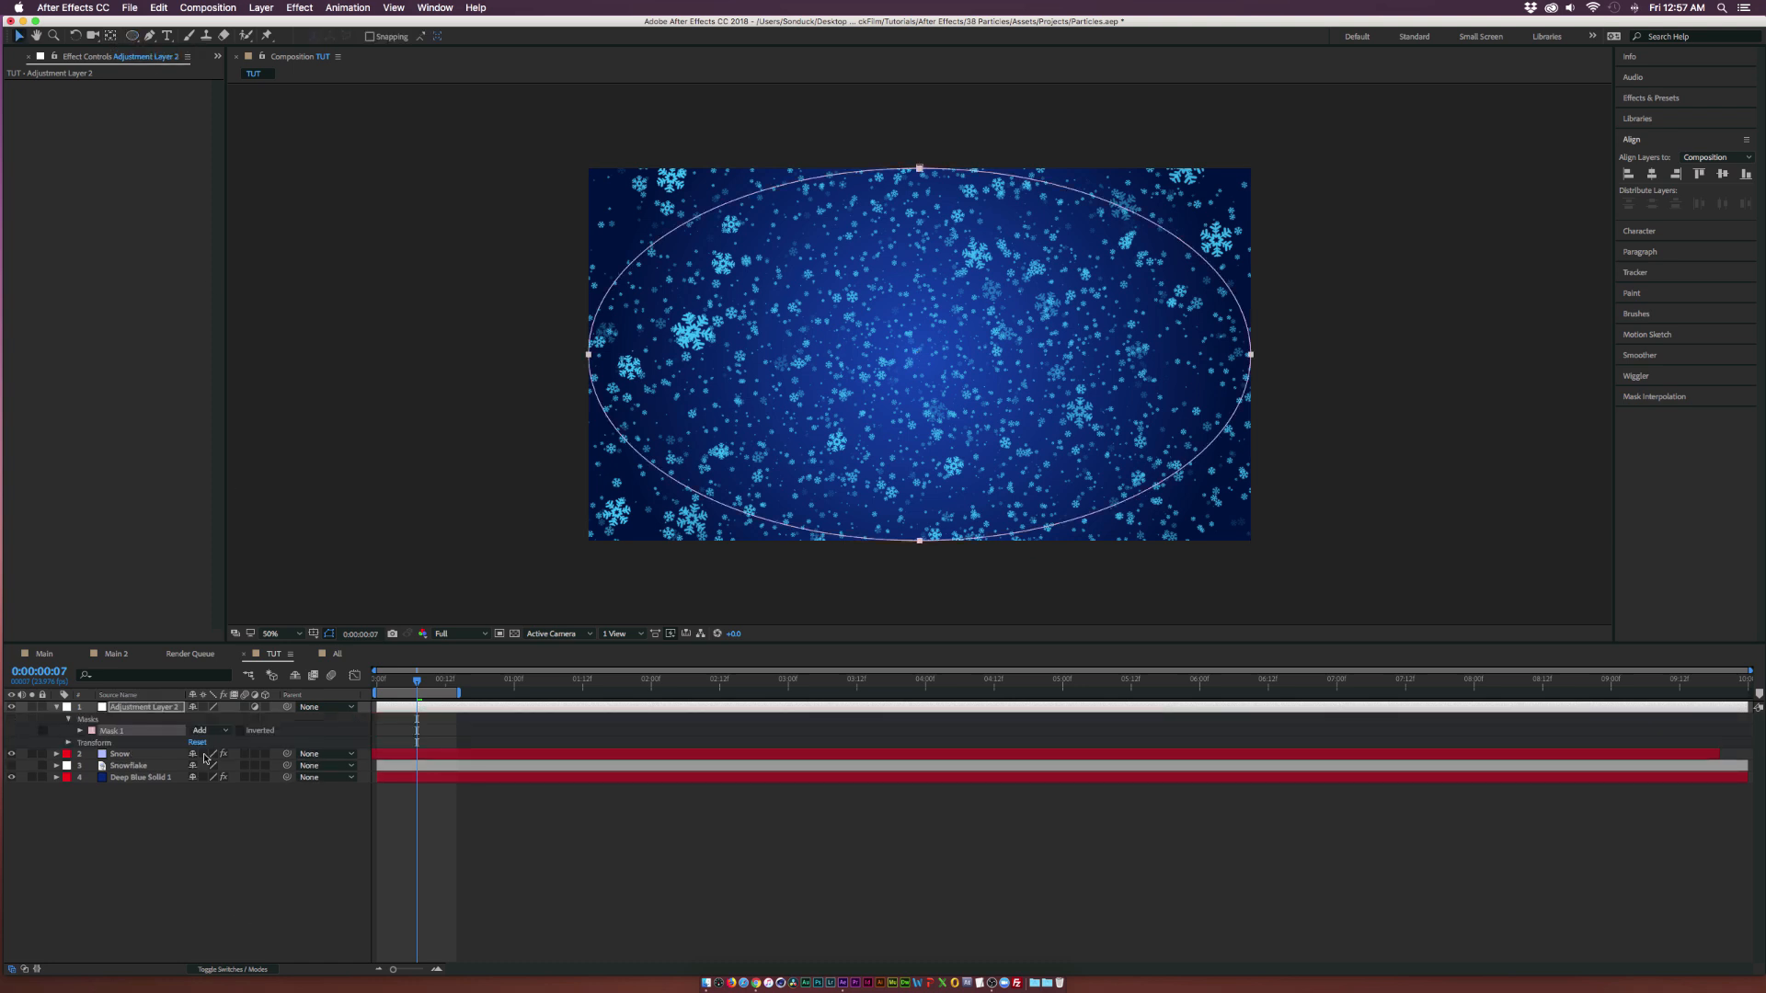
{"action": "left_click", "coordinate": [209, 730]}
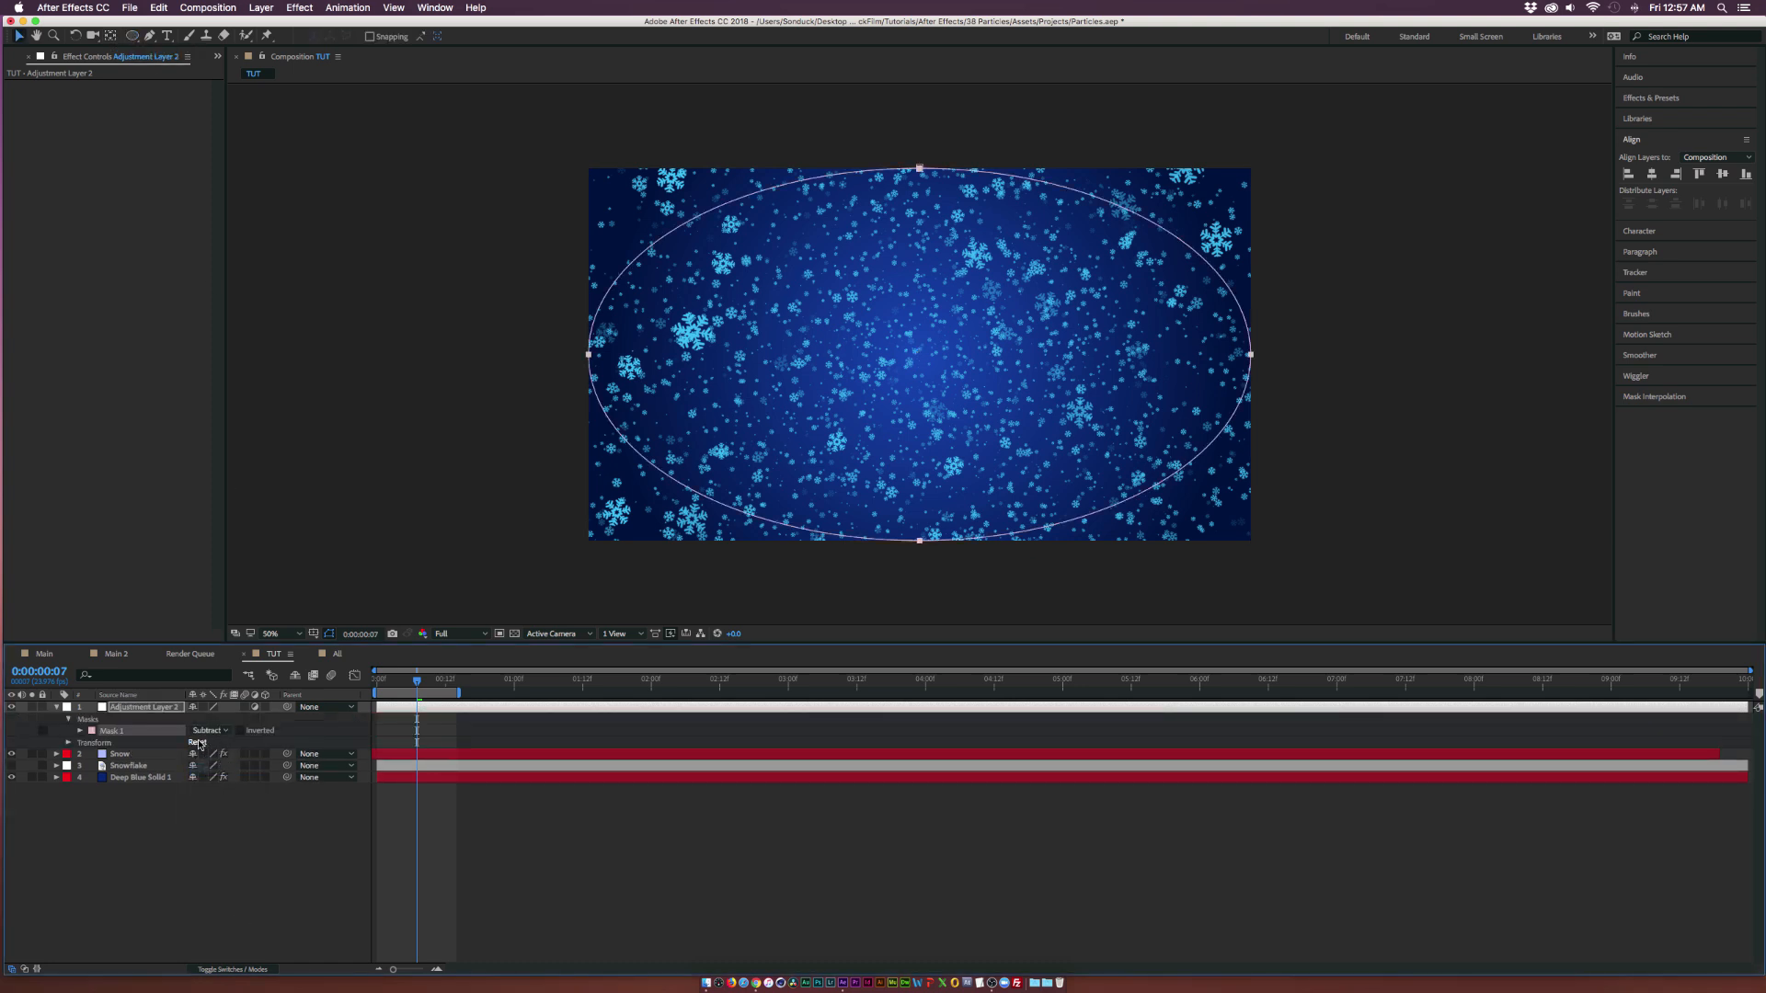
{"action": "left_click", "coordinate": [80, 730]}
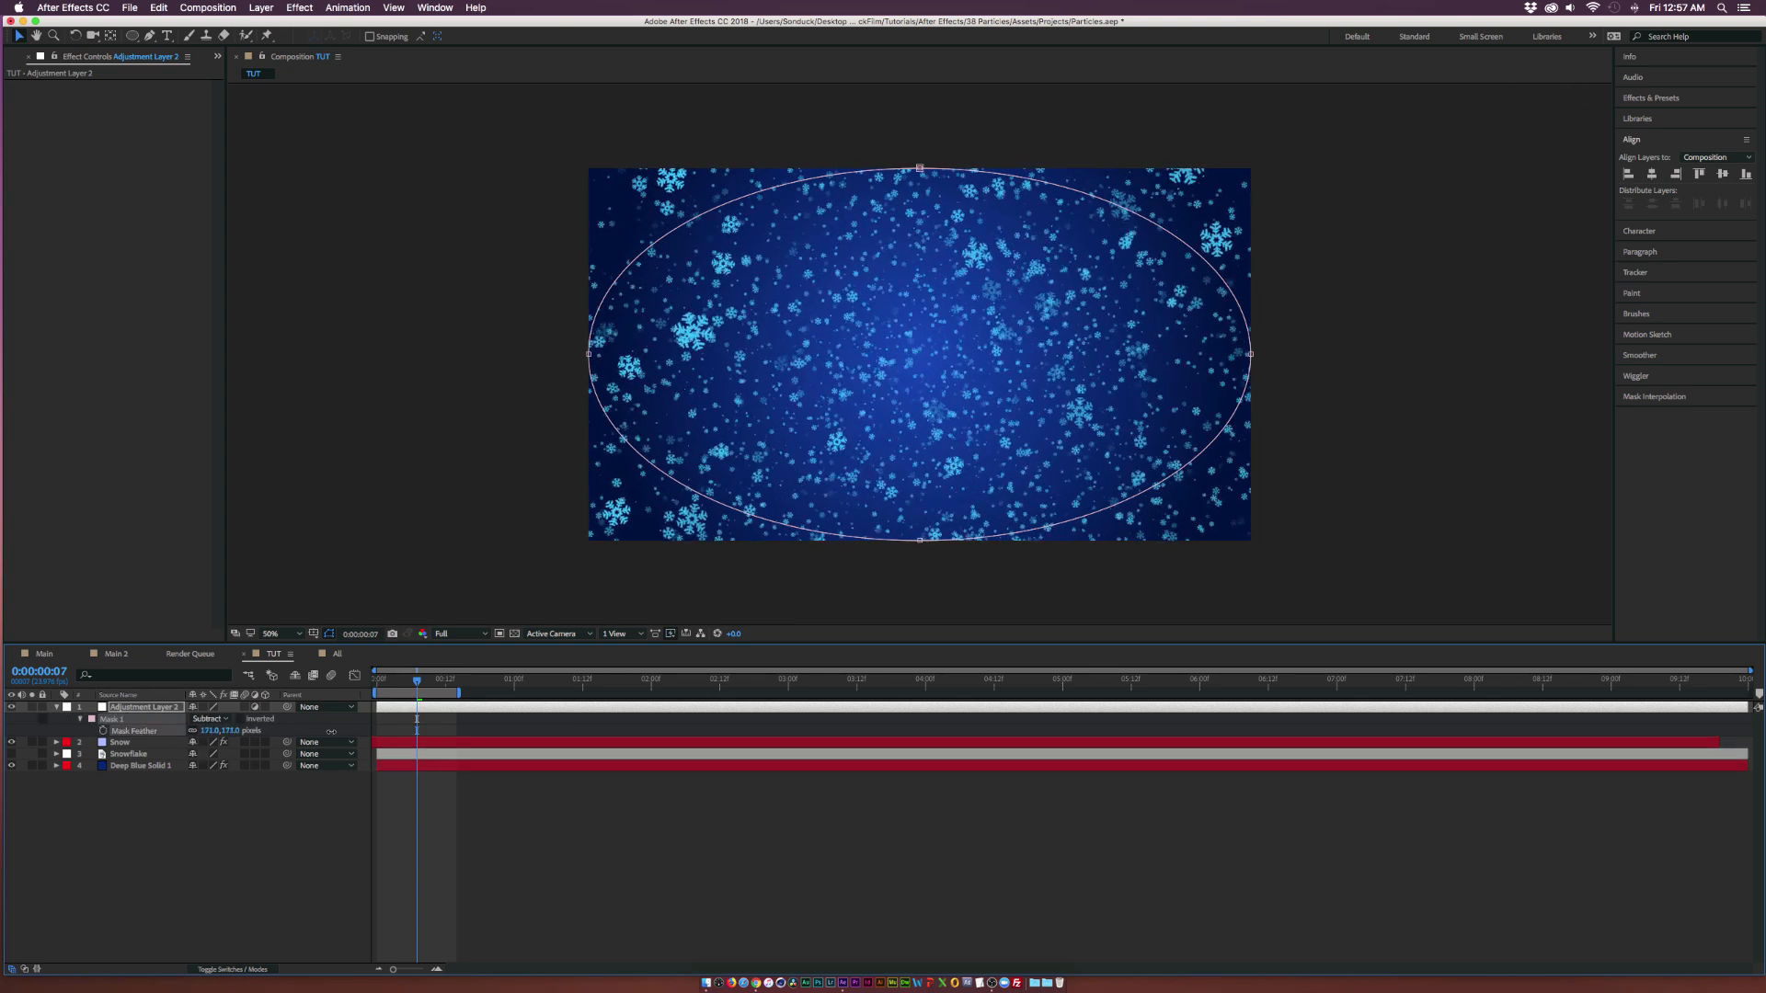
{"action": "left_click", "coordinate": [298, 9]}
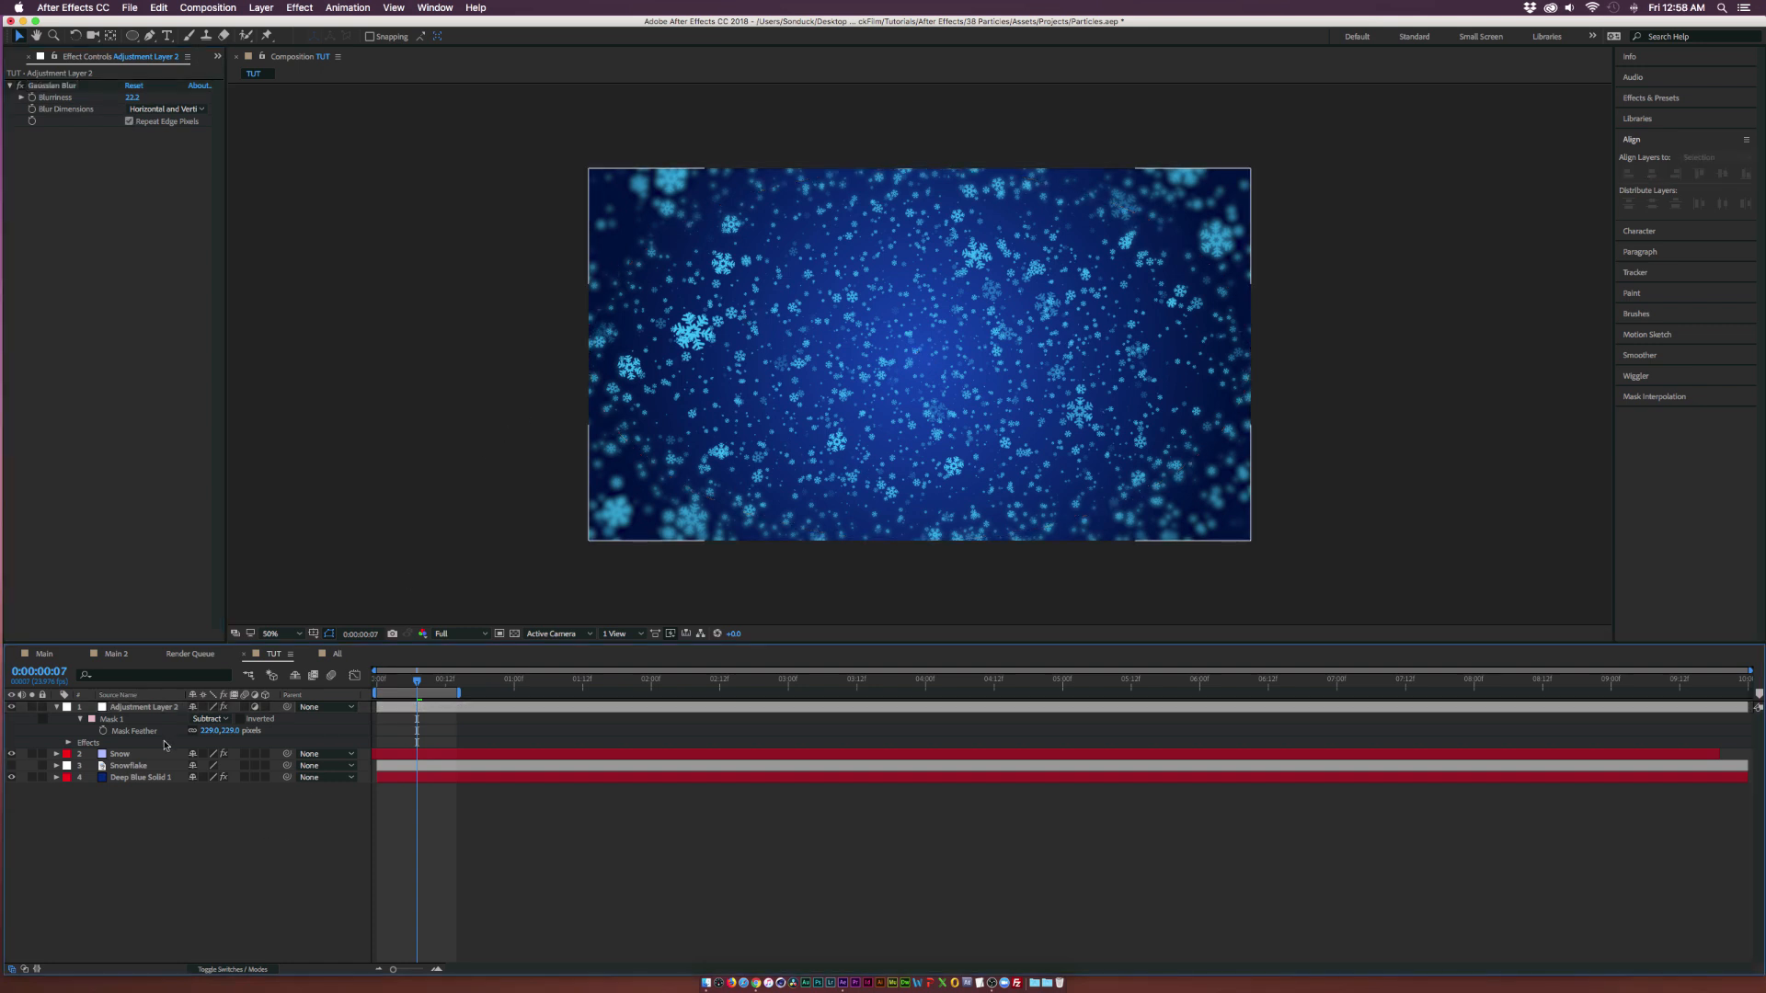
Select the adjustment layer's mask and reveal all its mask properties
{"action": "left_click", "coordinate": [144, 707]}
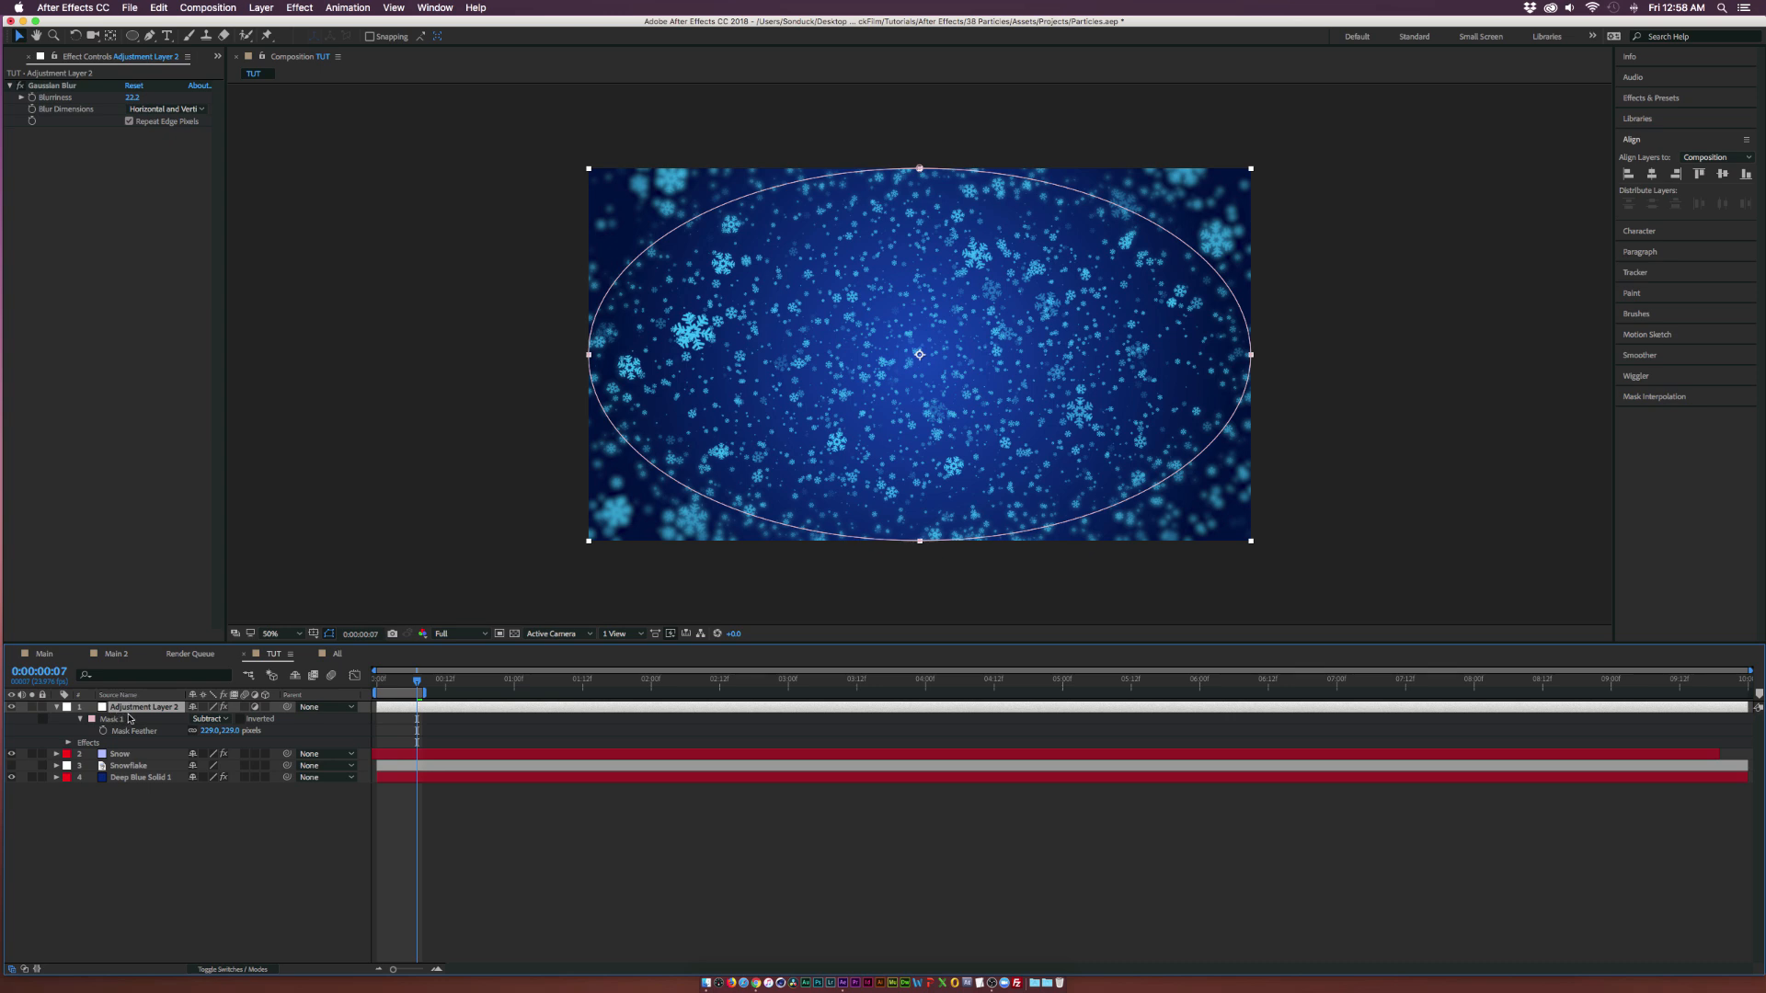
{"action": "left_click", "coordinate": [91, 718]}
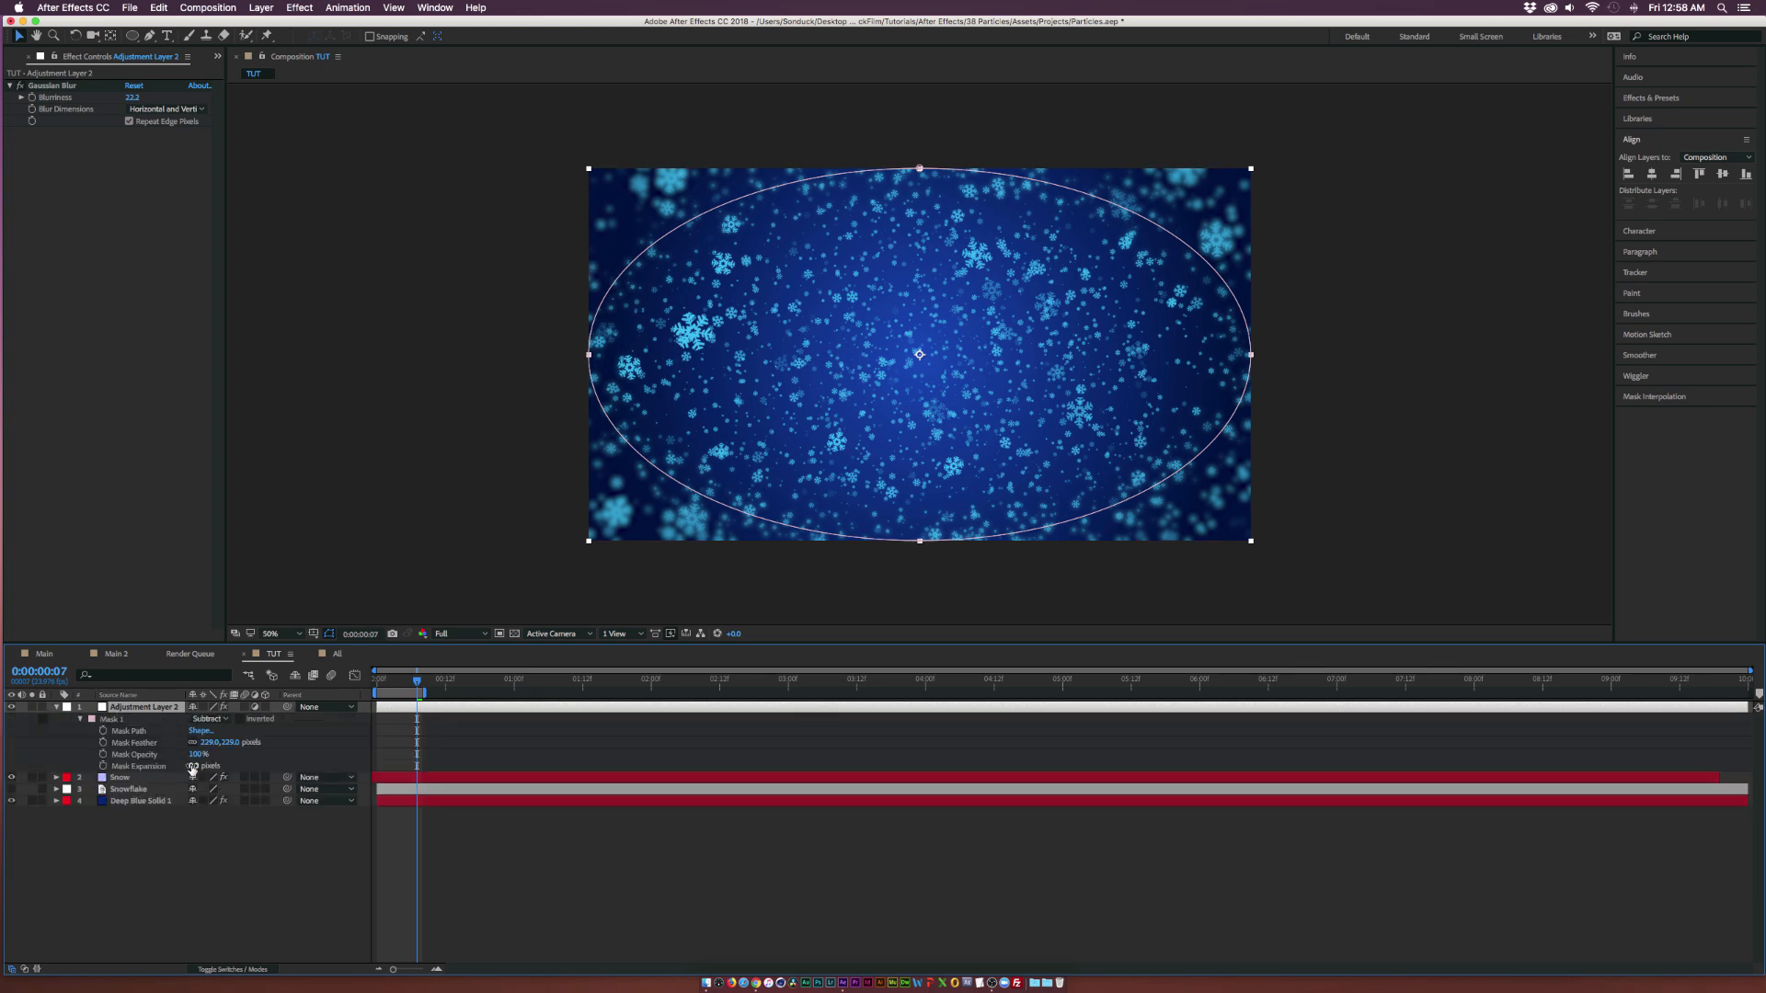